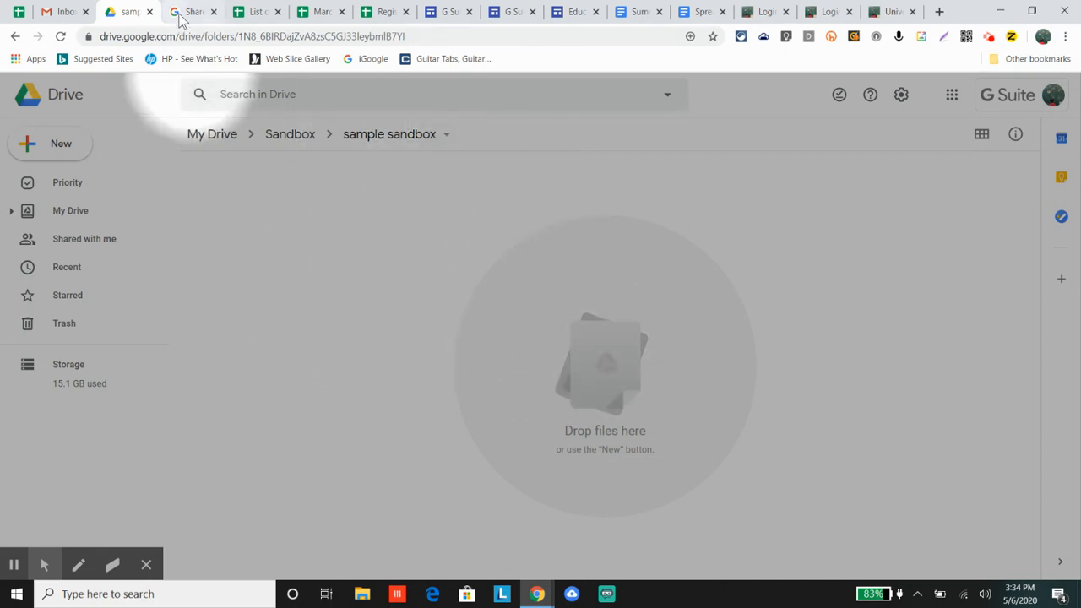
Switch to the Google Drive Help tab showing the 'Share files from Google Drive' article
click(193, 11)
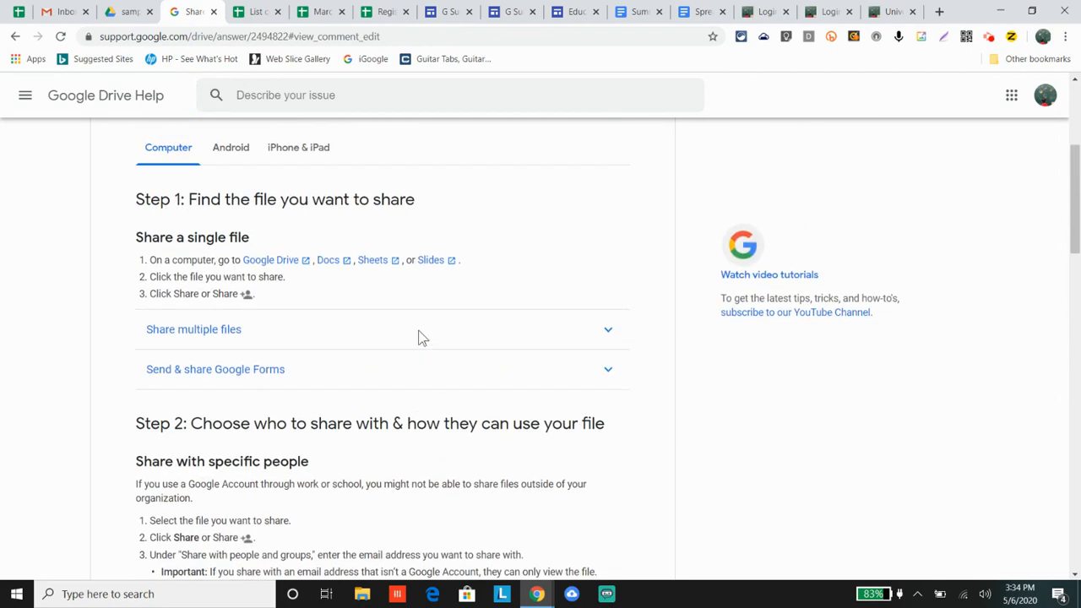
scroll(up, 3)
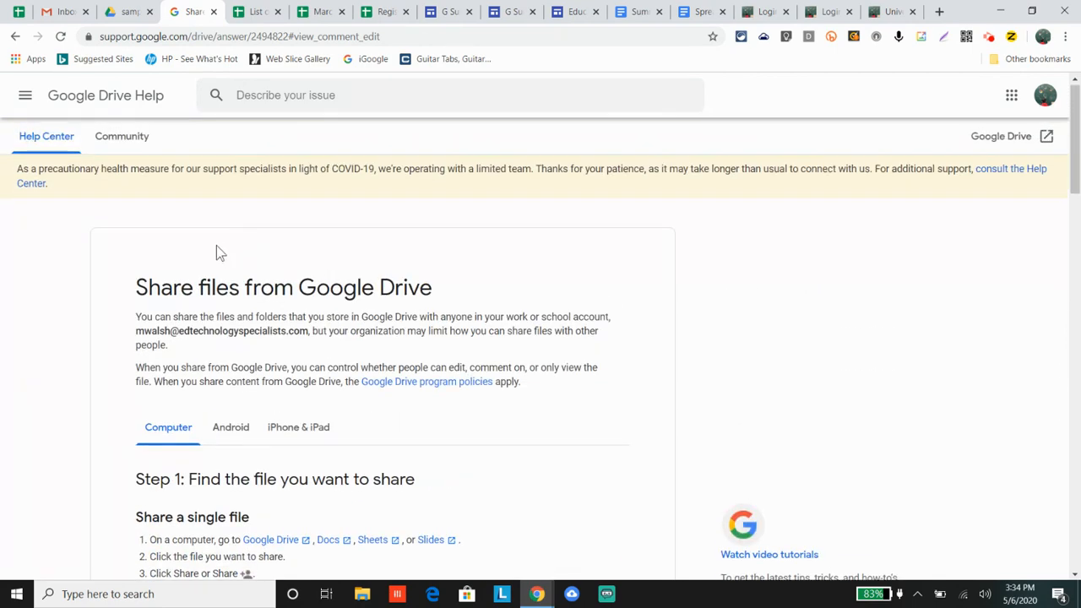
scroll(down, 3)
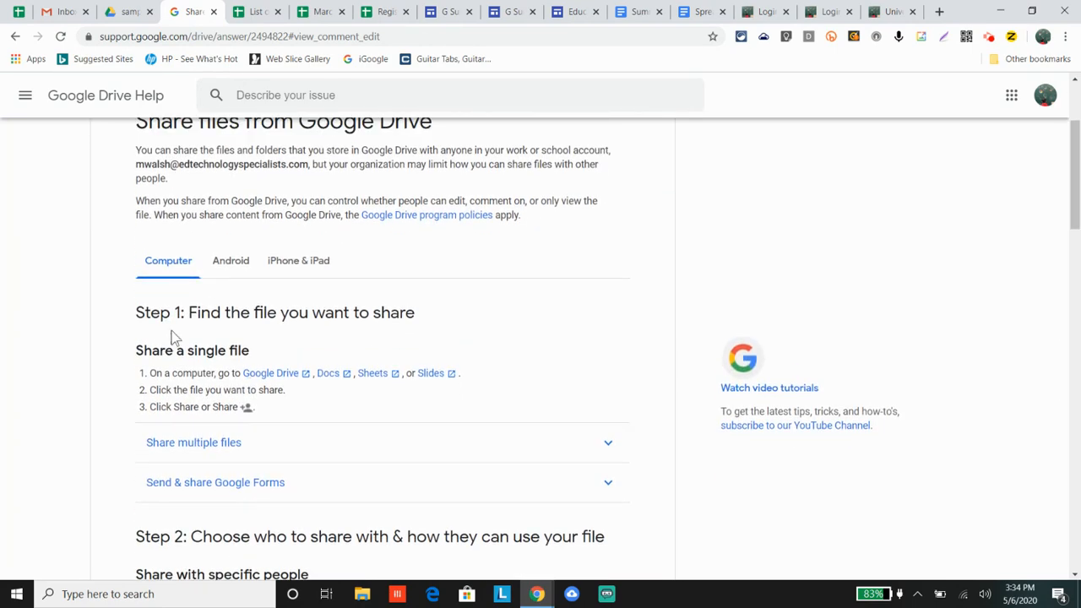
mouse_move(234, 369)
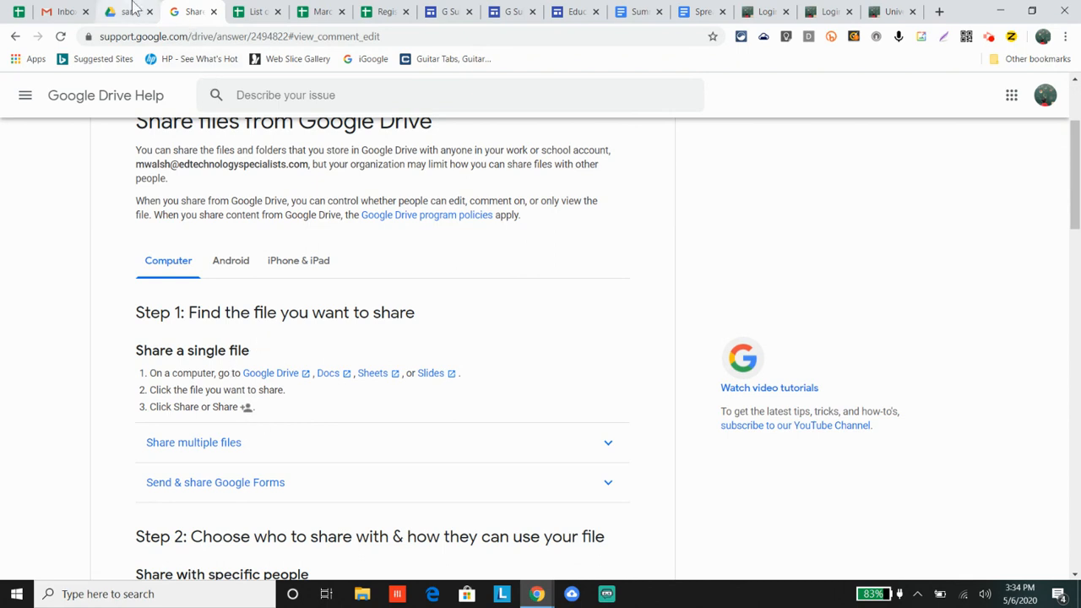
Create a Google Doc titled 'May 2020 Sharing' in the sandbox folder, starting 'This is our sample'
click(127, 11)
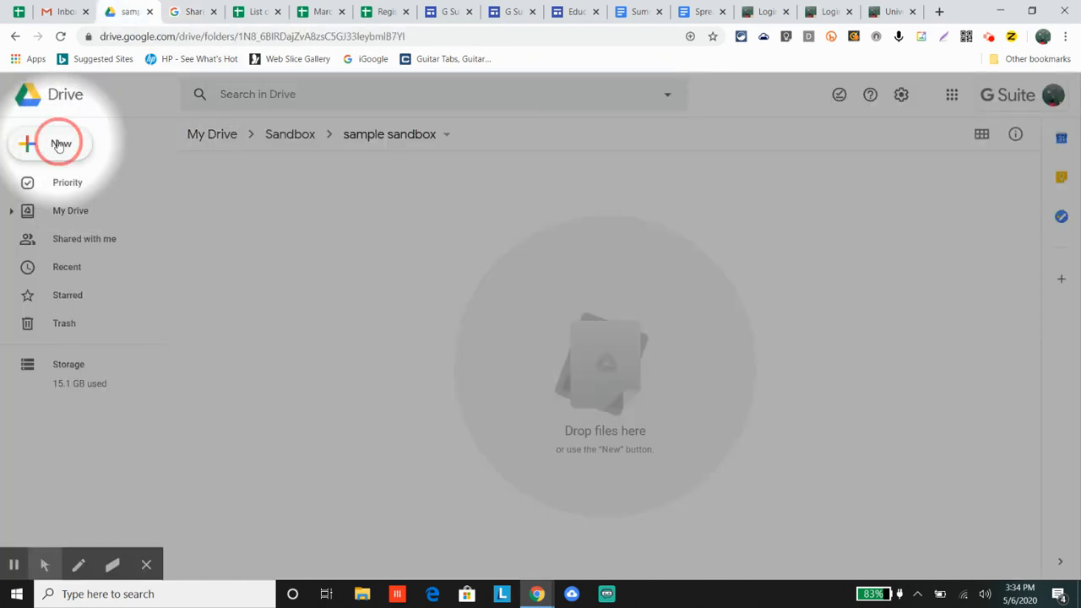
click(61, 143)
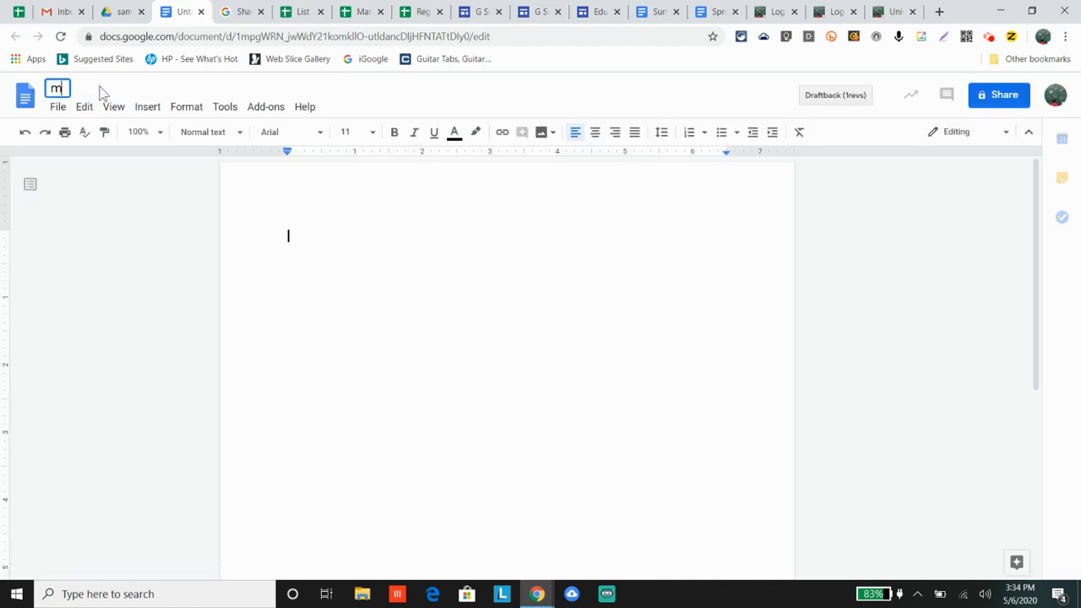
text(ay)
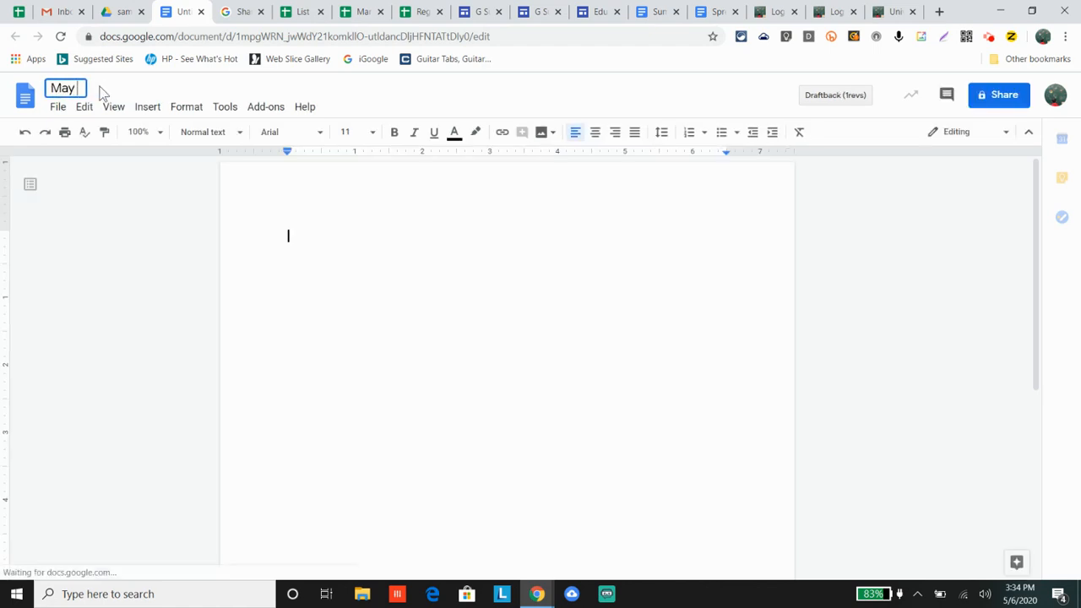
text(2020)
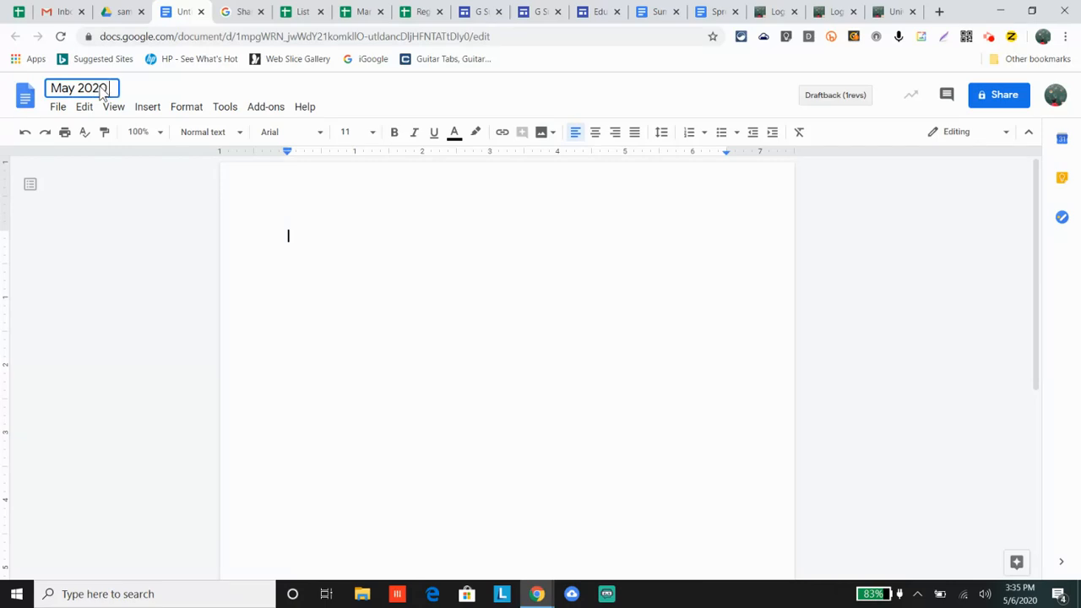
text(Sharing)
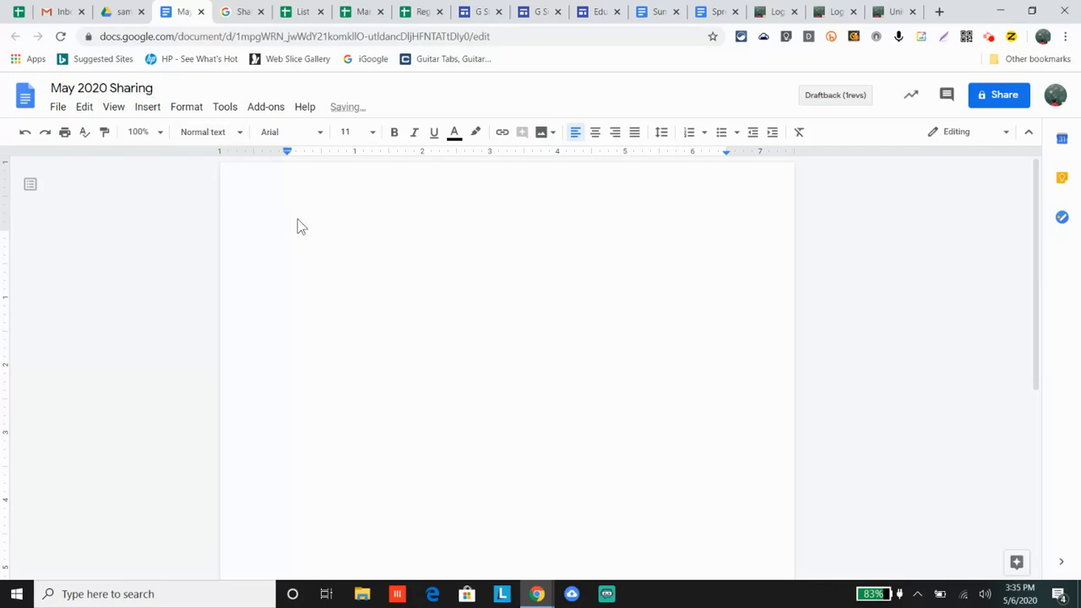
text(This is our sample)
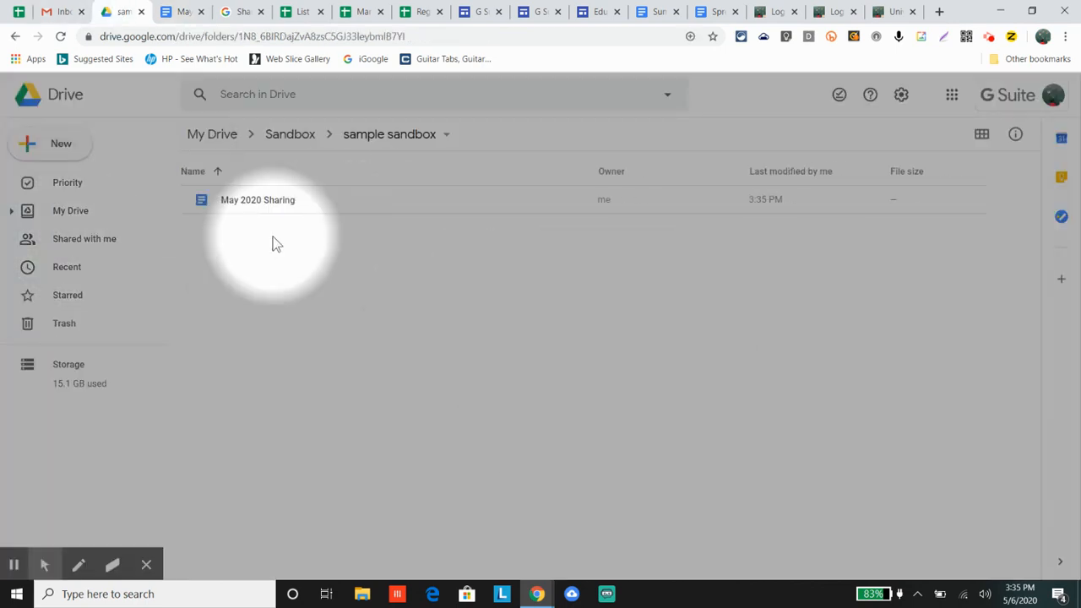
Open and close May 2020 Sharing's Share dialog, then reopen Share from its right-click menu
click(257, 199)
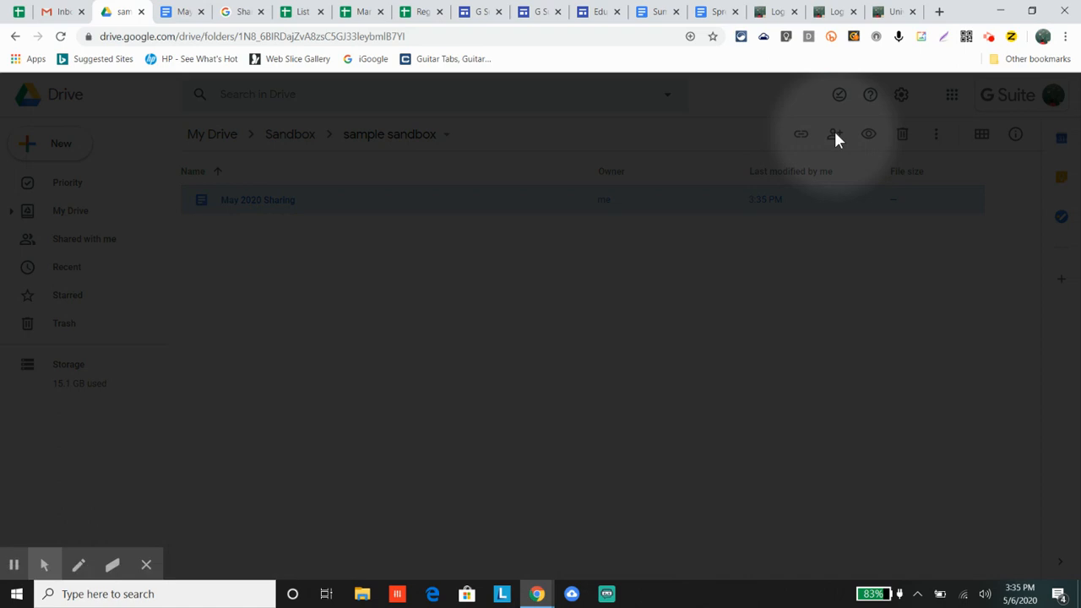
click(834, 133)
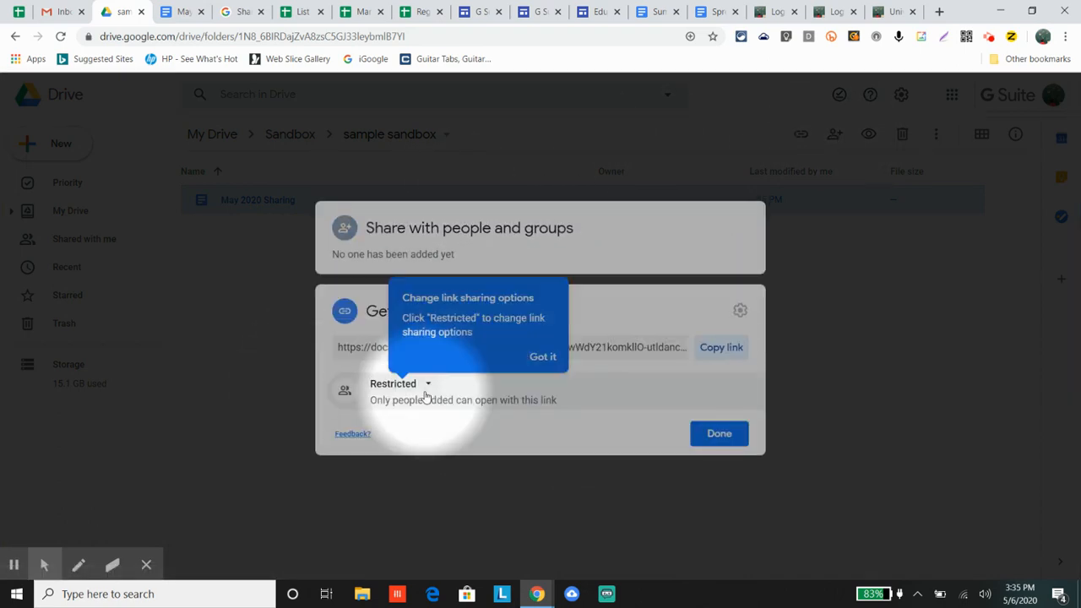
click(542, 355)
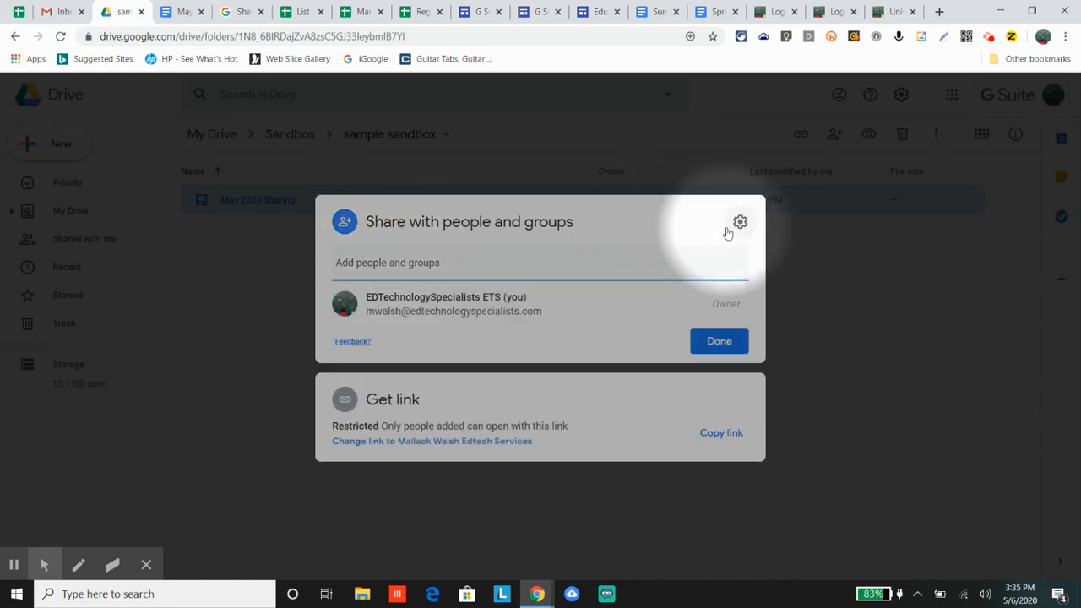
click(718, 340)
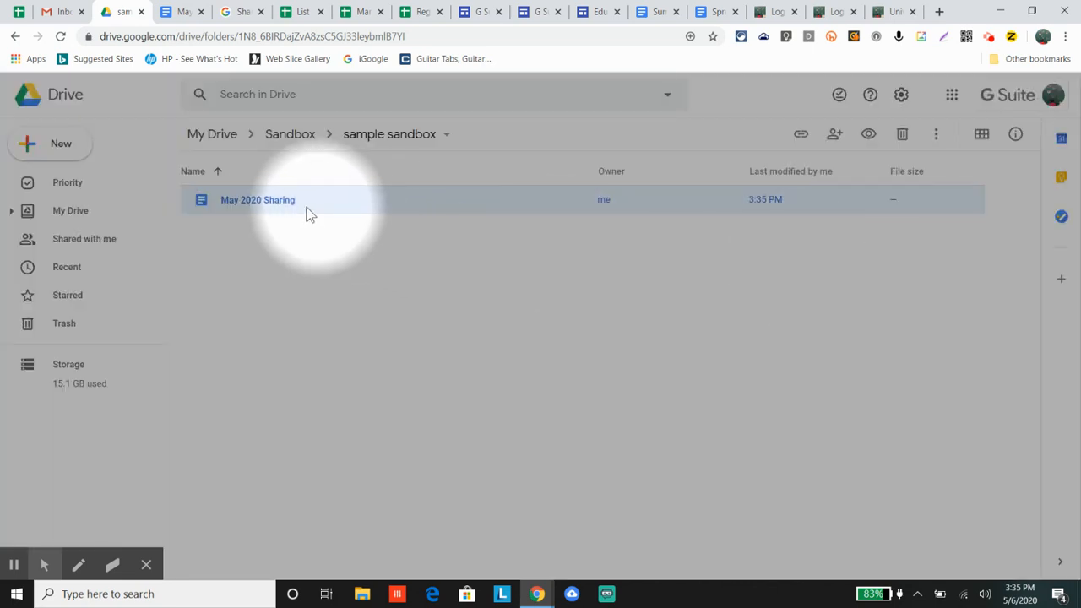
right_click(258, 199)
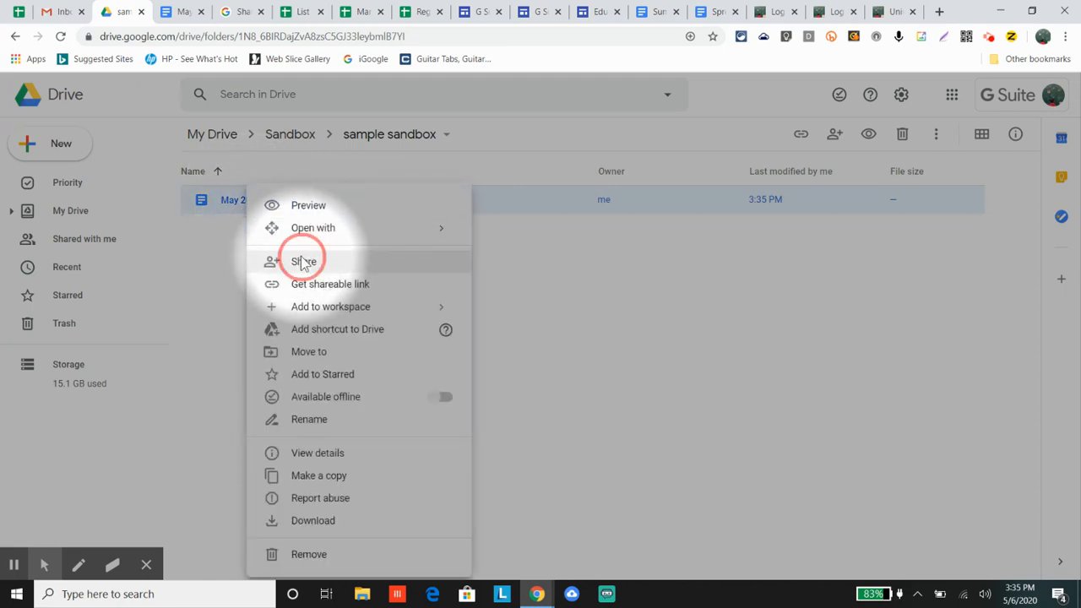
click(304, 260)
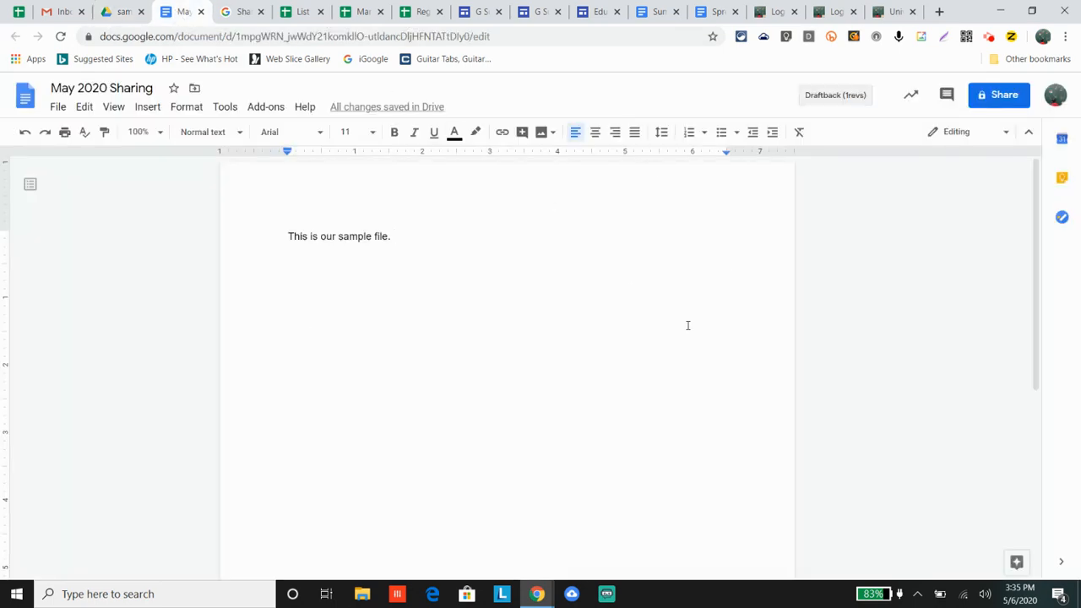
mouse_move(999, 94)
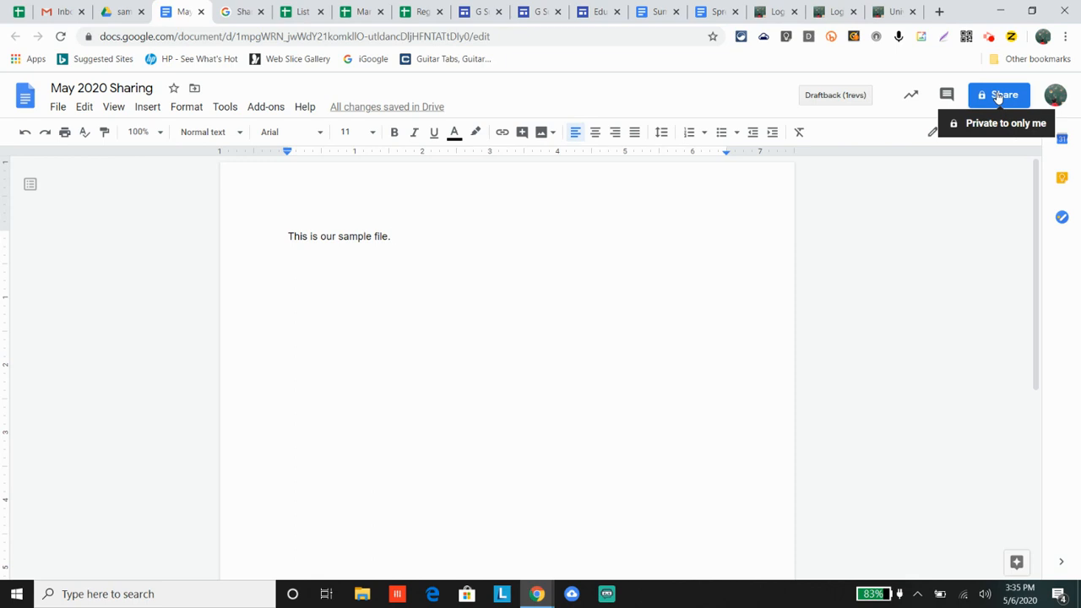
Open the document's sharing settings from the Share button and dismiss the notification tip
click(999, 94)
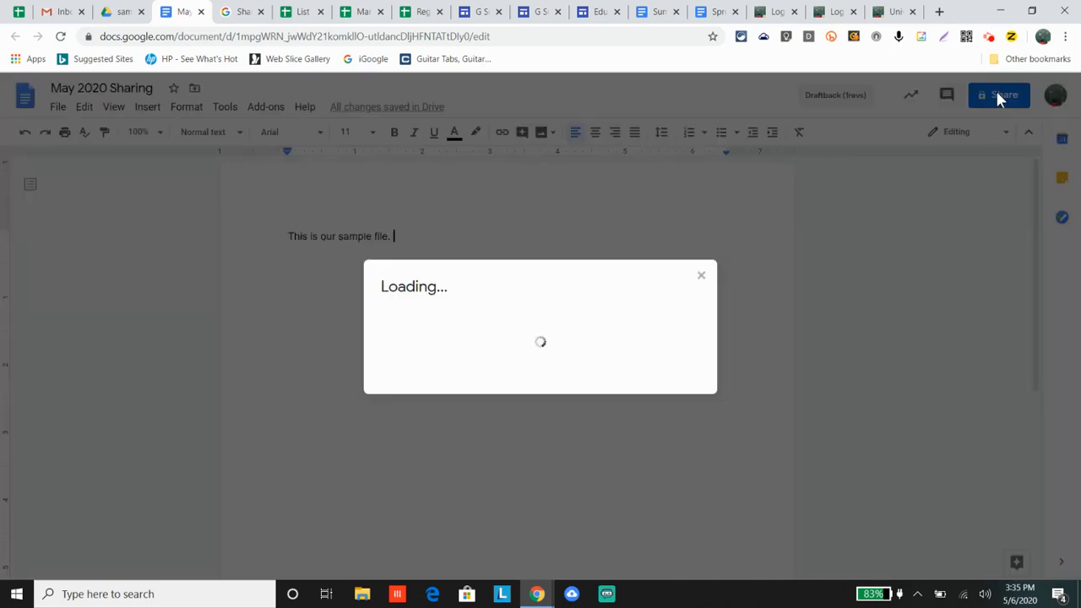
click(998, 95)
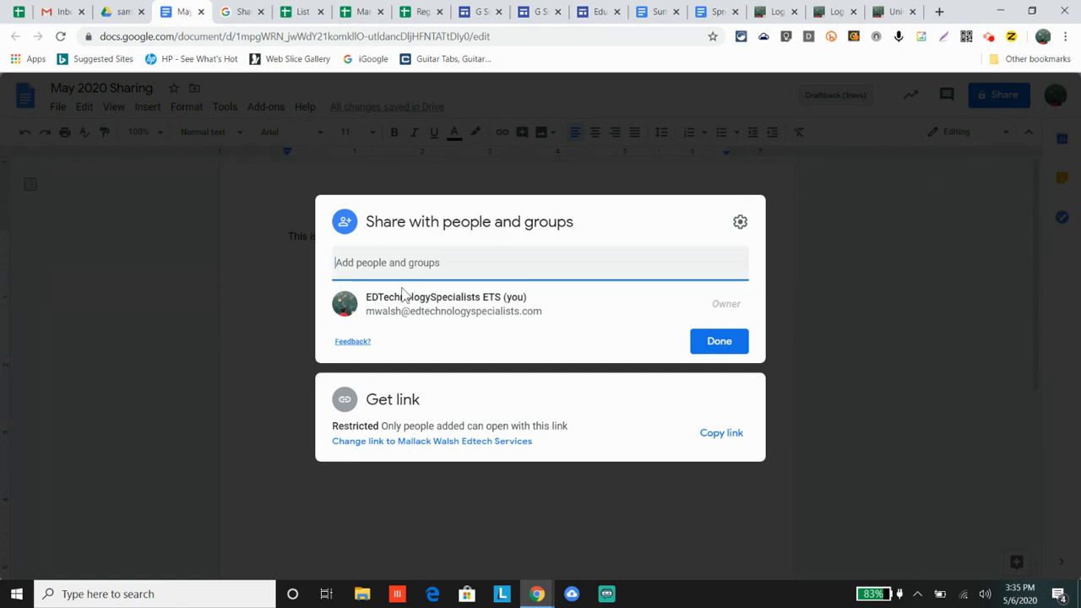
mouse_move(502, 236)
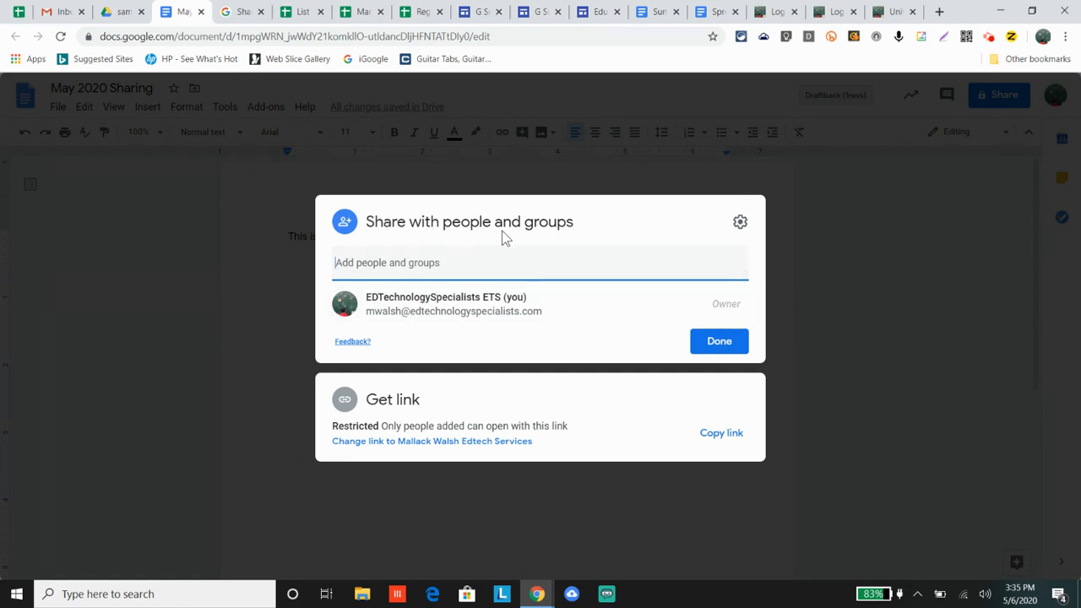
mouse_move(391, 409)
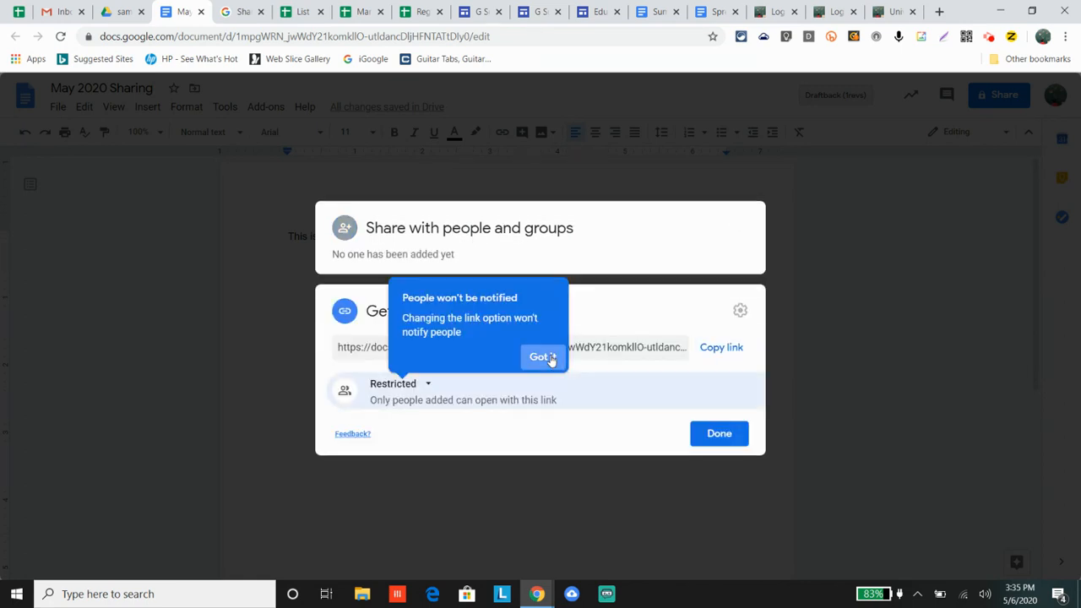
click(541, 356)
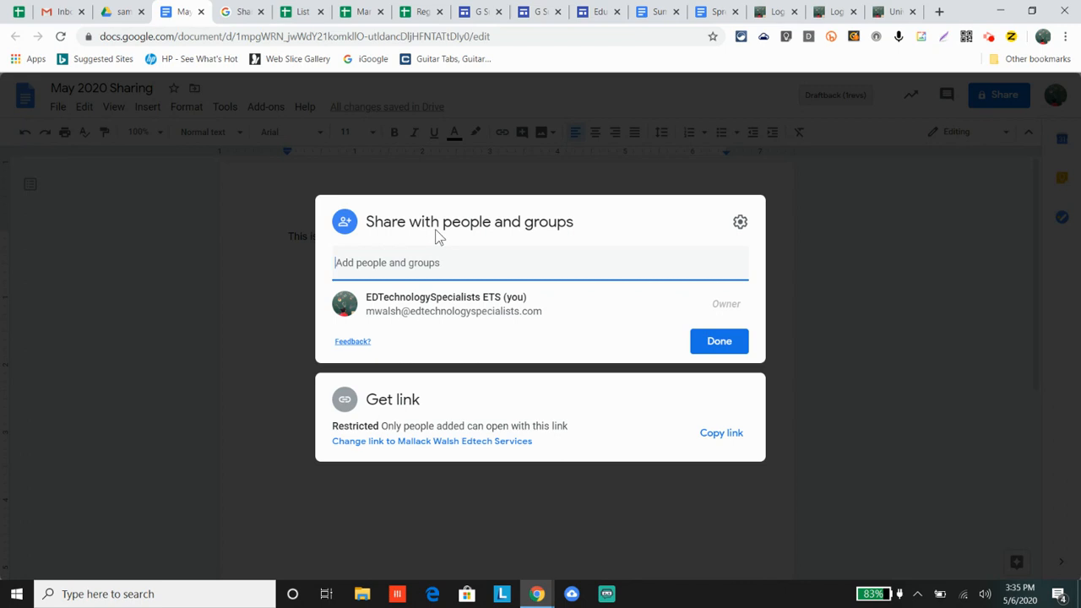
mouse_move(503, 367)
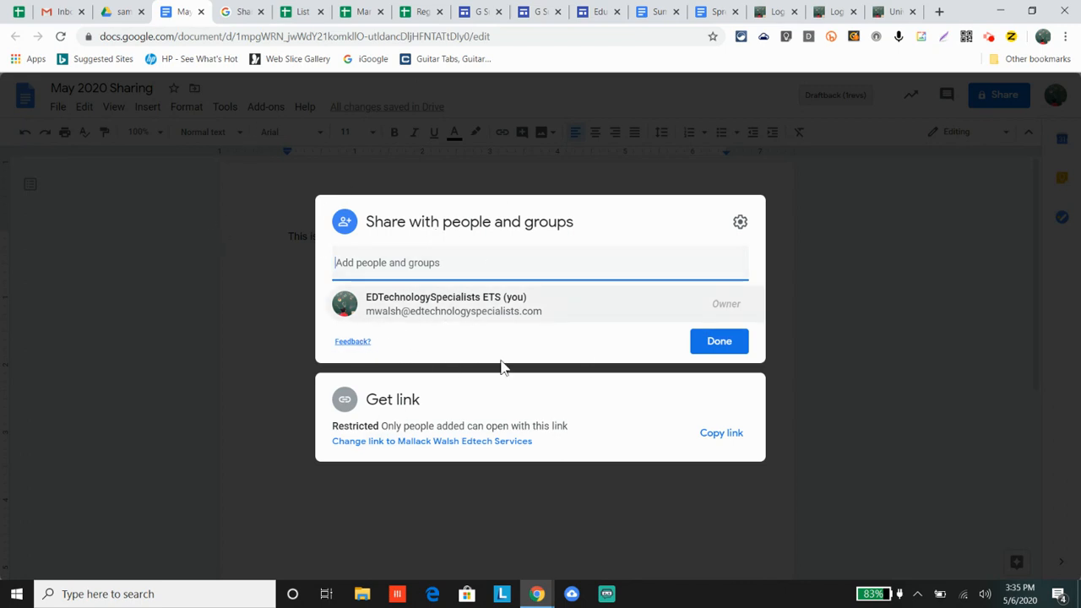
mouse_move(511, 416)
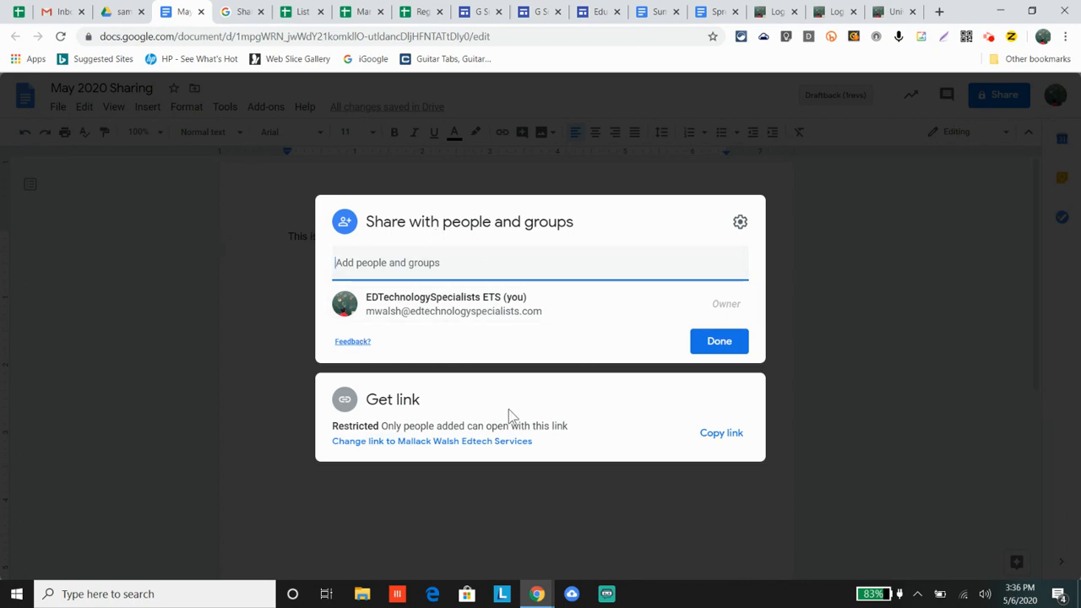
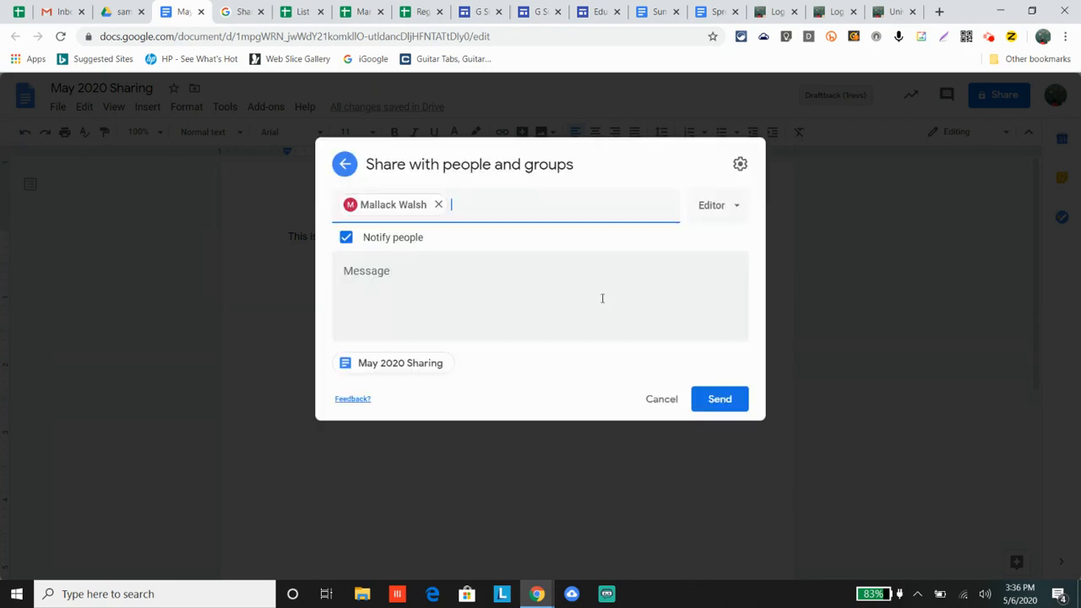
click(346, 237)
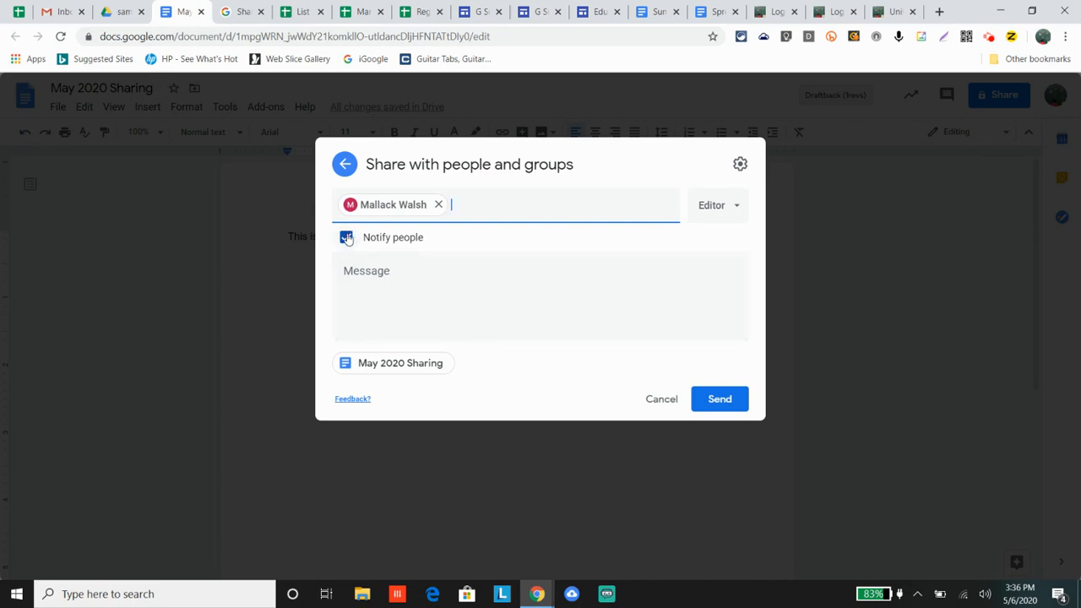
click(345, 237)
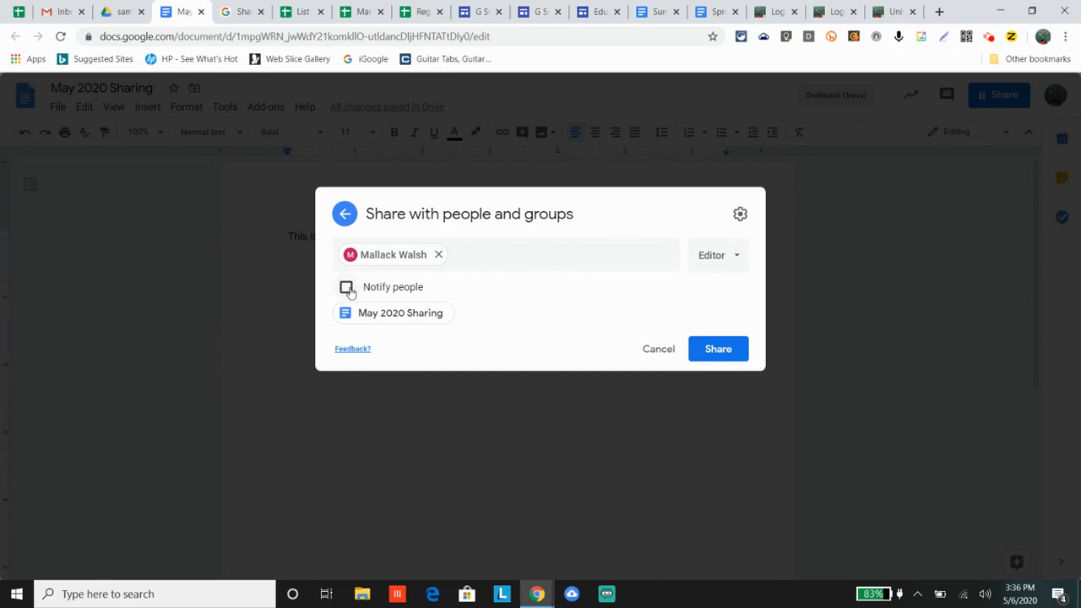
click(346, 287)
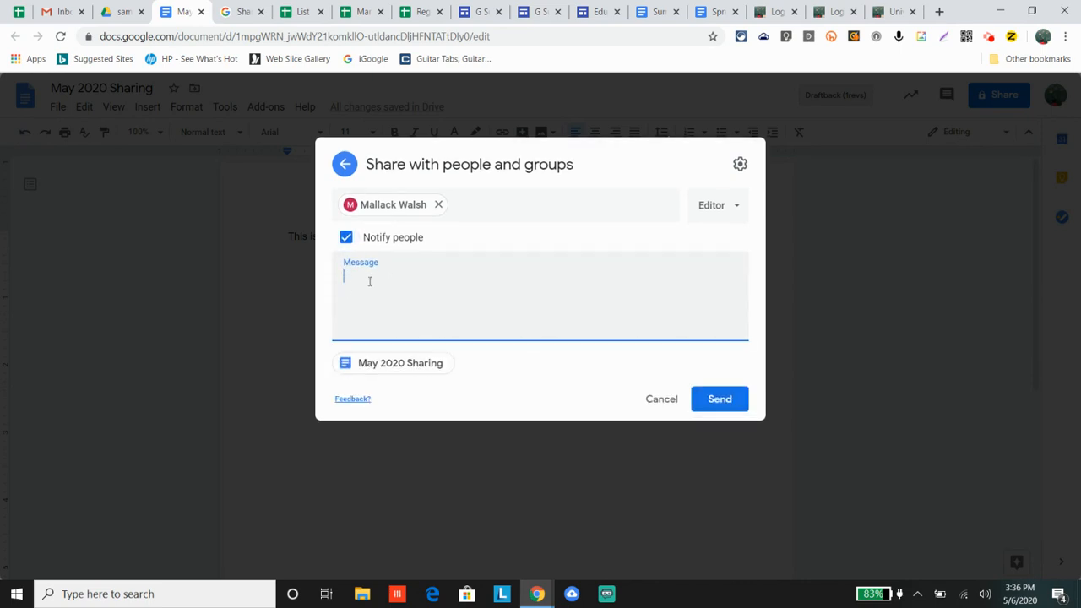
text(Here is)
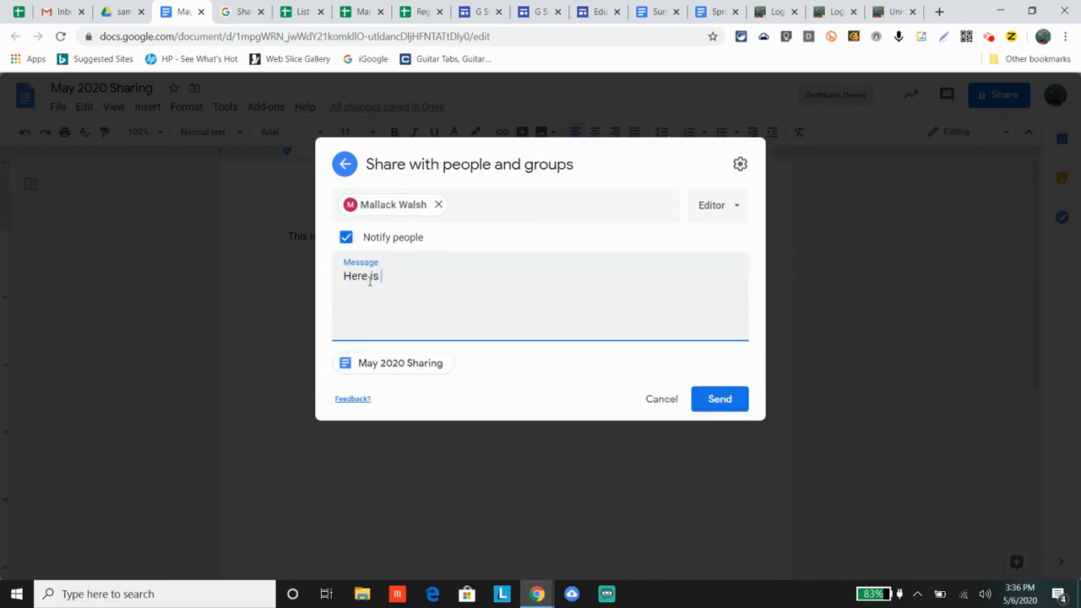
text(the co)
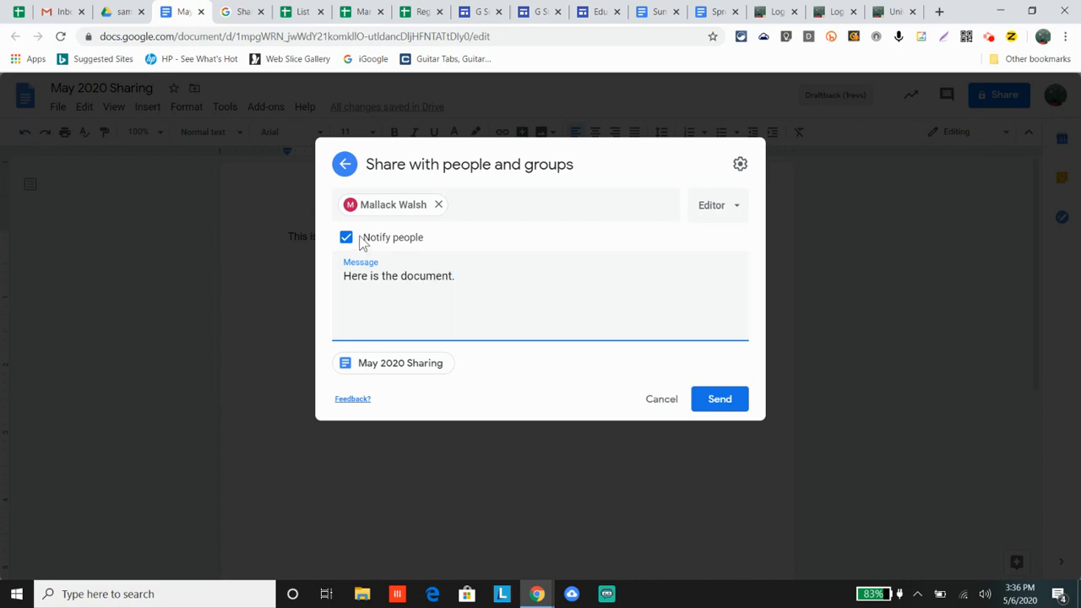
click(345, 237)
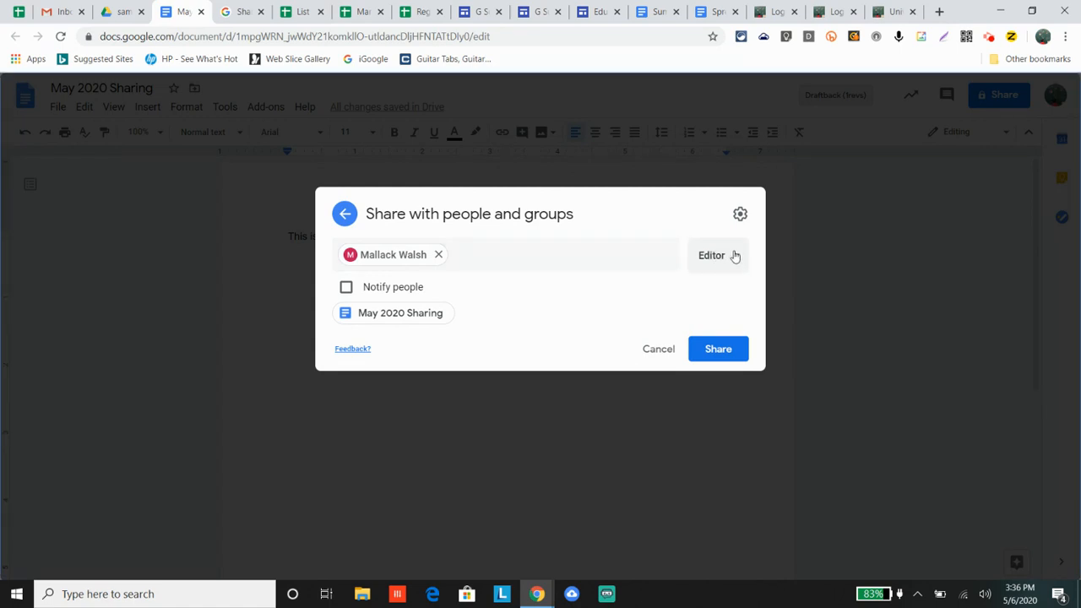
Set the recipient's access to Viewer and share the document
click(717, 255)
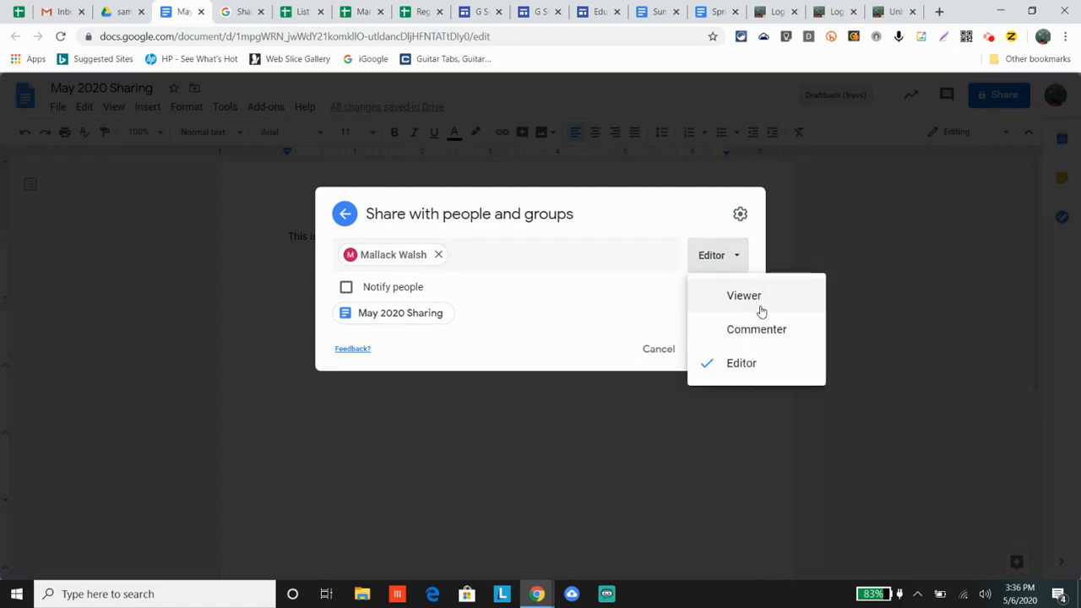
click(743, 296)
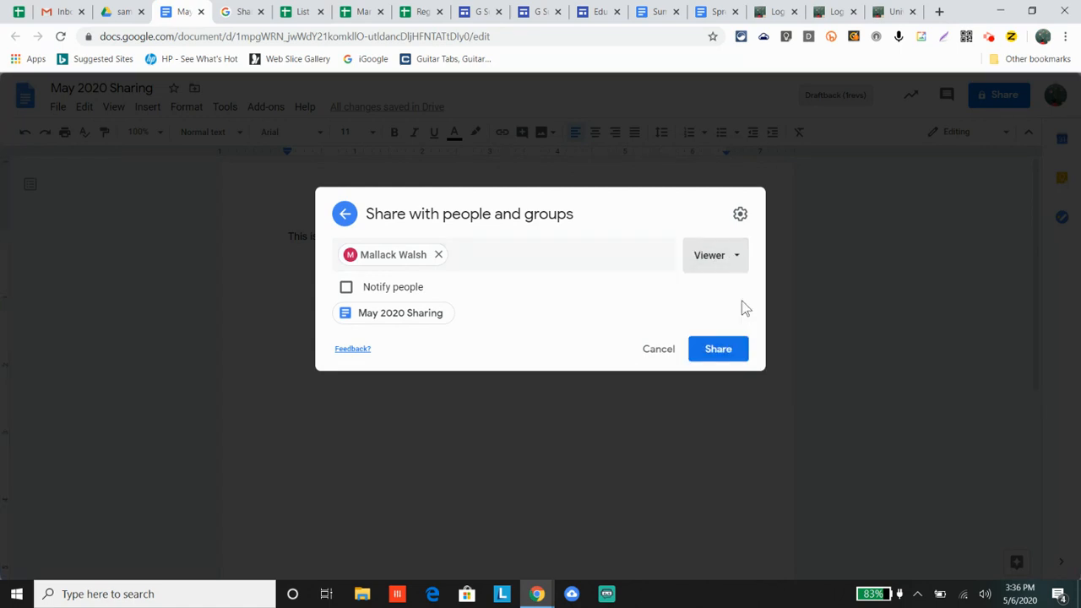
click(717, 349)
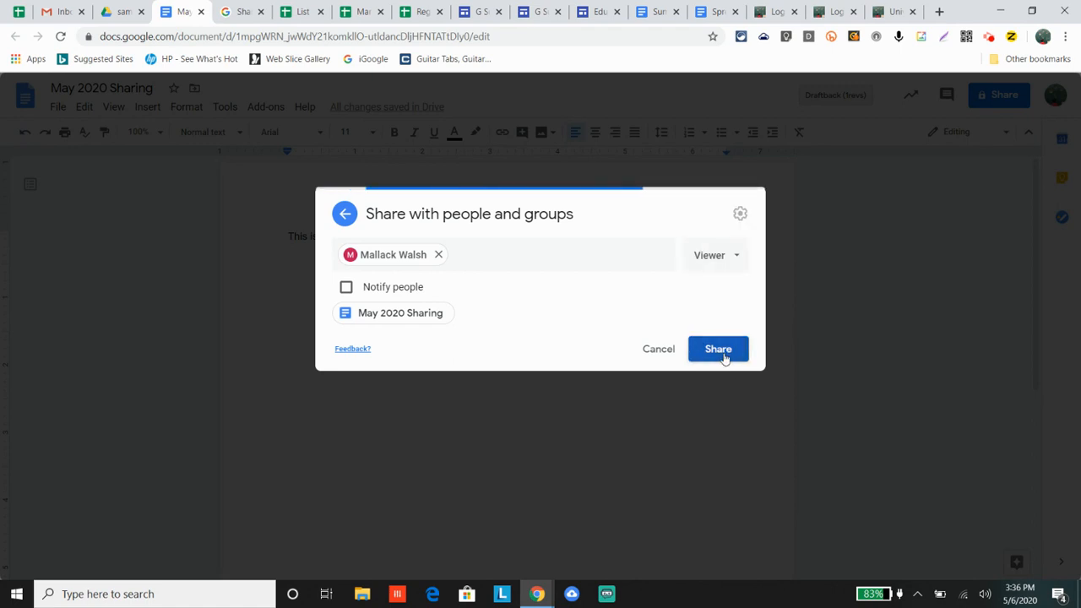
click(718, 349)
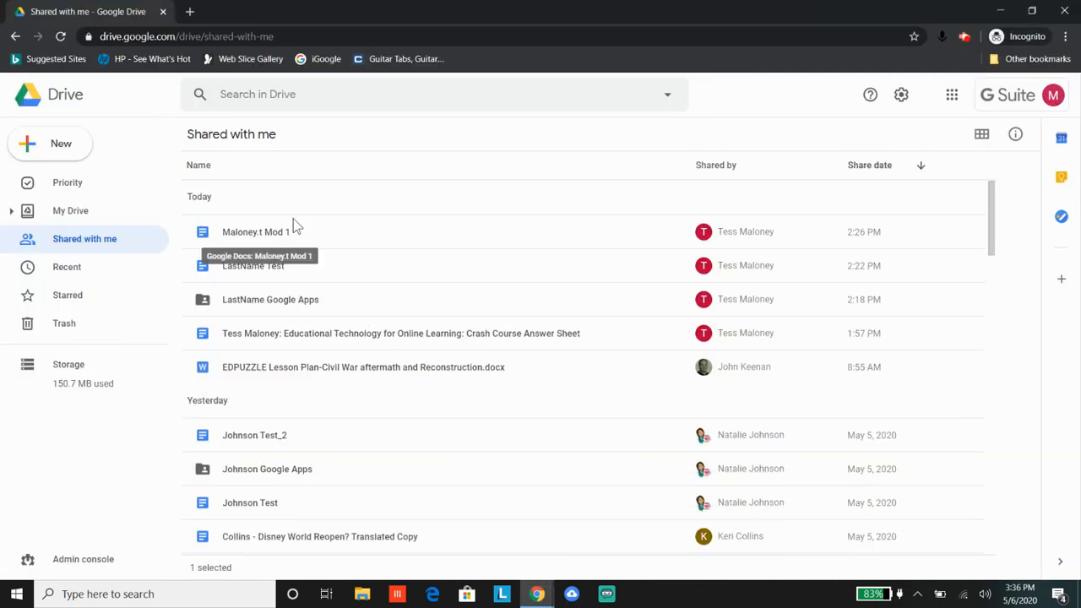
mouse_move(362, 264)
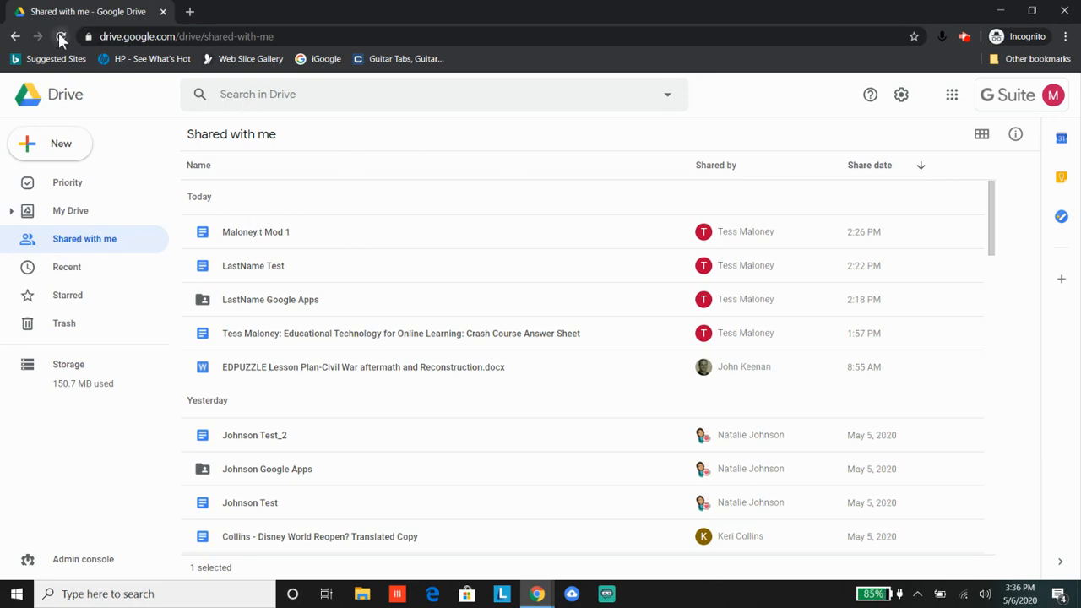
Refresh the recipient's Shared with me list and open May 2020 Sharing
click(61, 36)
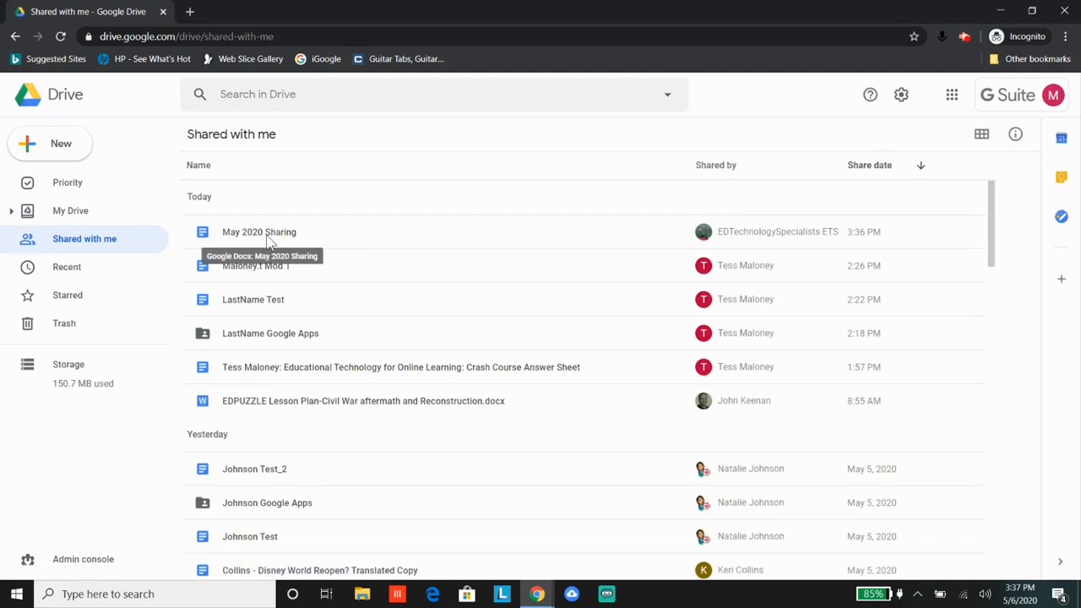
double_click(259, 232)
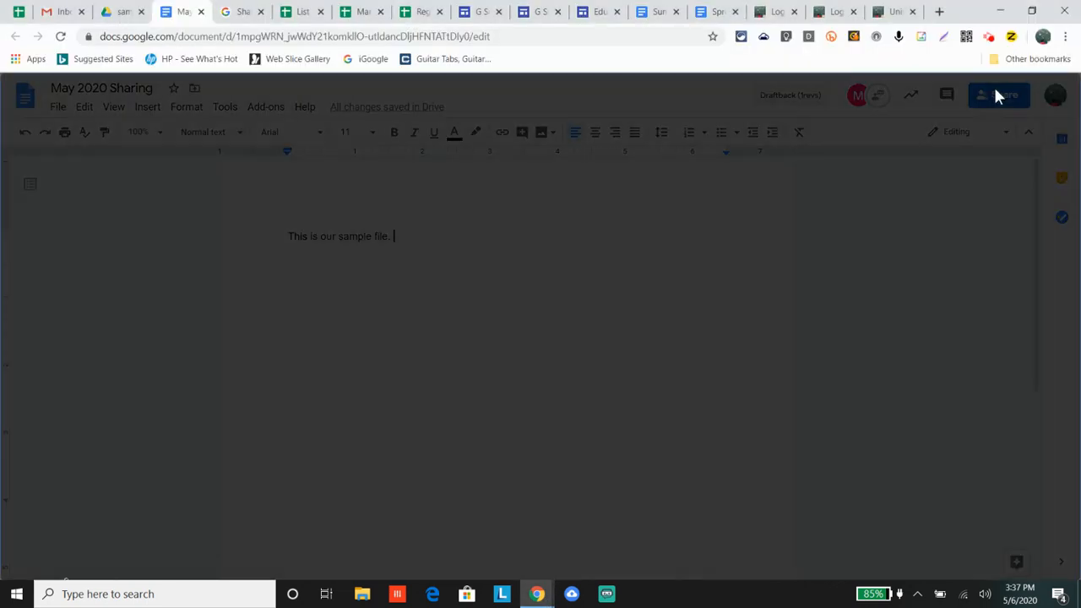
Change the collaborator's role from Viewer to Commenter and save
click(998, 95)
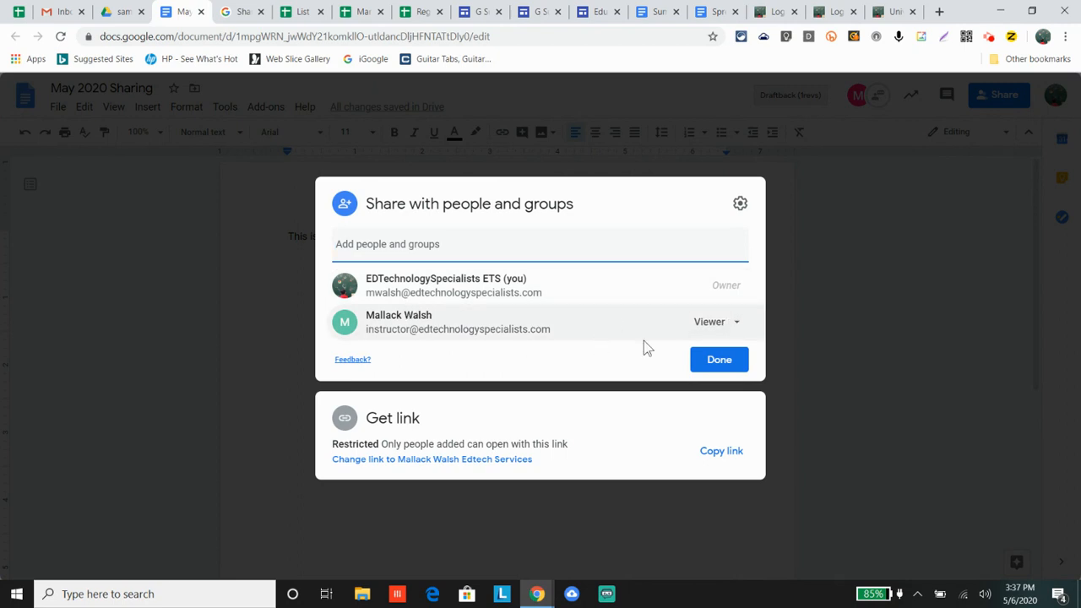
click(716, 321)
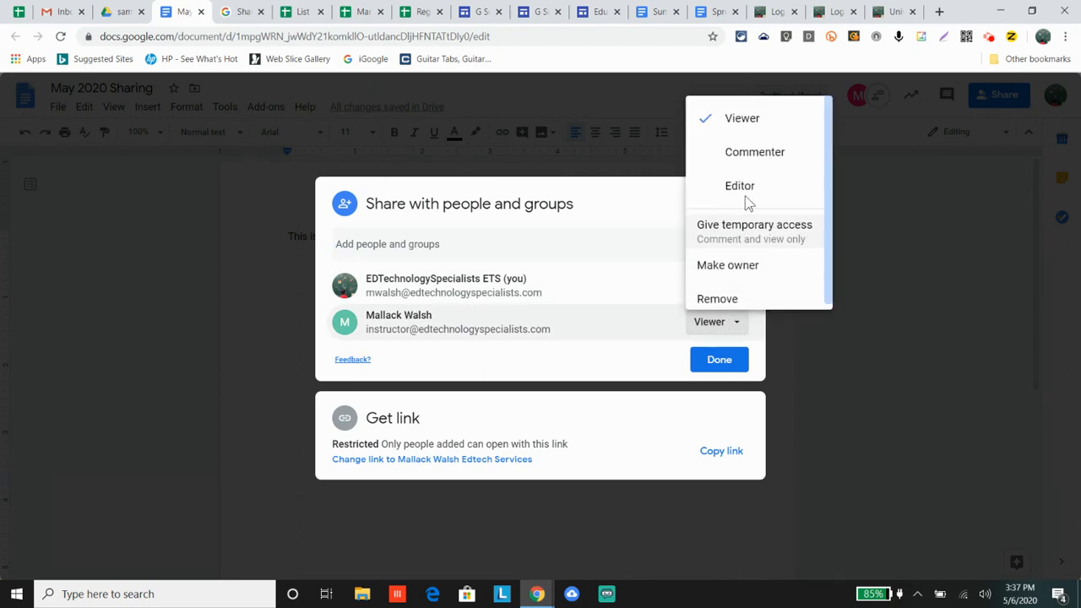
click(754, 151)
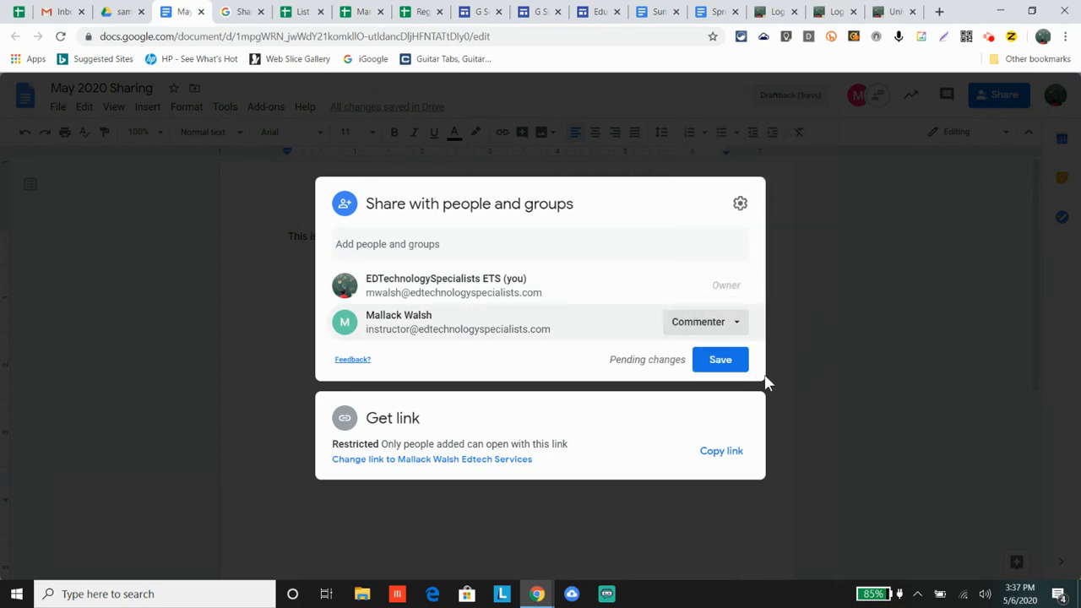
click(719, 359)
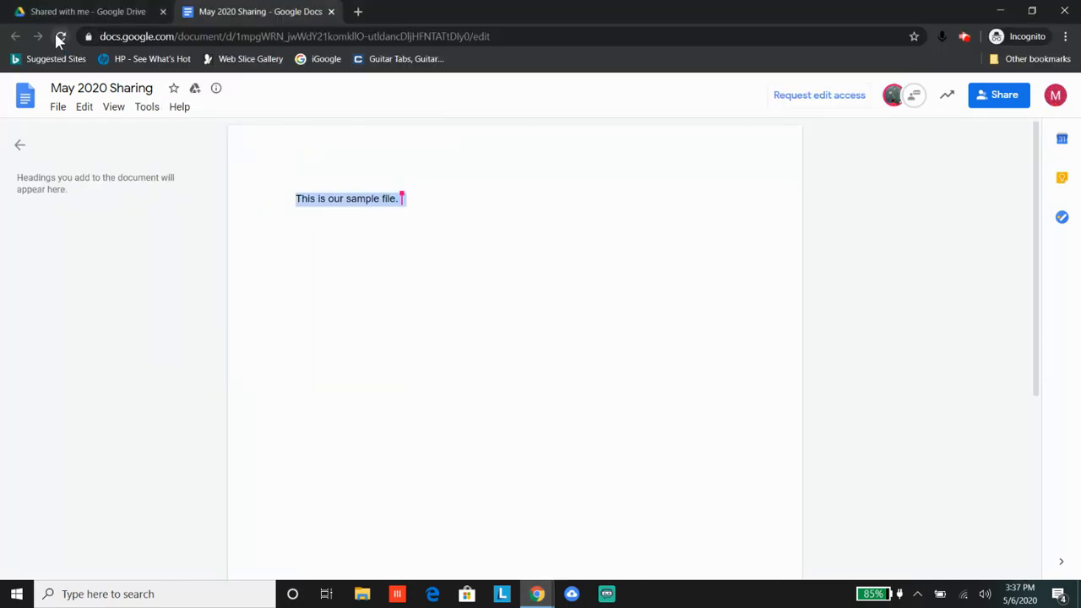
As recipient, post the comment 'Here I am commenting.' and select 'is' to suggest deleting it
click(60, 36)
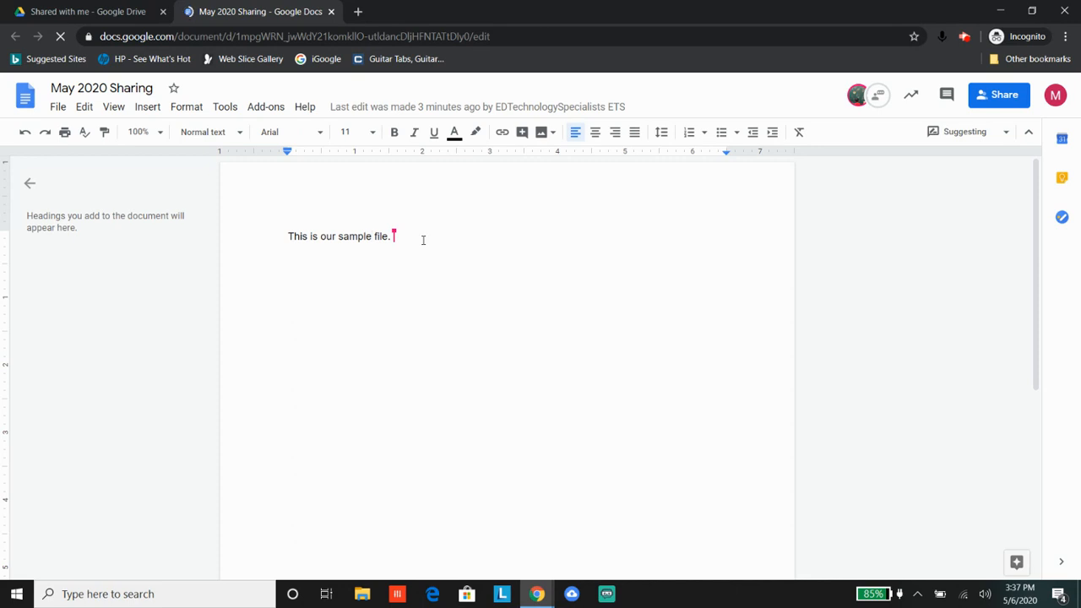
text(sdfgsdfgsdfgdfs)
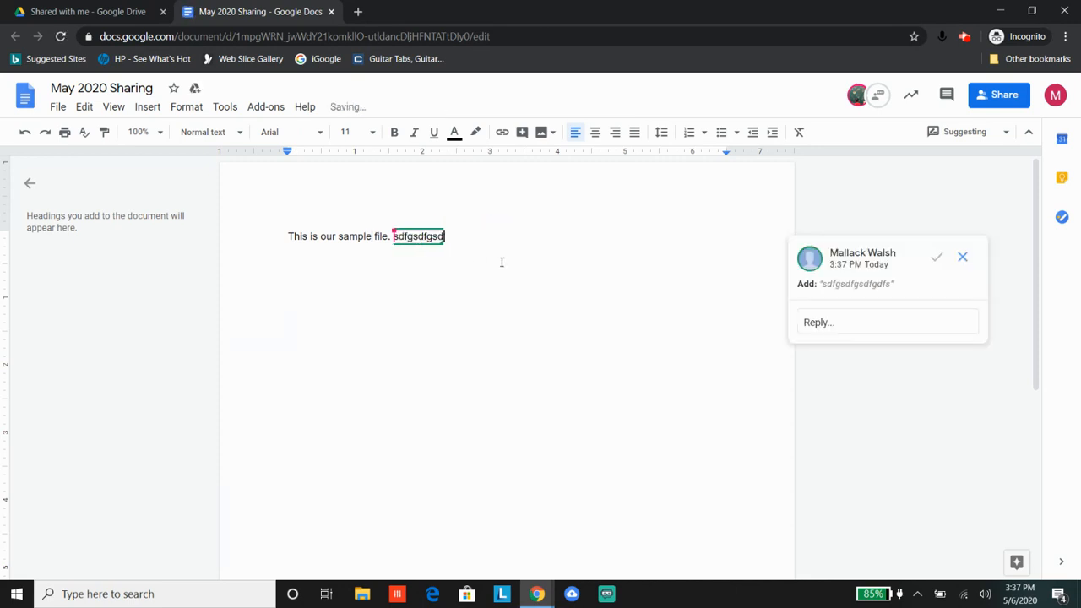
click(962, 257)
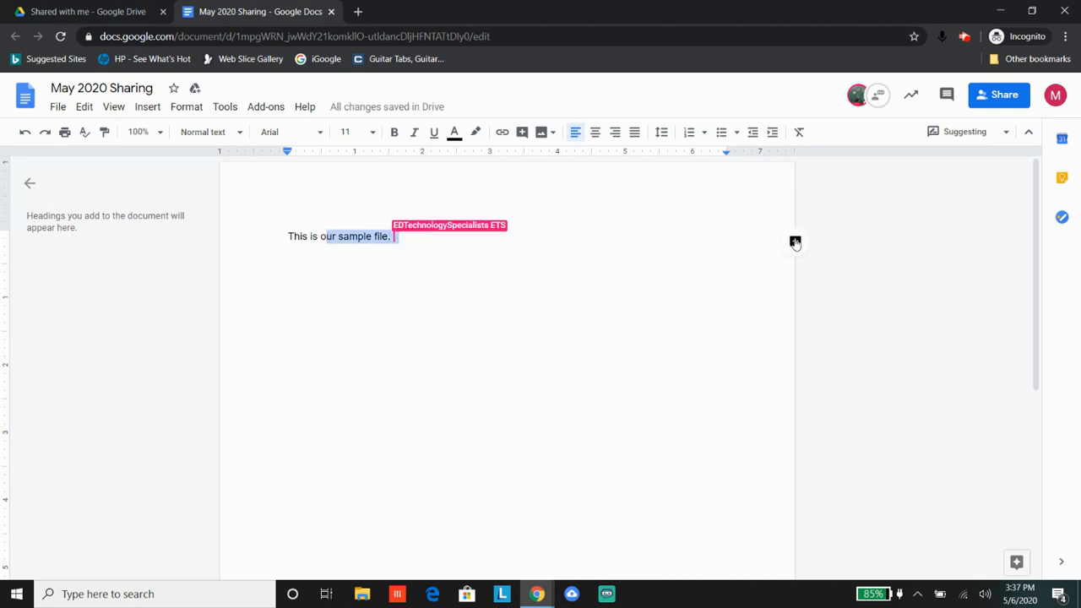
click(794, 242)
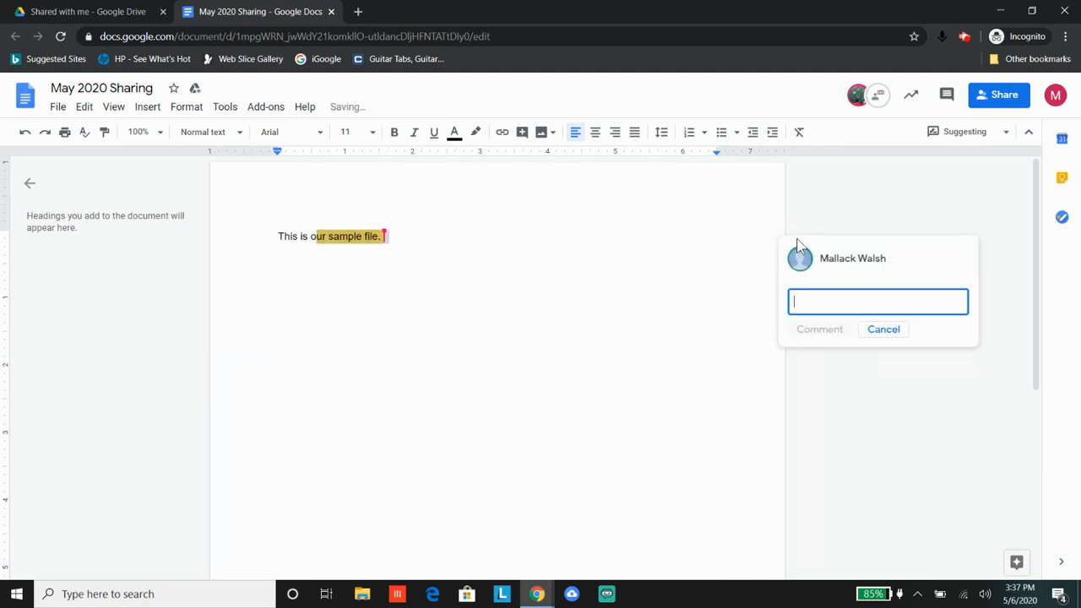
text(Here I am commenting.)
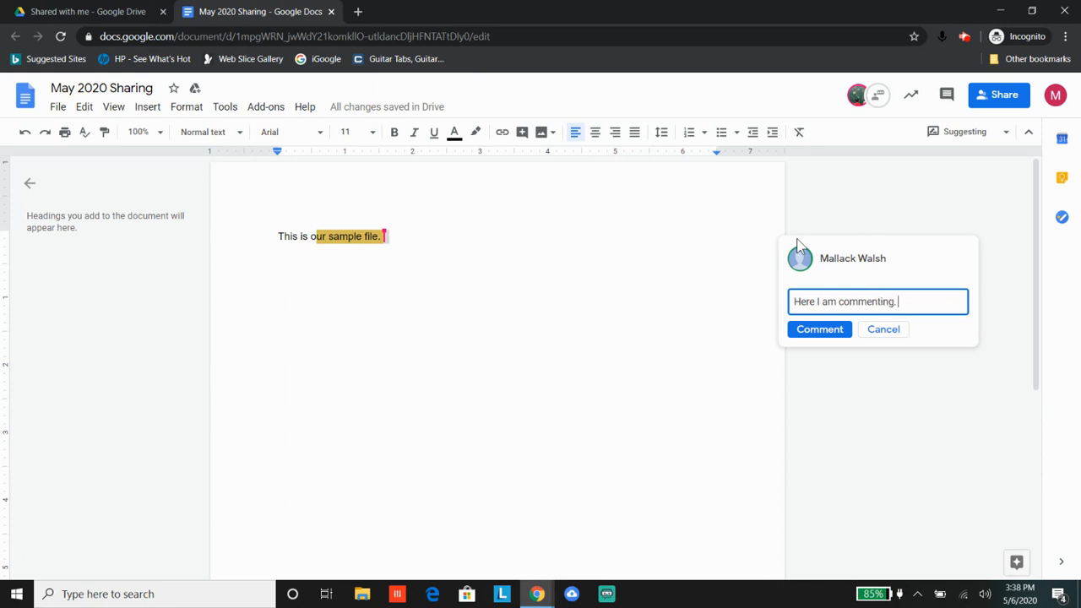
click(818, 329)
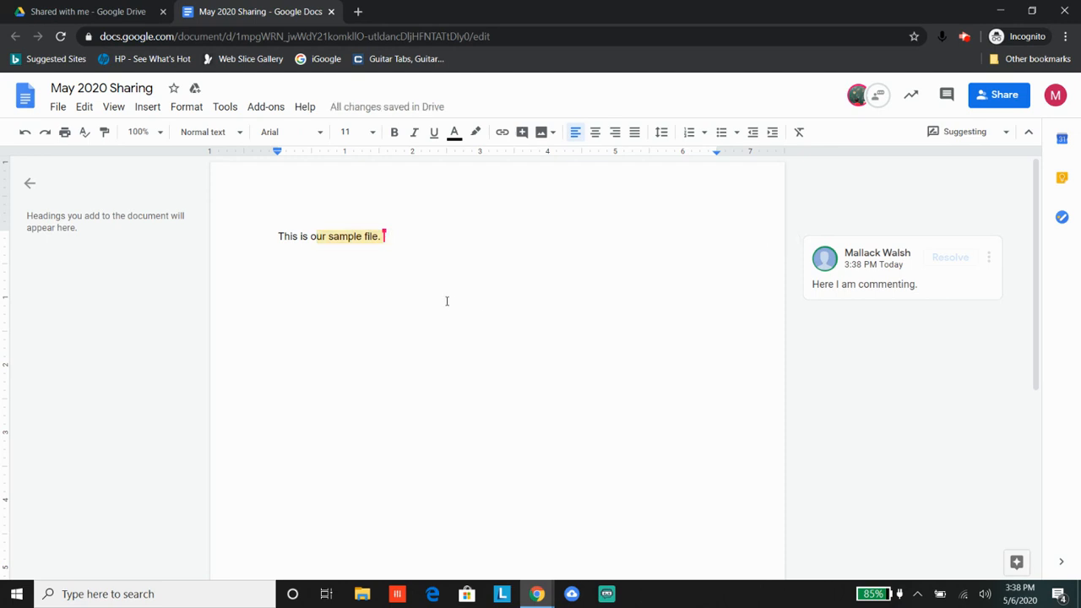
double_click(288, 236)
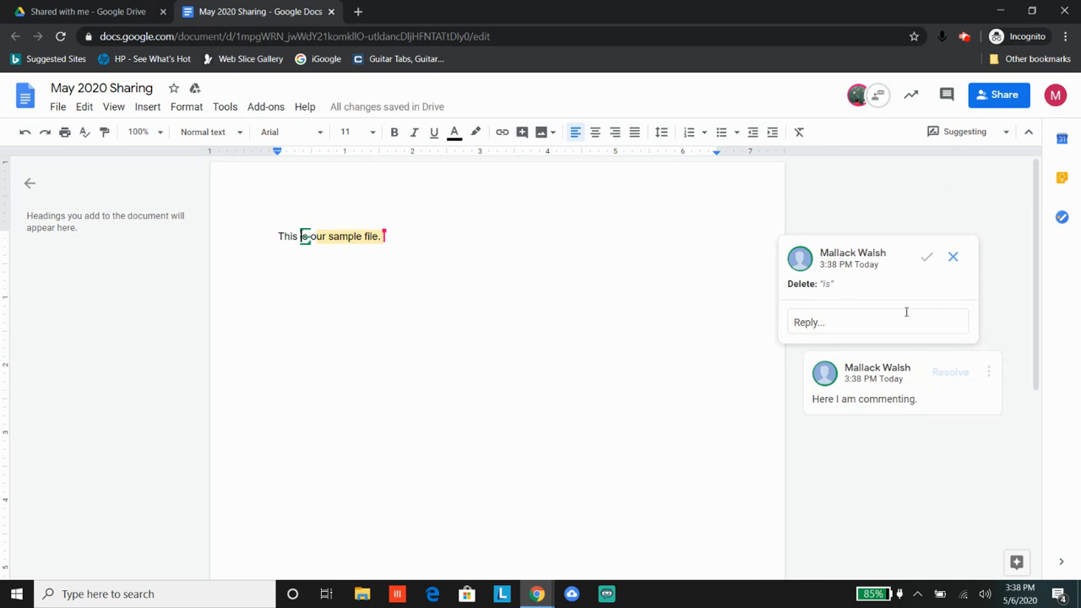
mouse_move(507, 287)
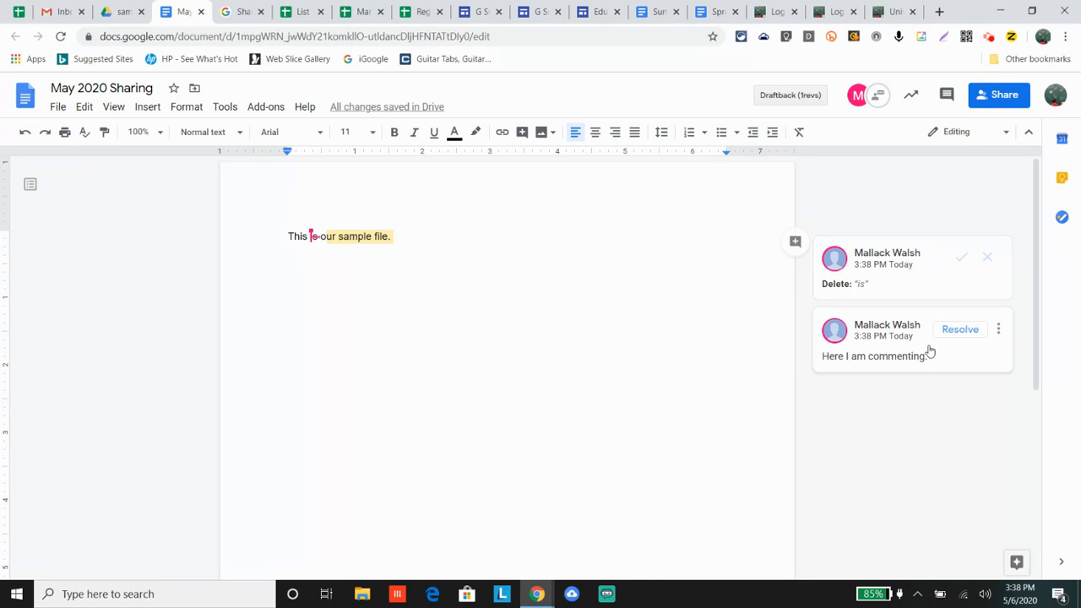
Reject the suggested deletion of 'is' and reopen the sharing settings
click(961, 256)
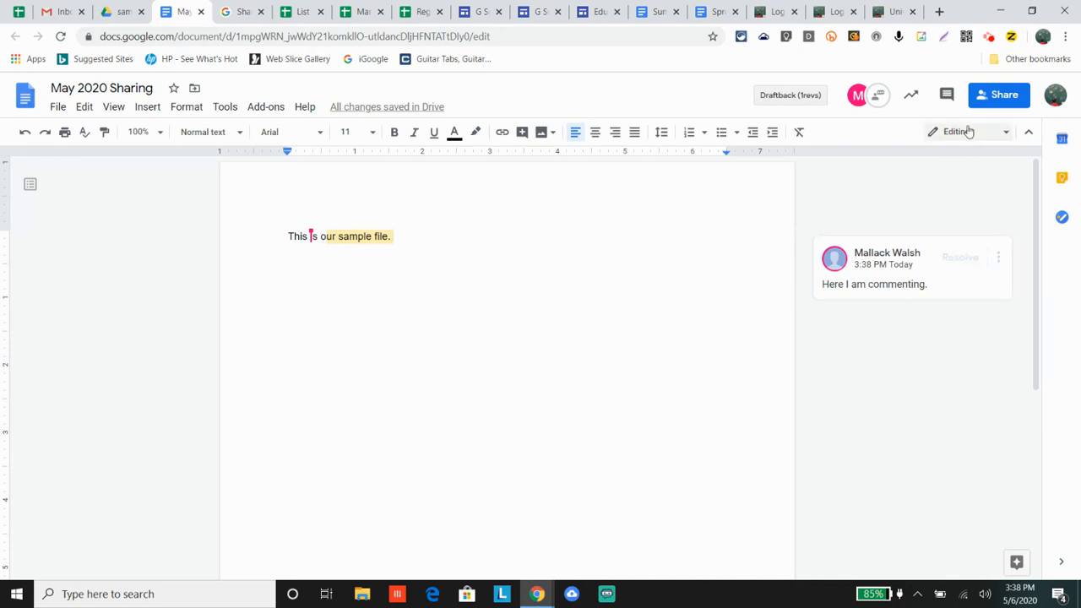
click(998, 94)
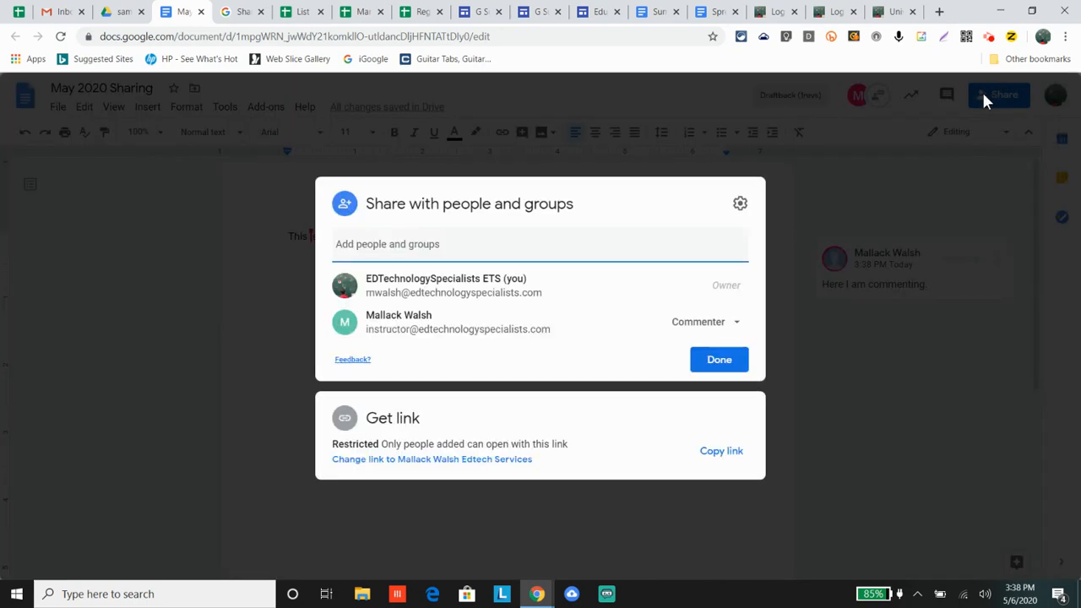
Change the collaborator's role from Commenter to Editor and save
click(703, 322)
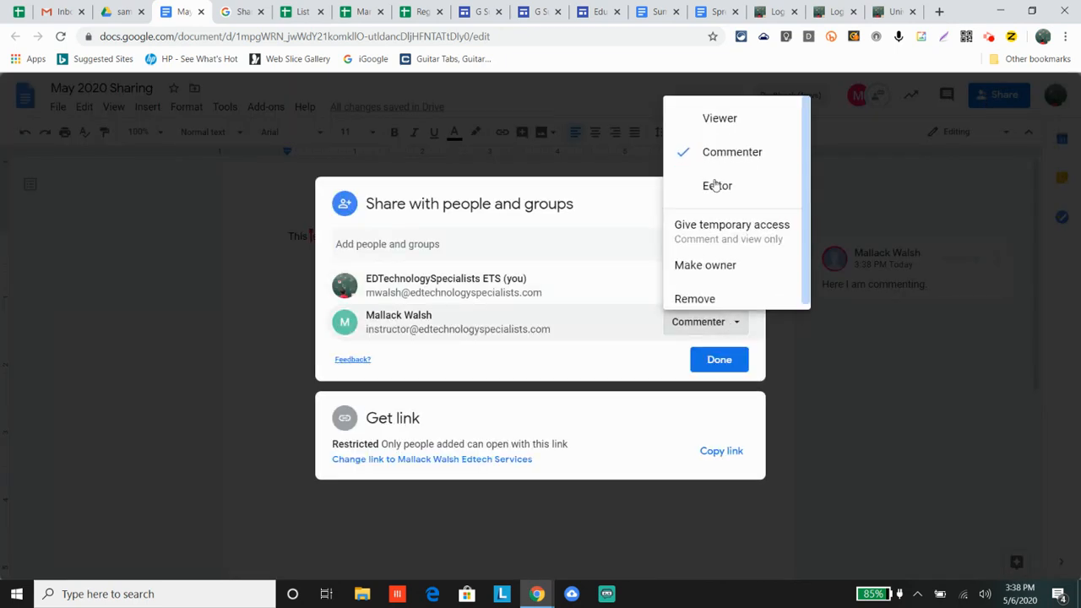
click(717, 185)
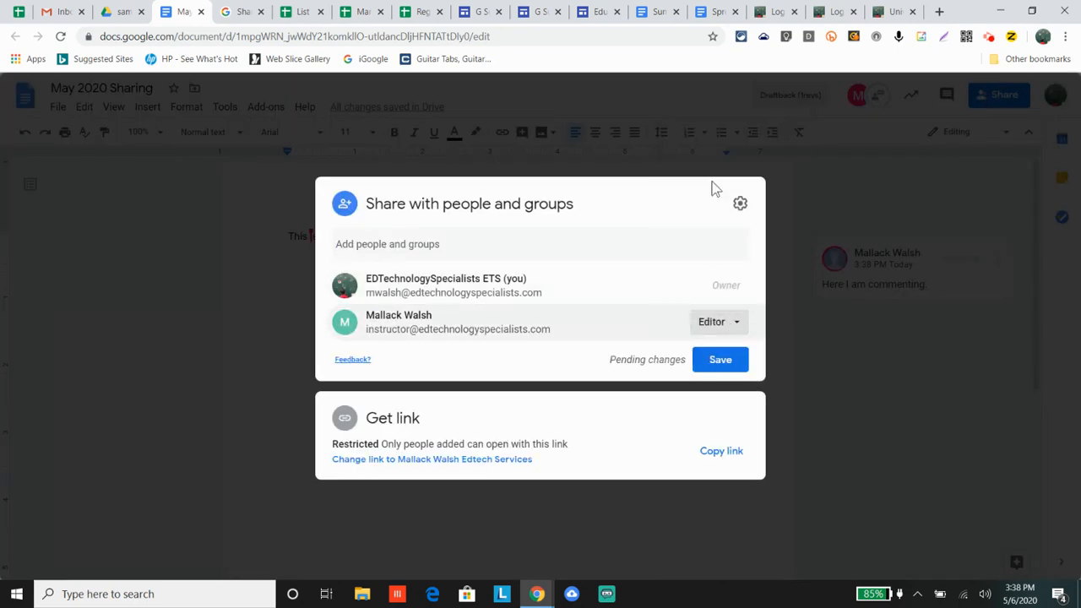
click(719, 359)
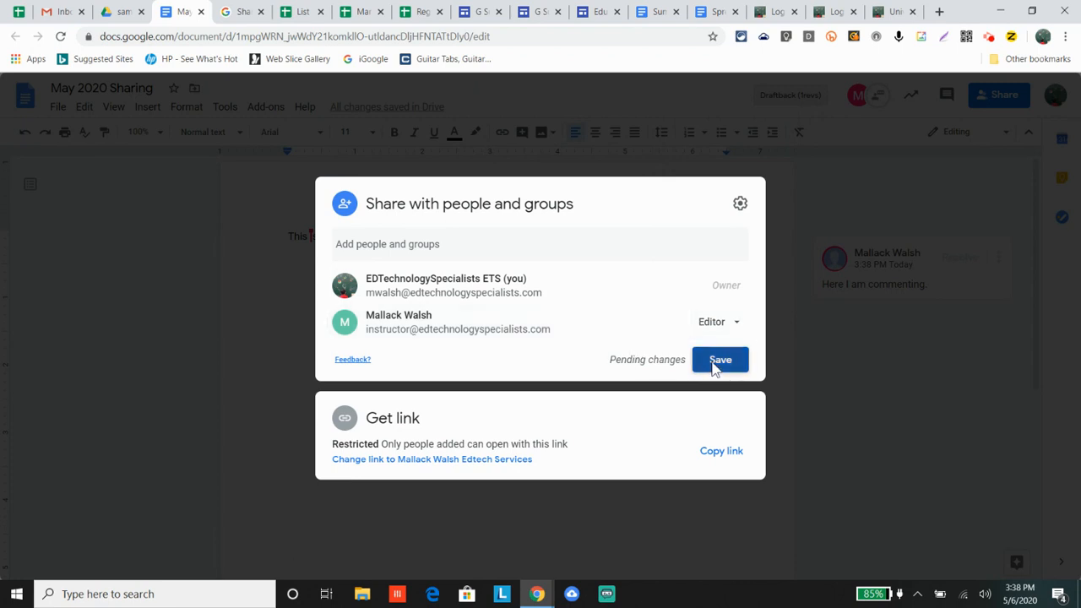
click(720, 358)
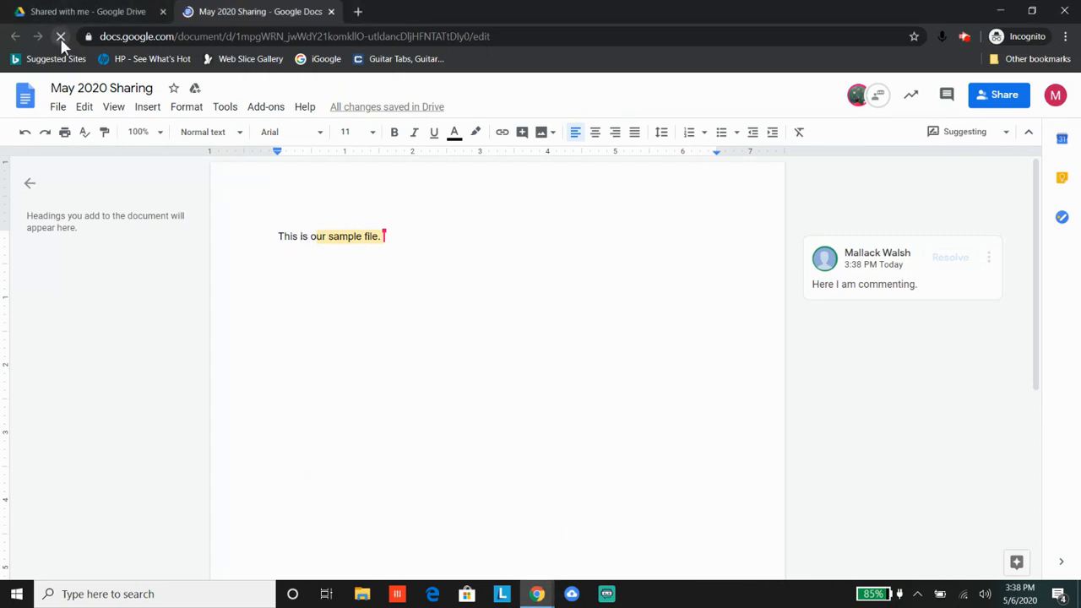
As the editor, type 'Now I am editing.' on a new line below the sample sentence
click(60, 37)
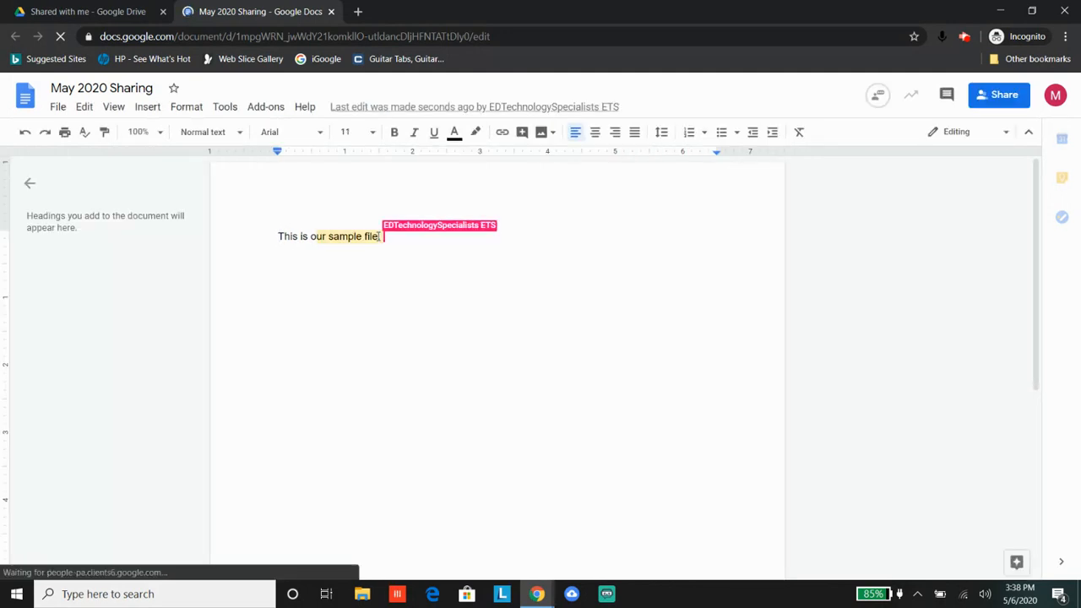
text(Now I am edit)
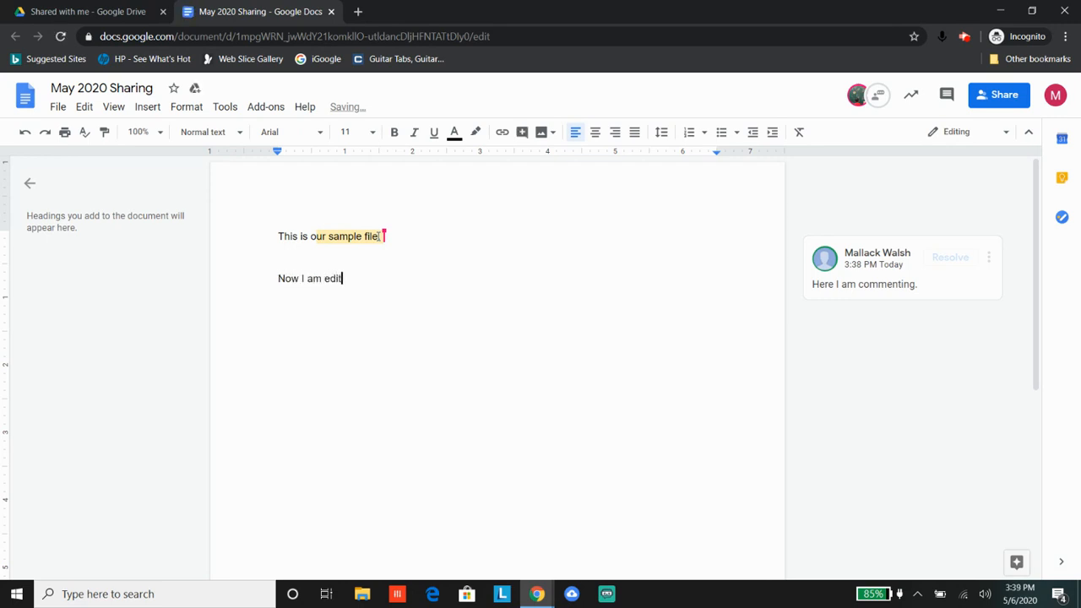
text(ing.)
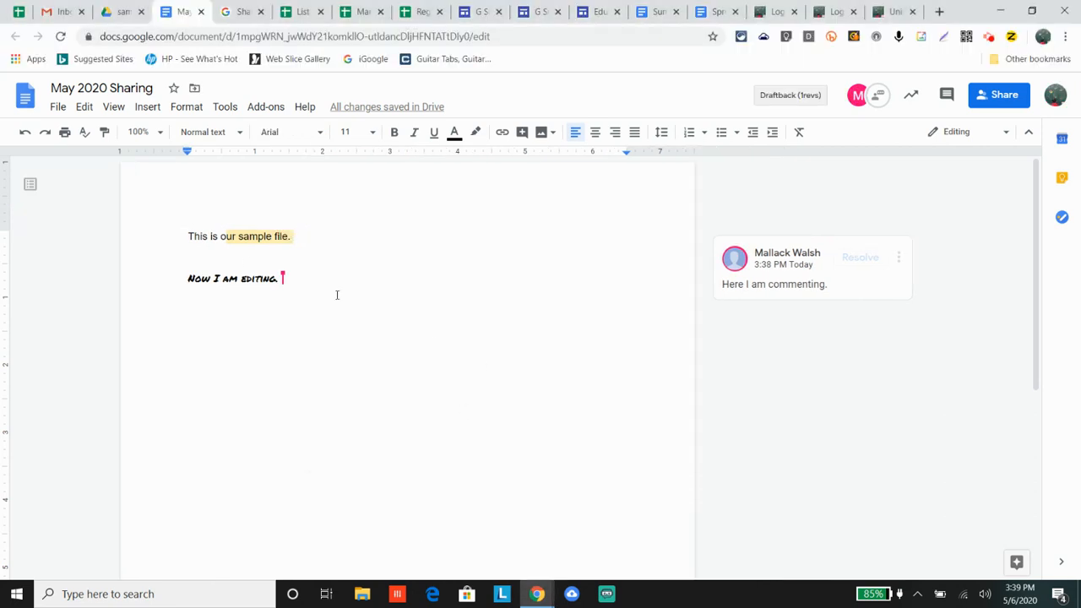
mouse_move(824, 91)
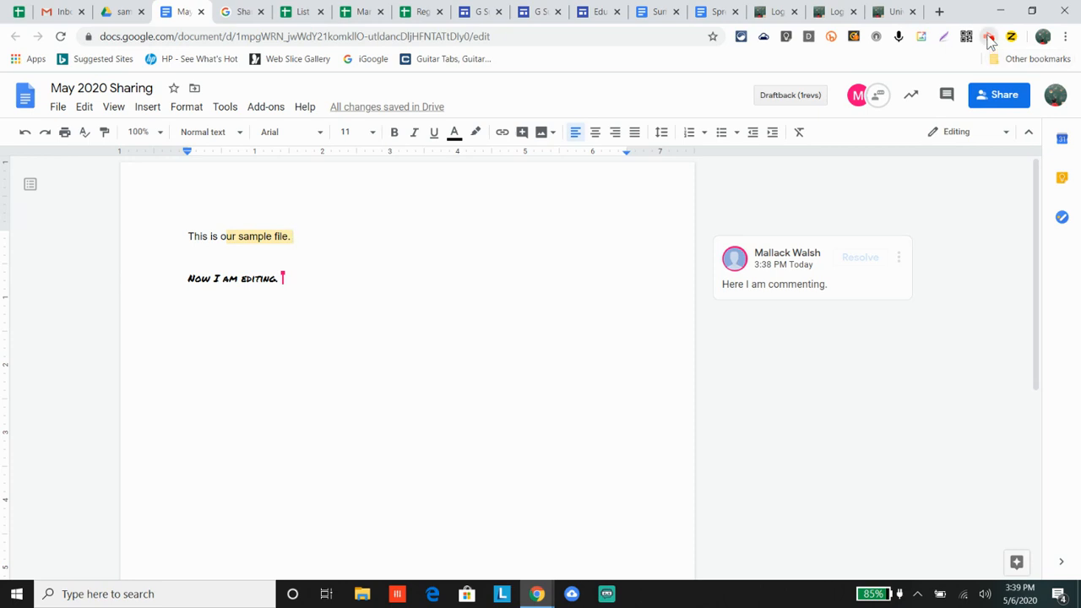
Return to the owner's window and open the sharing settings listing the collaborator as Editor
click(988, 36)
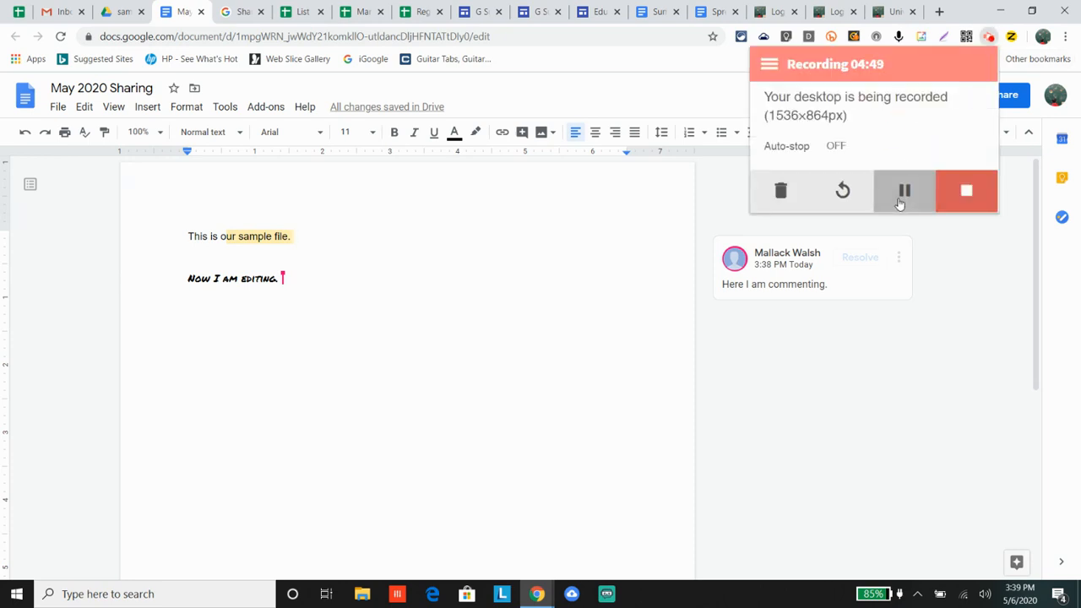
click(903, 190)
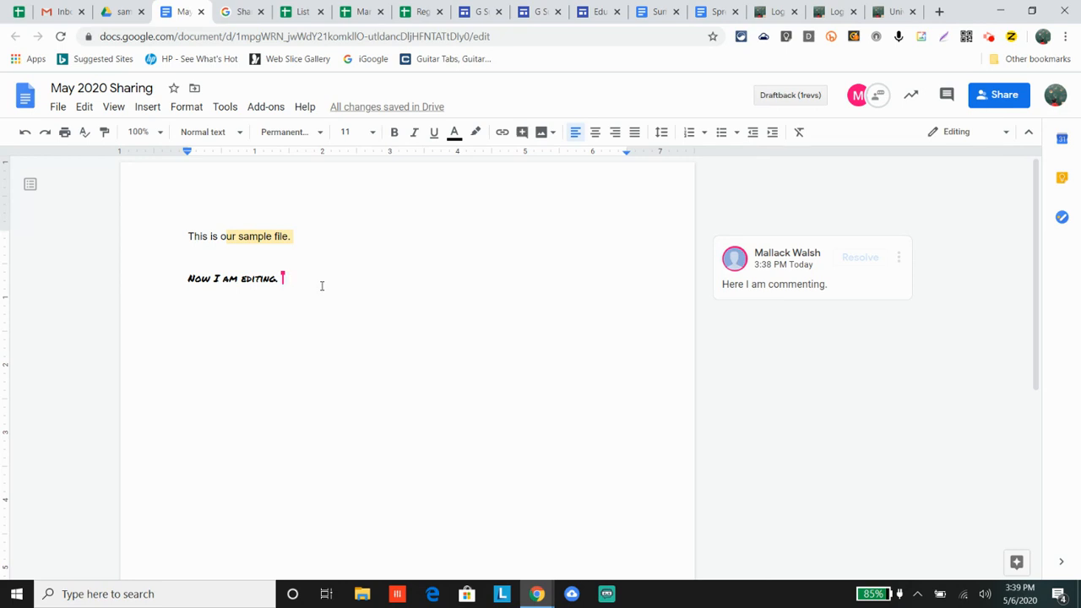
click(998, 95)
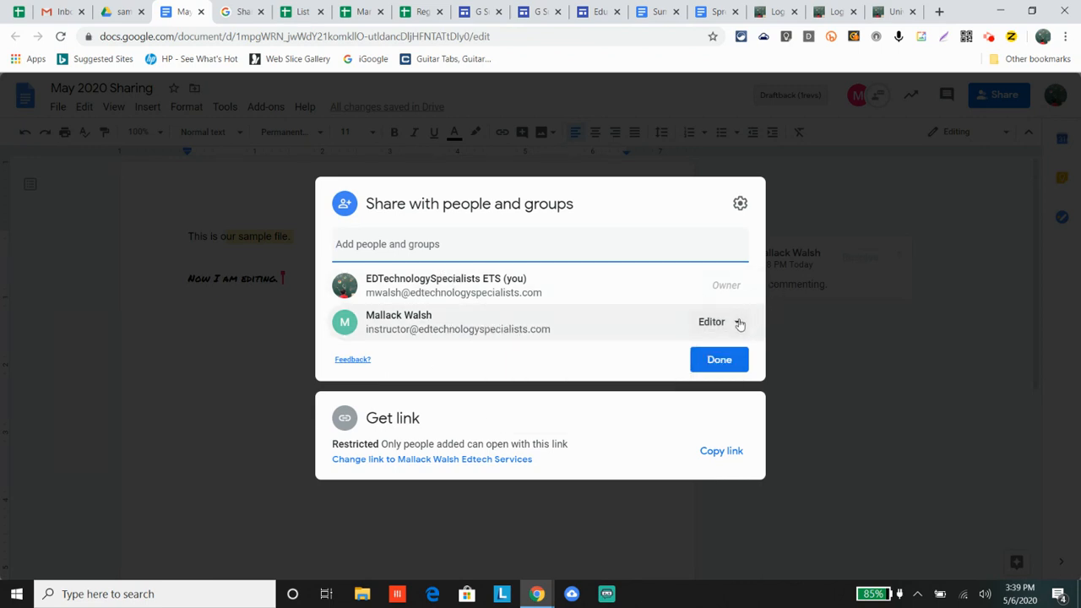
click(739, 322)
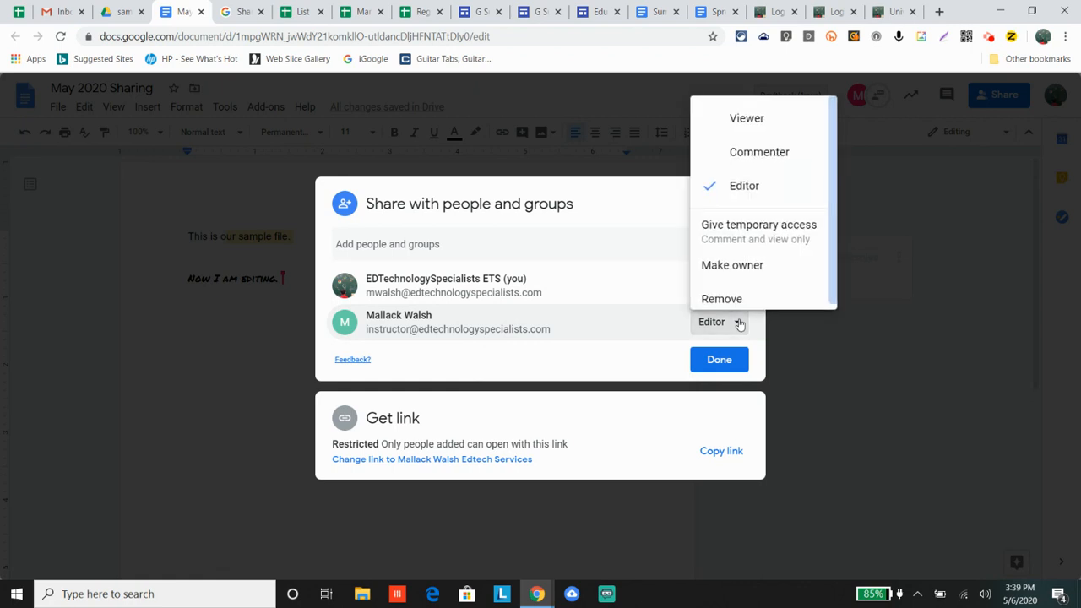
mouse_move(754, 232)
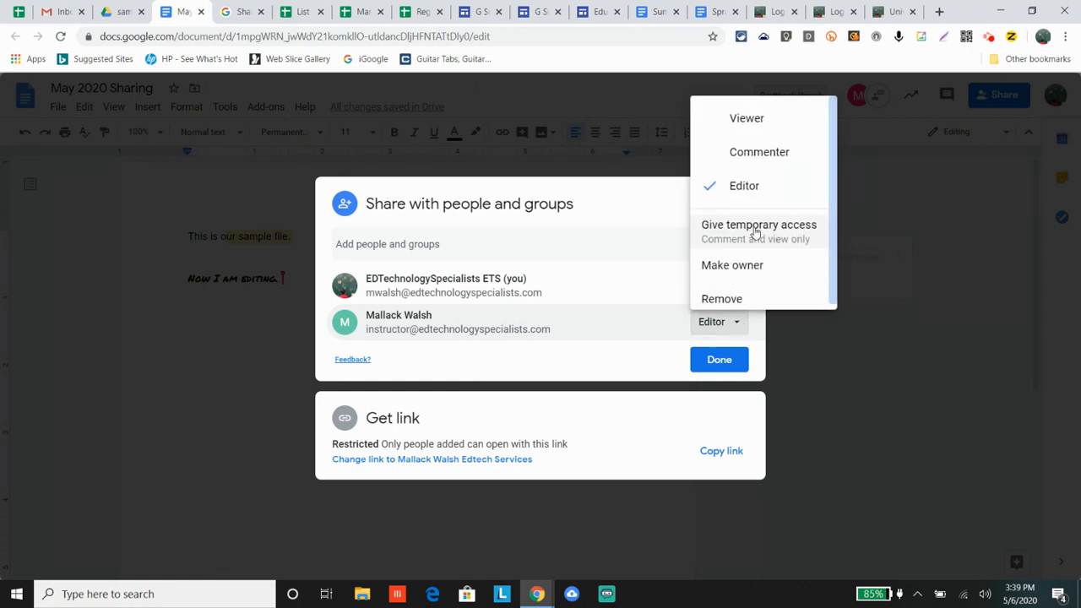
click(757, 224)
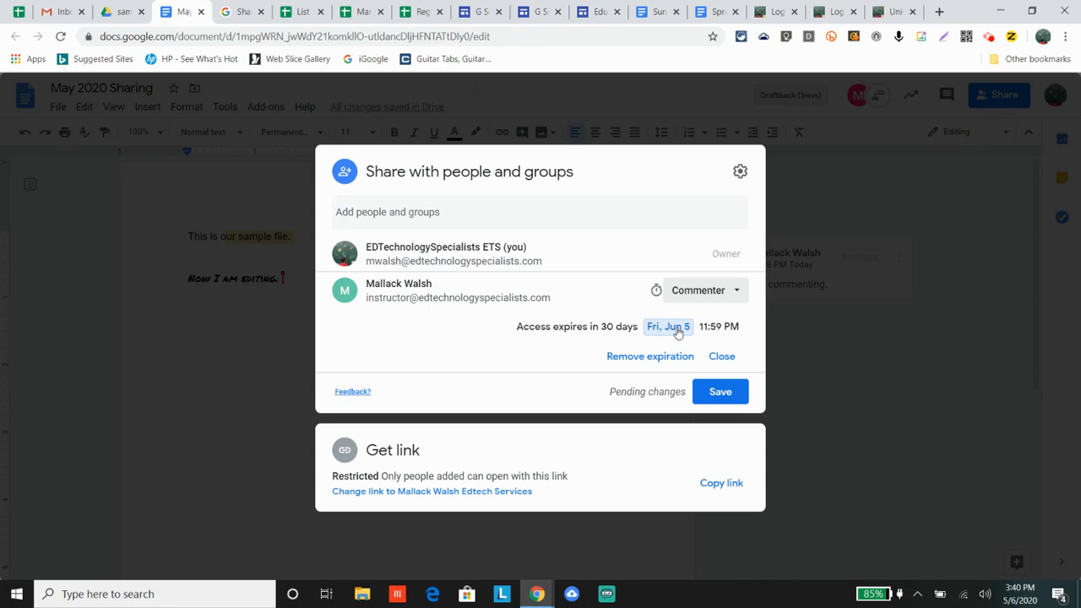
mouse_move(675, 332)
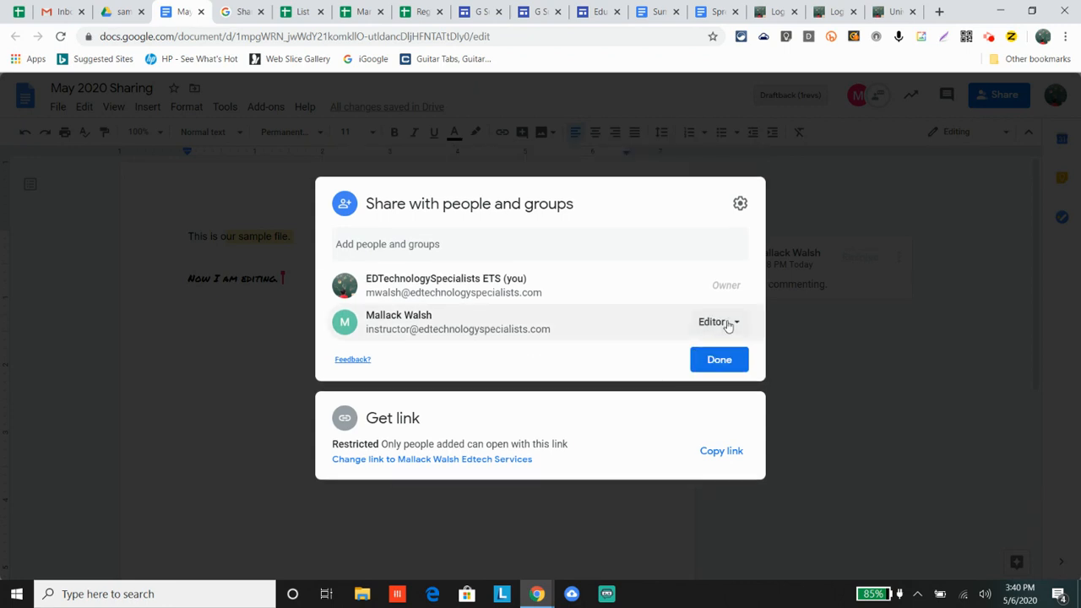
click(717, 322)
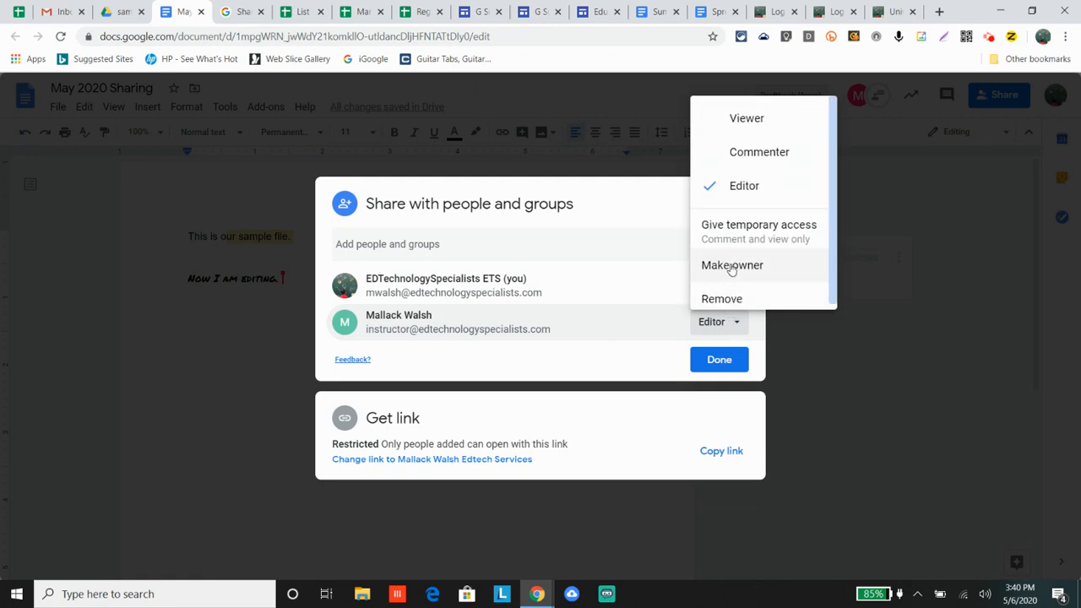
mouse_move(732, 265)
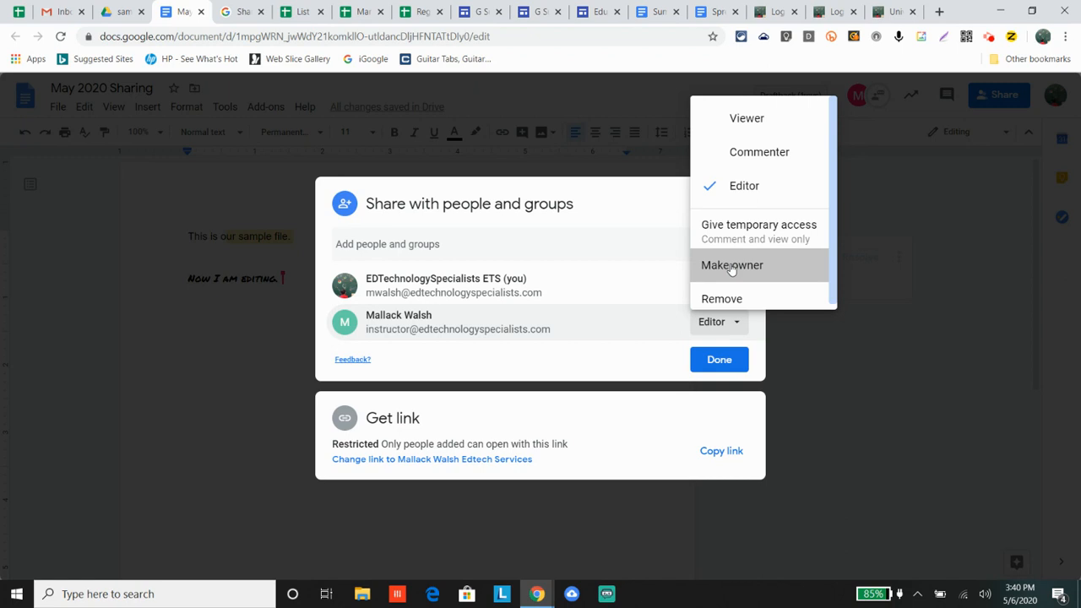
click(731, 264)
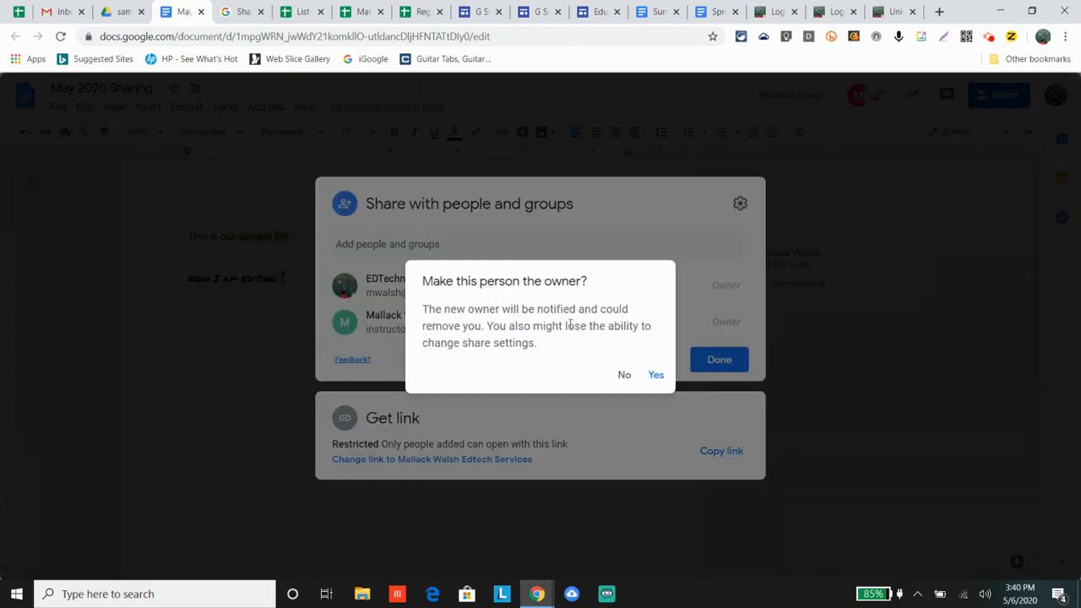
mouse_move(603, 345)
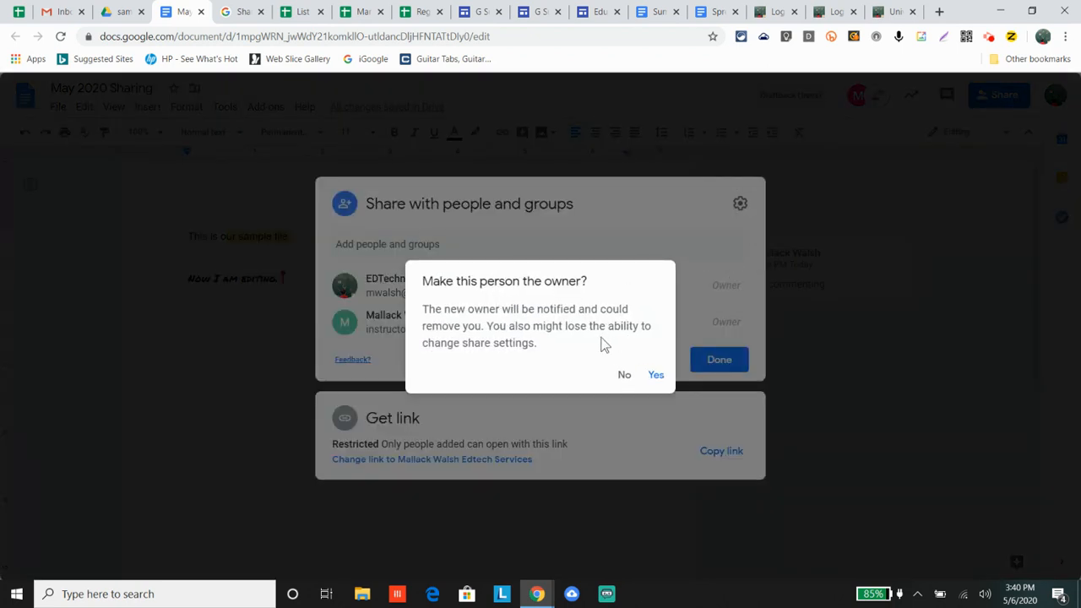
mouse_move(627, 370)
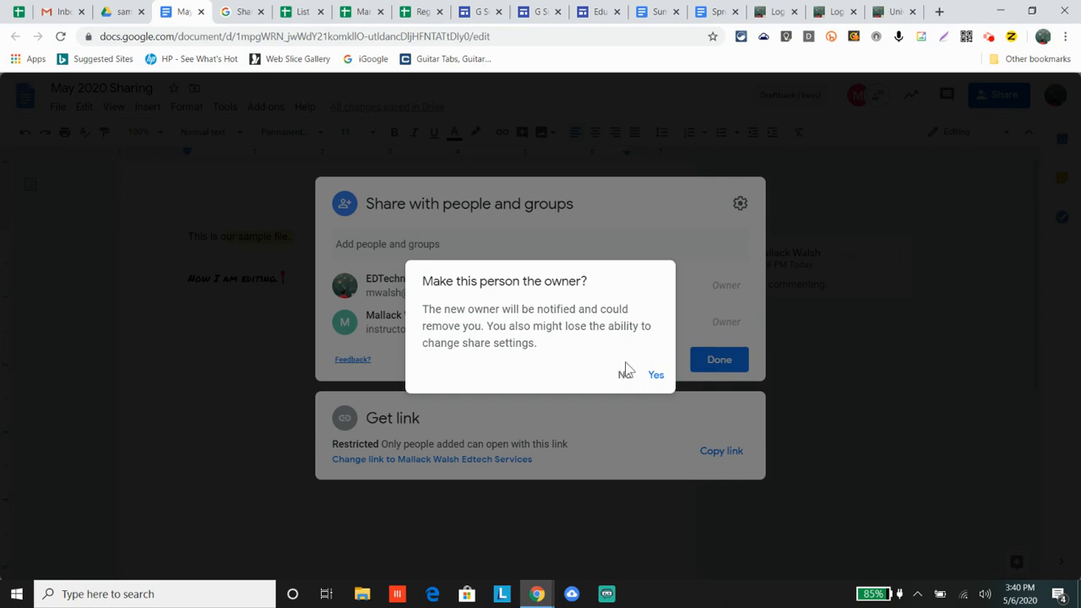
mouse_move(628, 355)
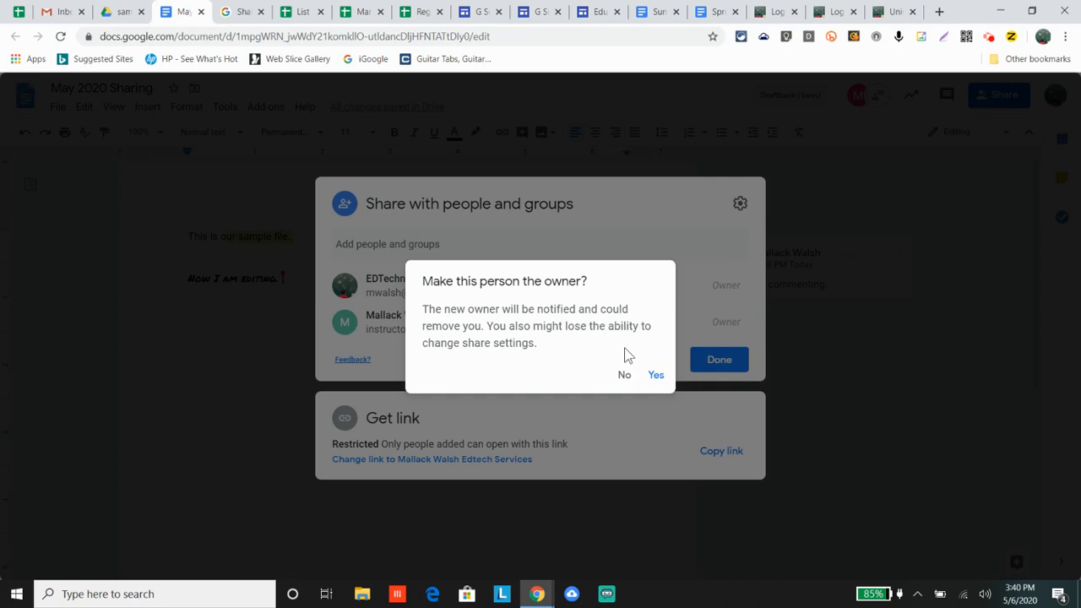
mouse_move(650, 370)
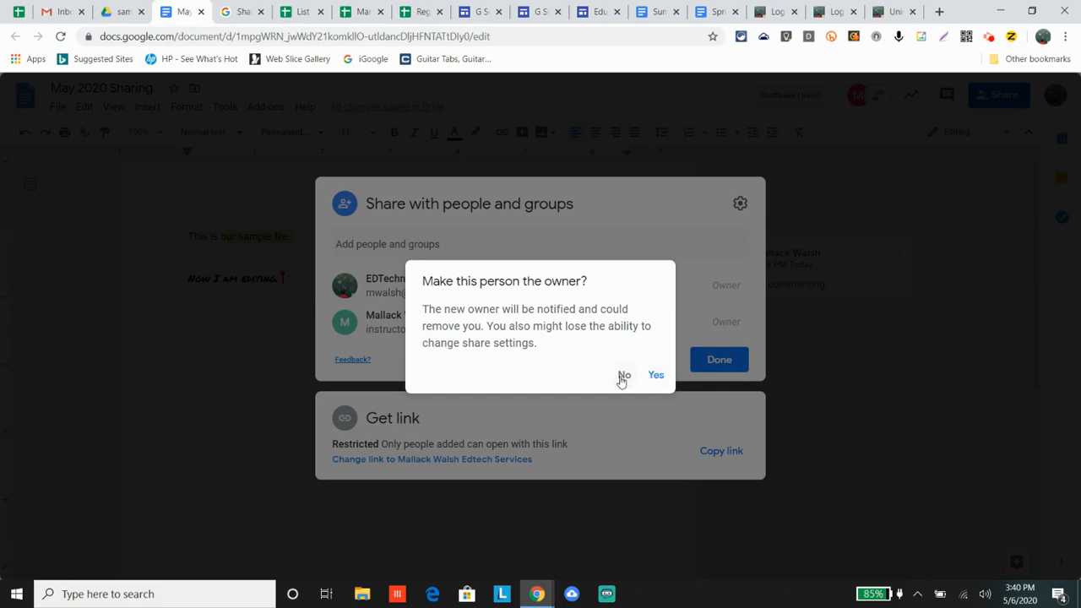
click(624, 375)
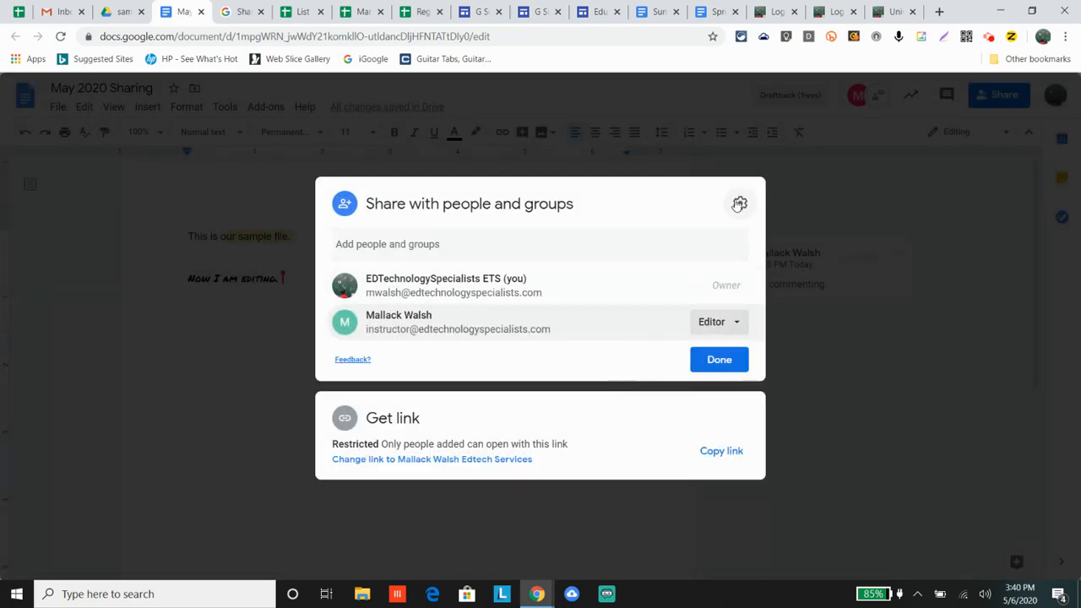
mouse_move(739, 203)
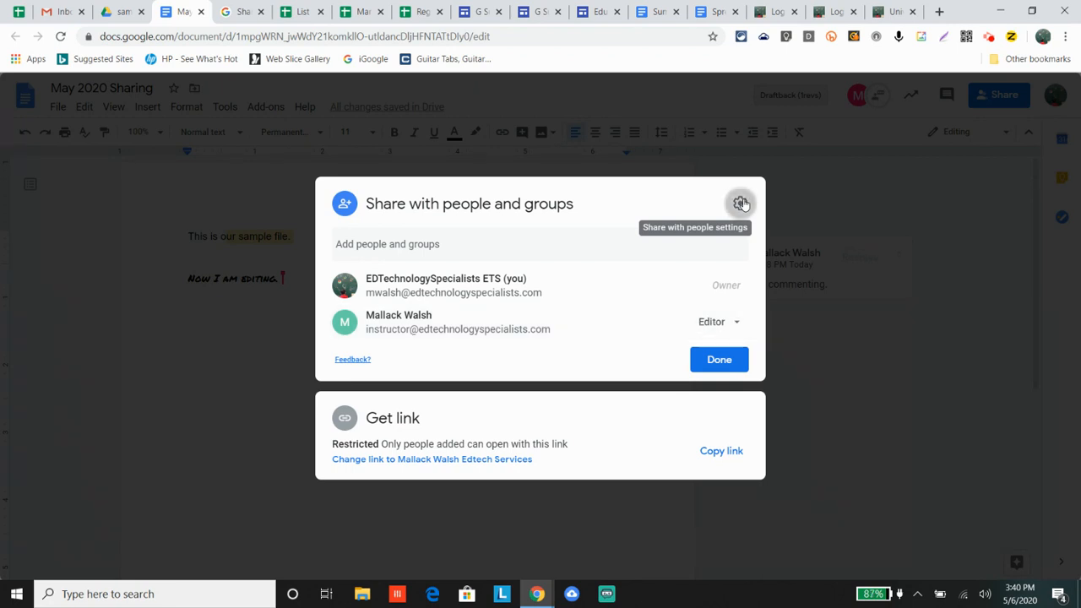
In the sharing settings, turn 'Editors can change permissions and share' off, then back on
click(741, 203)
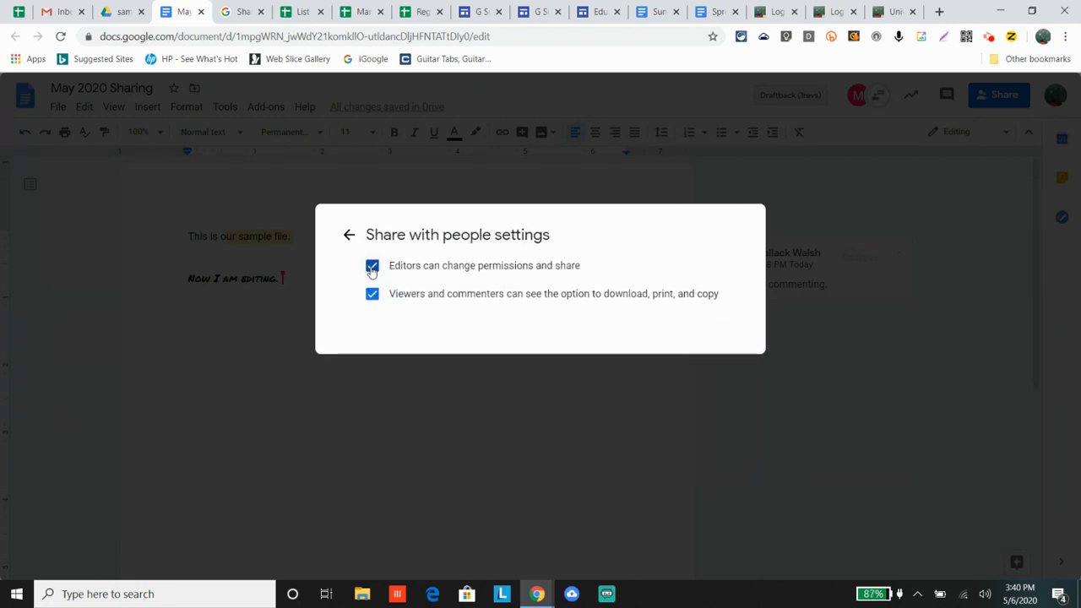
click(372, 265)
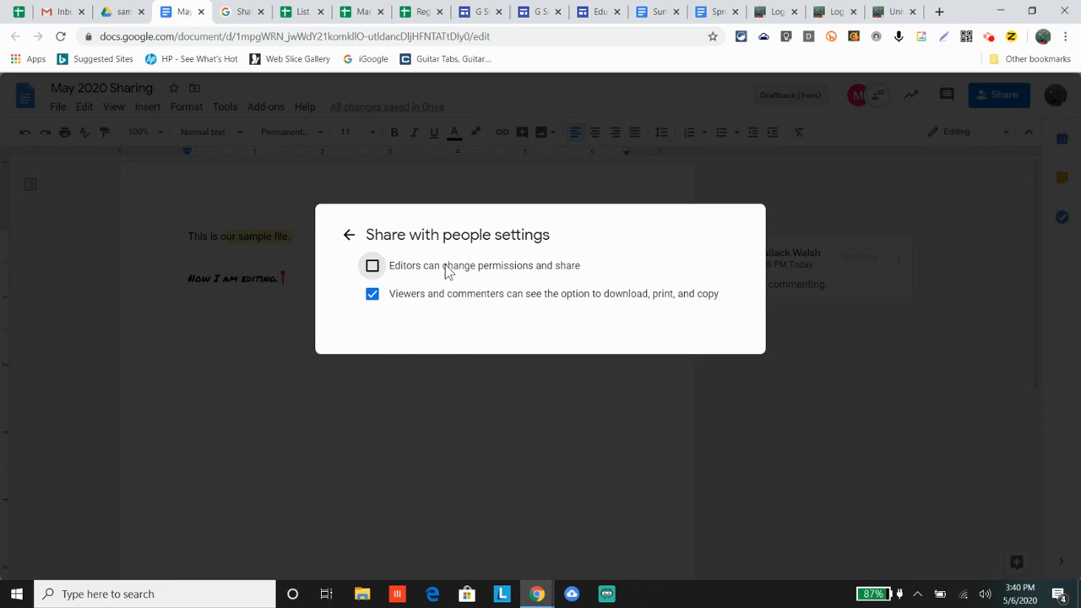
mouse_move(506, 270)
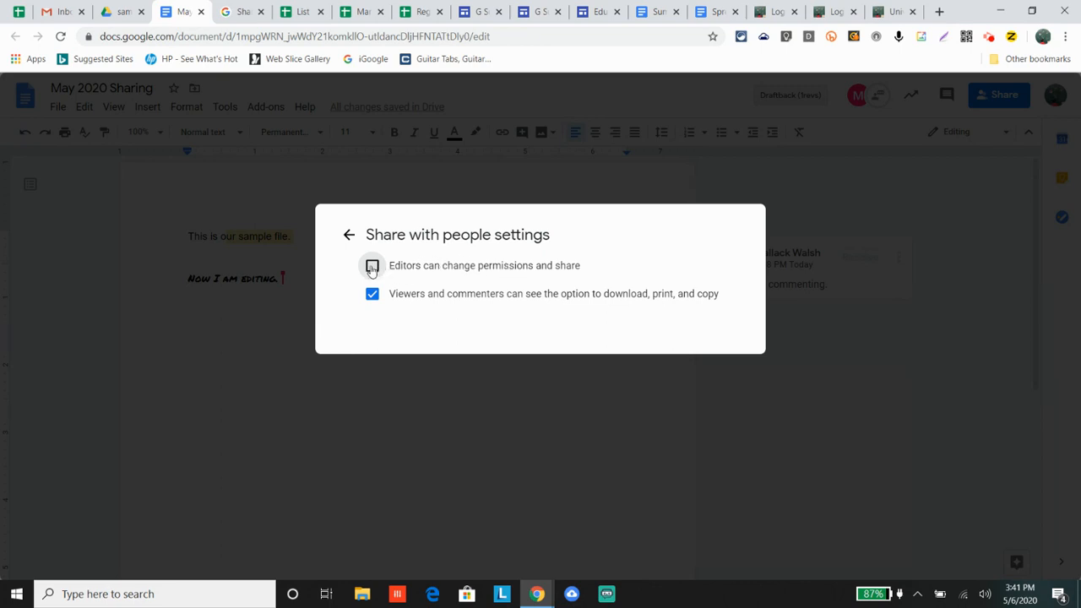
click(372, 265)
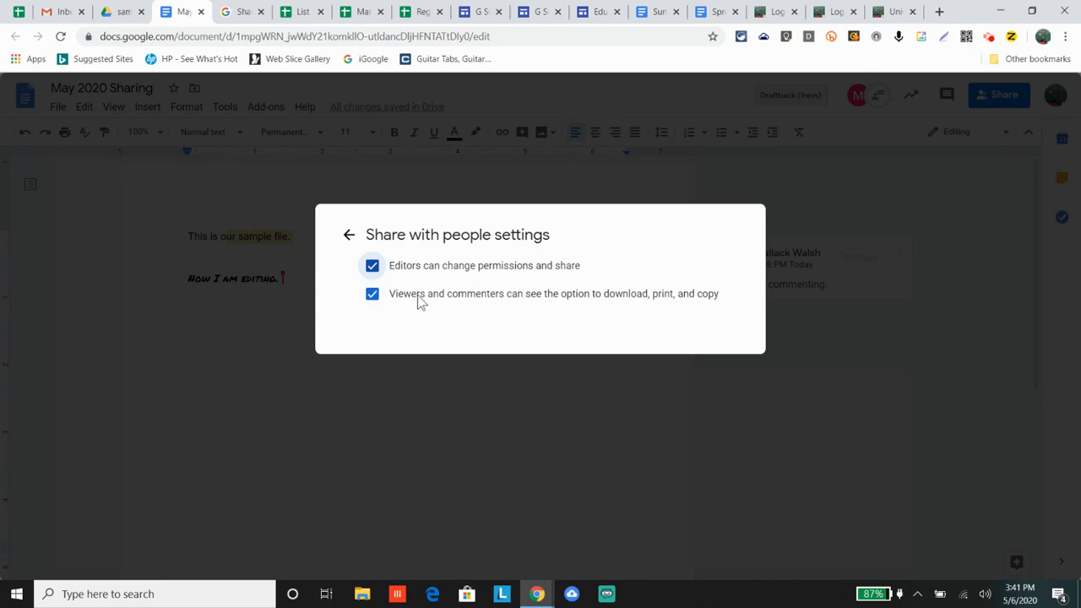
mouse_move(557, 304)
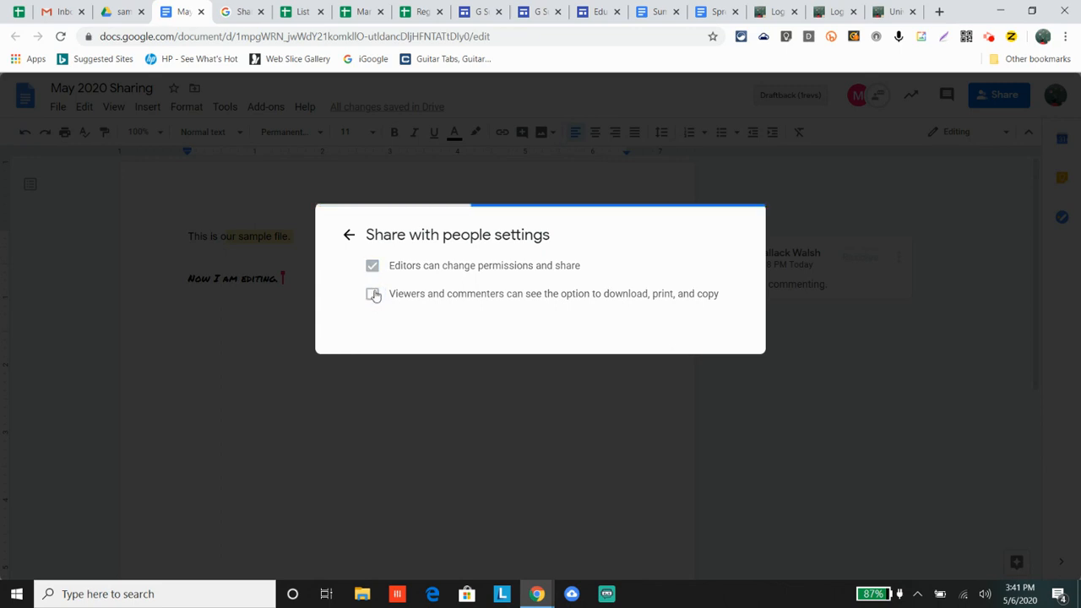
Toggle the viewers' download, print and copy option, leaving it allowed, and go back
click(371, 293)
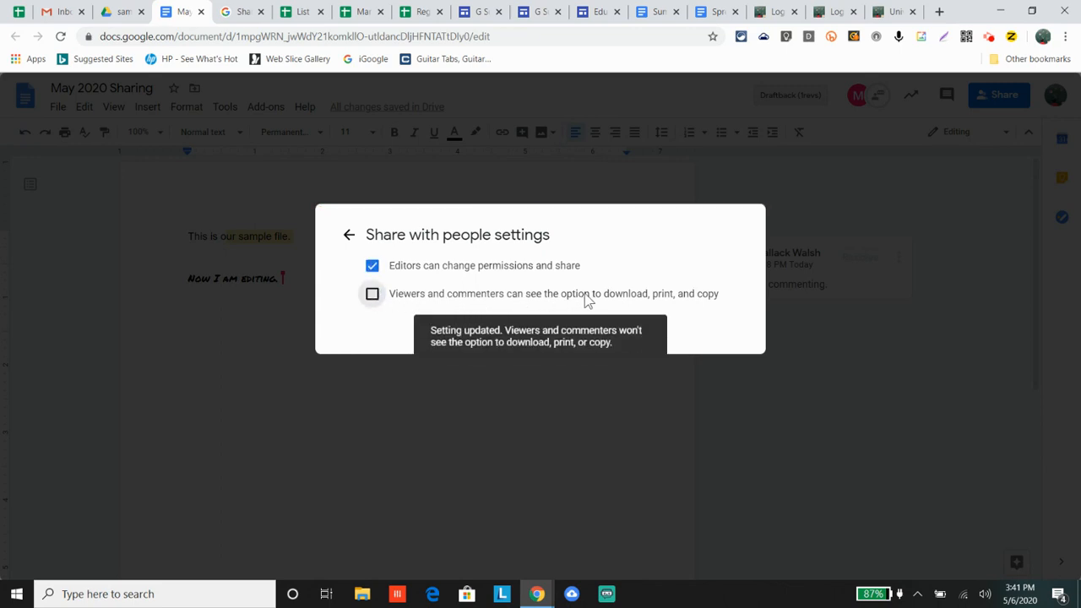
click(372, 293)
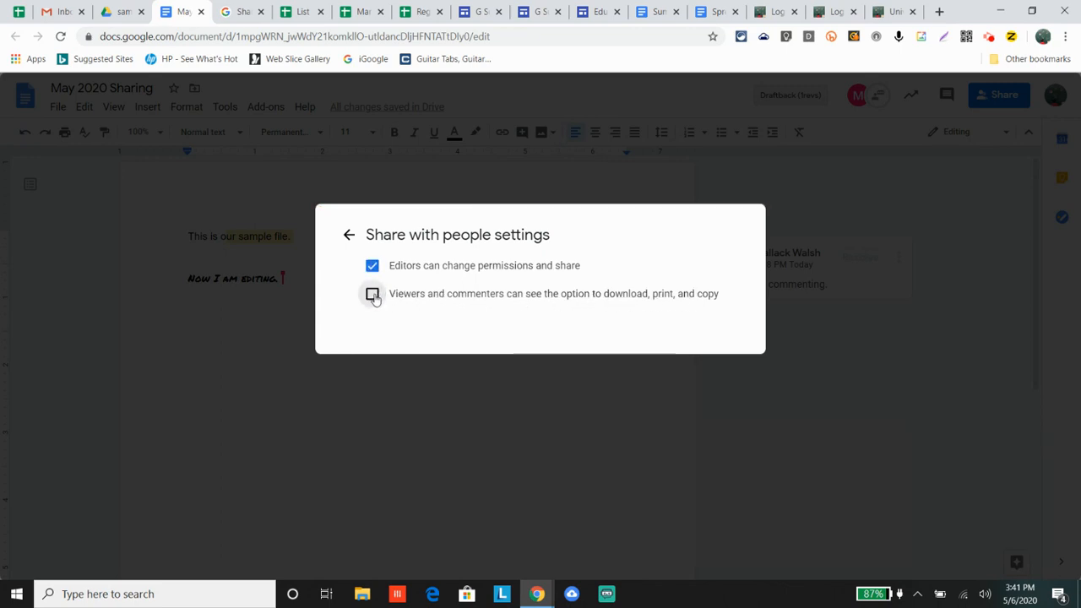
click(372, 293)
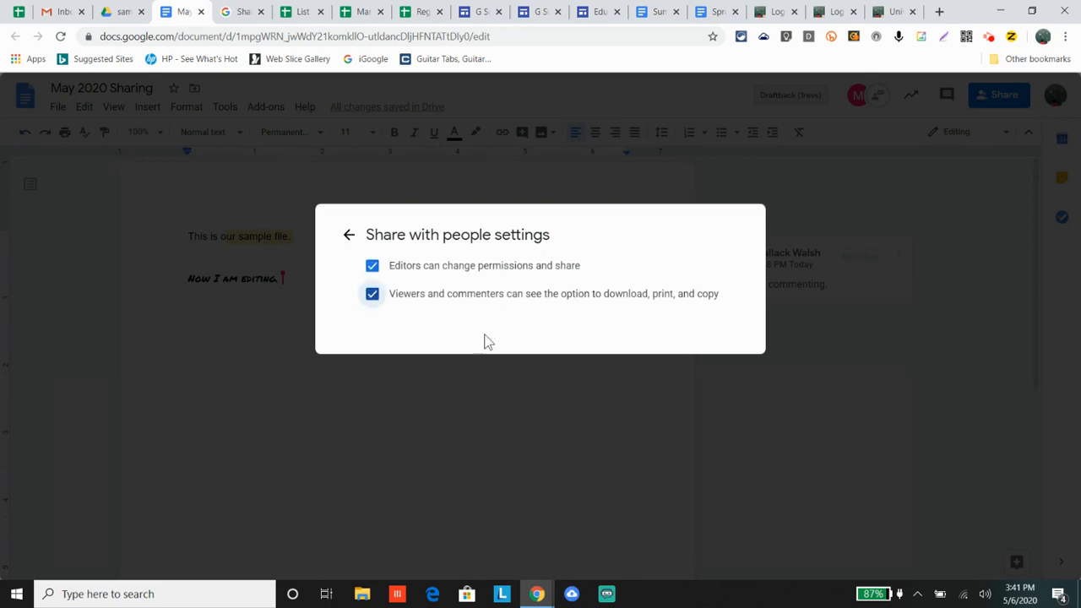
mouse_move(349, 234)
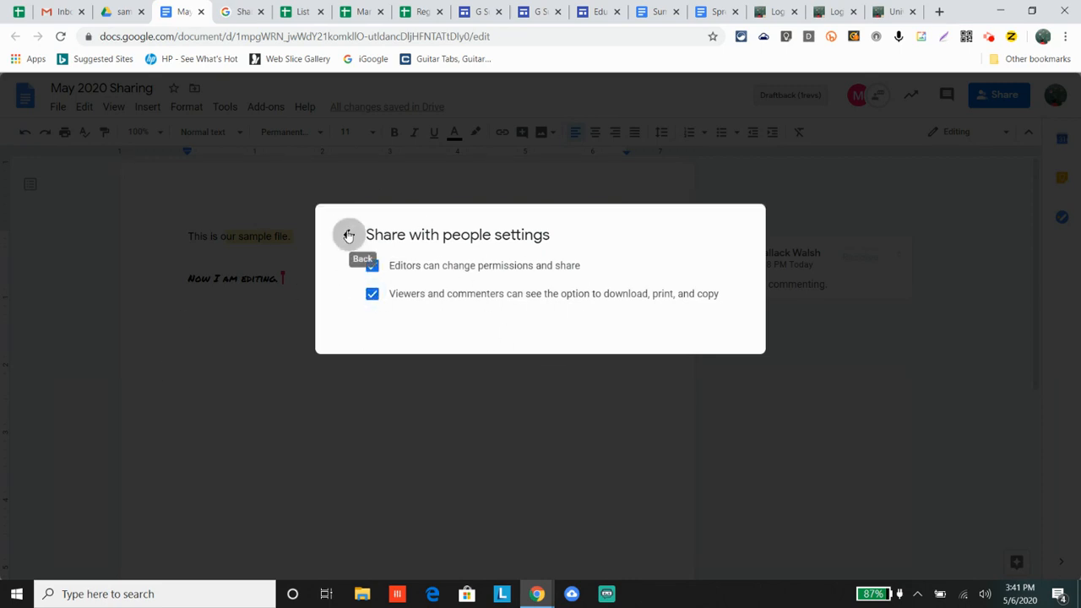
click(348, 235)
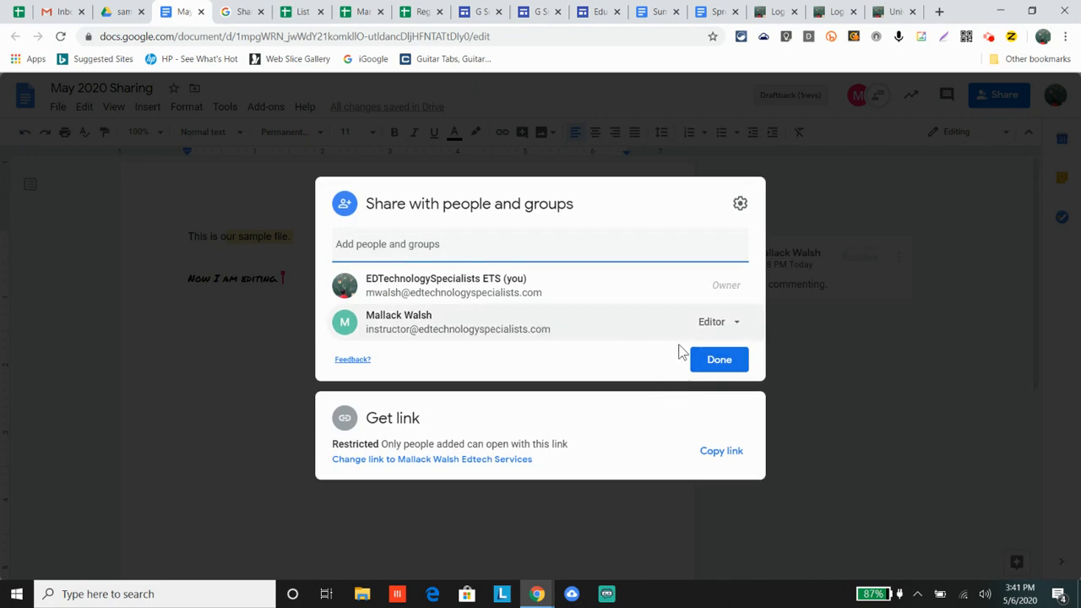
Close the owner's dialog, then view and close the collaborator's advanced sharing settings
click(718, 359)
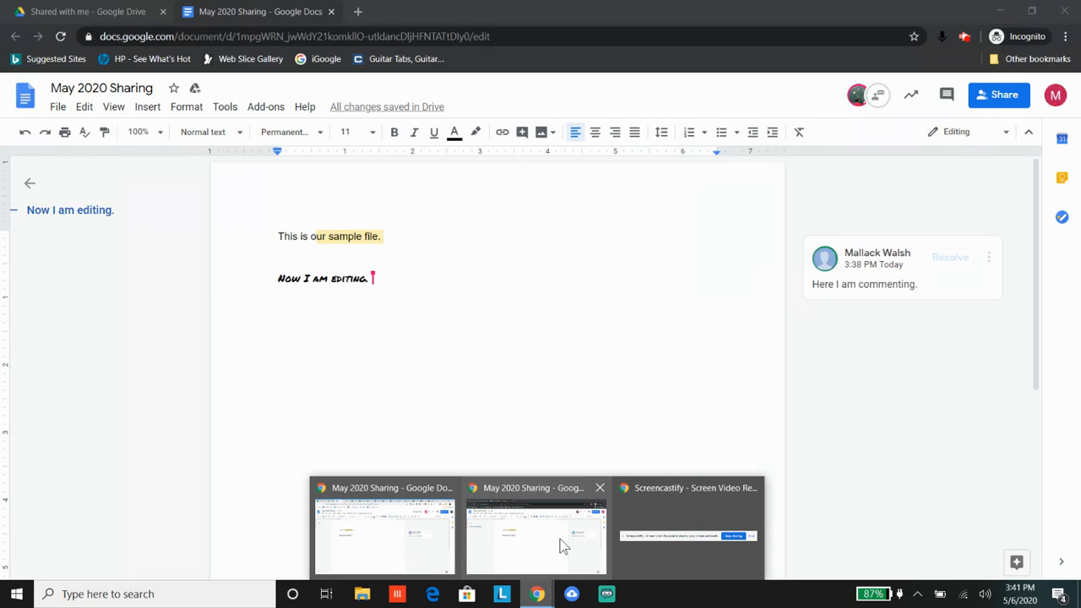
click(998, 95)
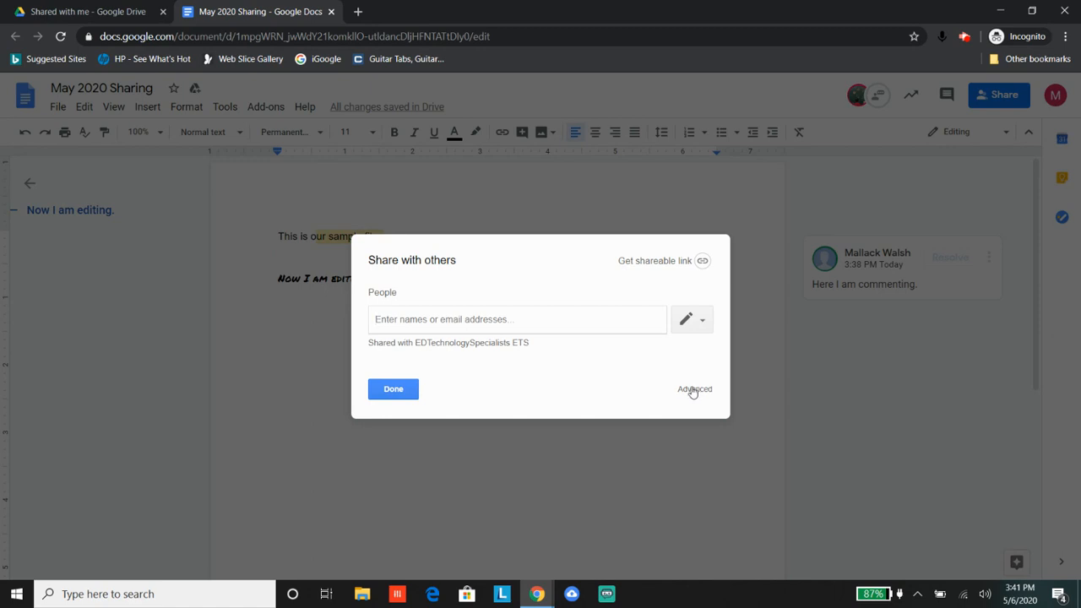
click(694, 388)
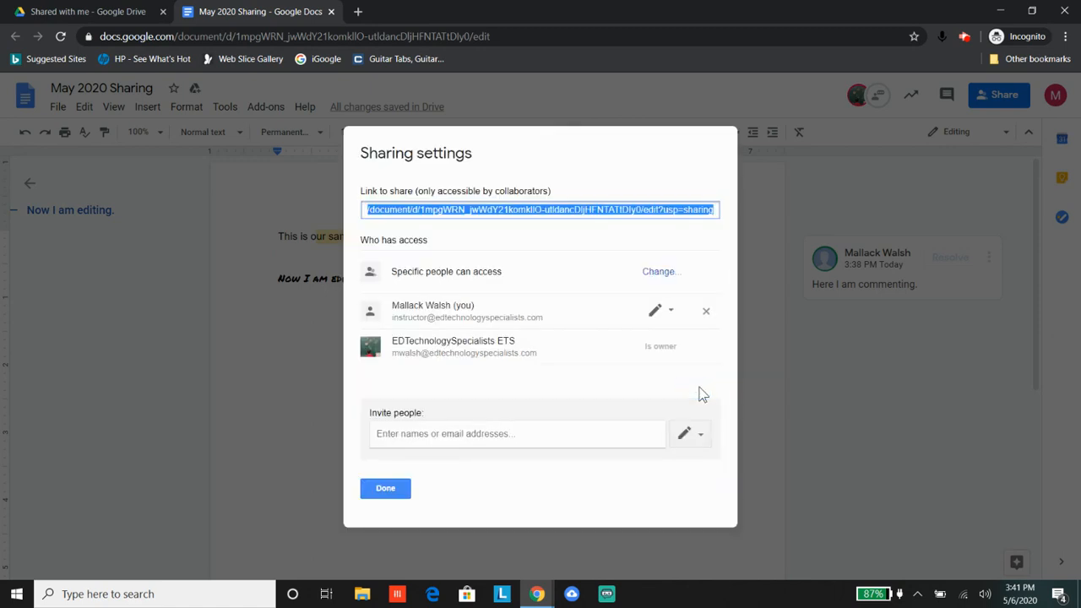
mouse_move(667, 321)
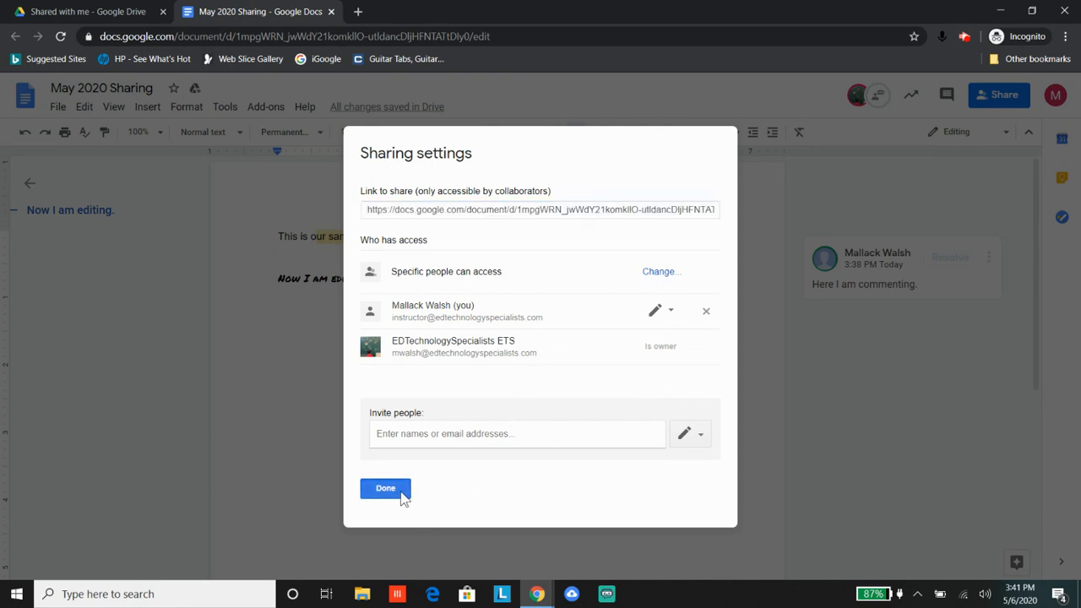
click(385, 488)
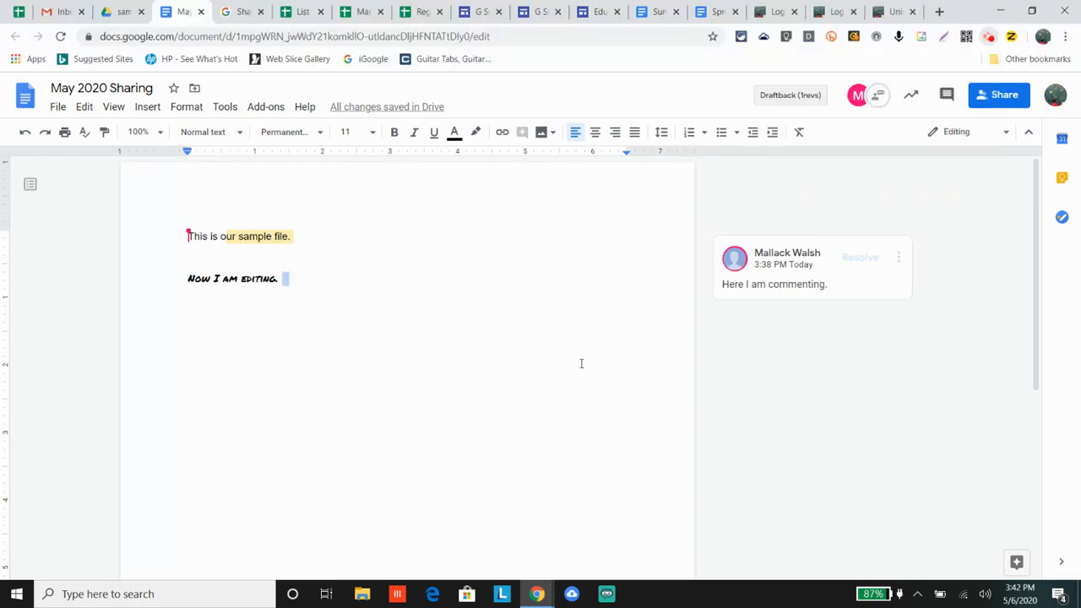
Uncheck 'Editors can change permissions and share' and return to the main sharing list
click(998, 95)
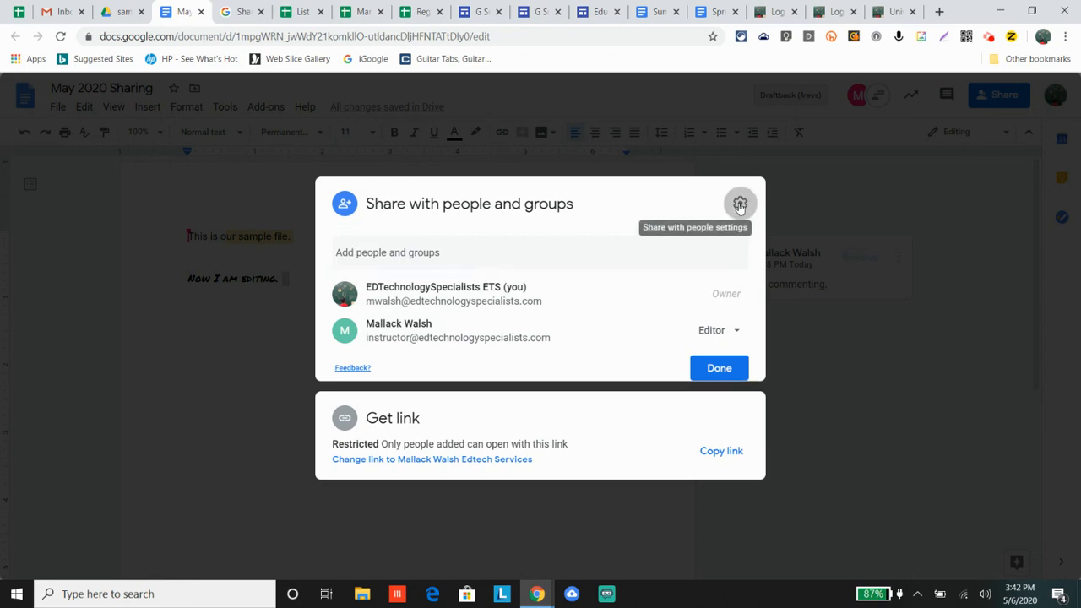
click(739, 204)
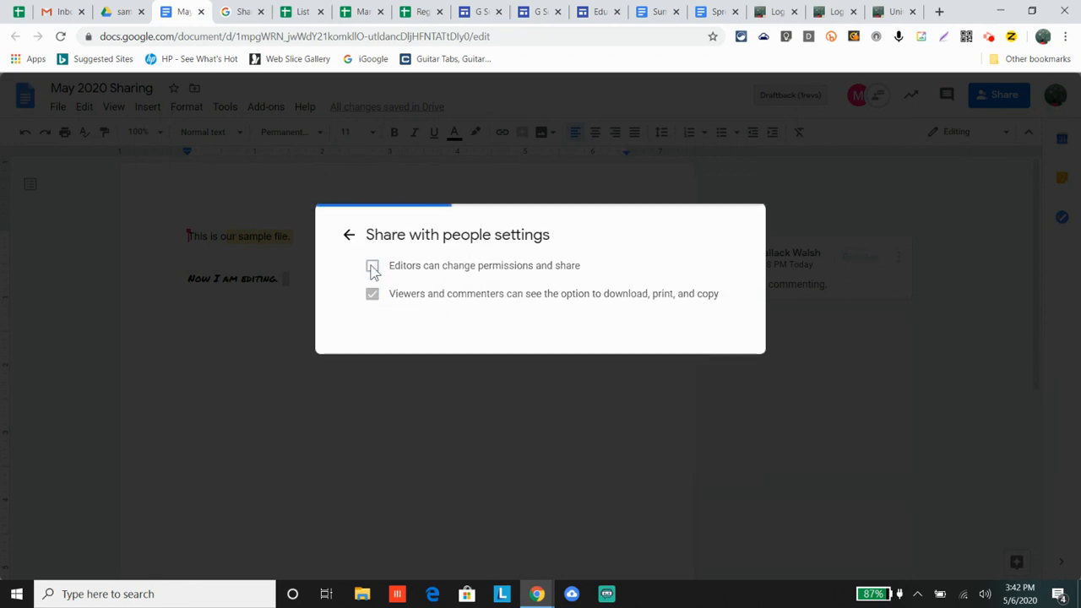
click(372, 265)
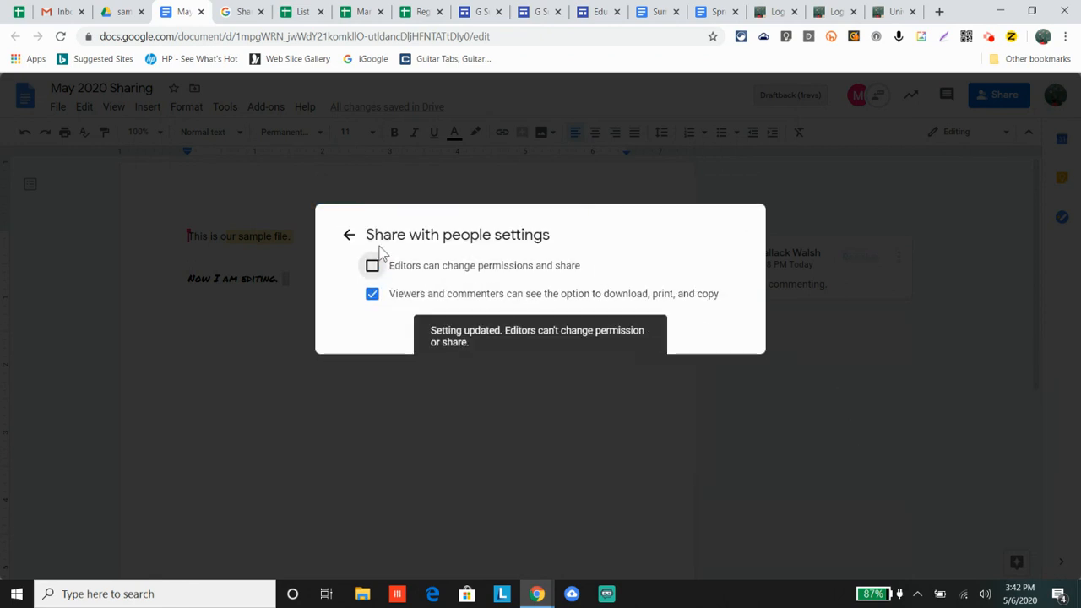
click(349, 234)
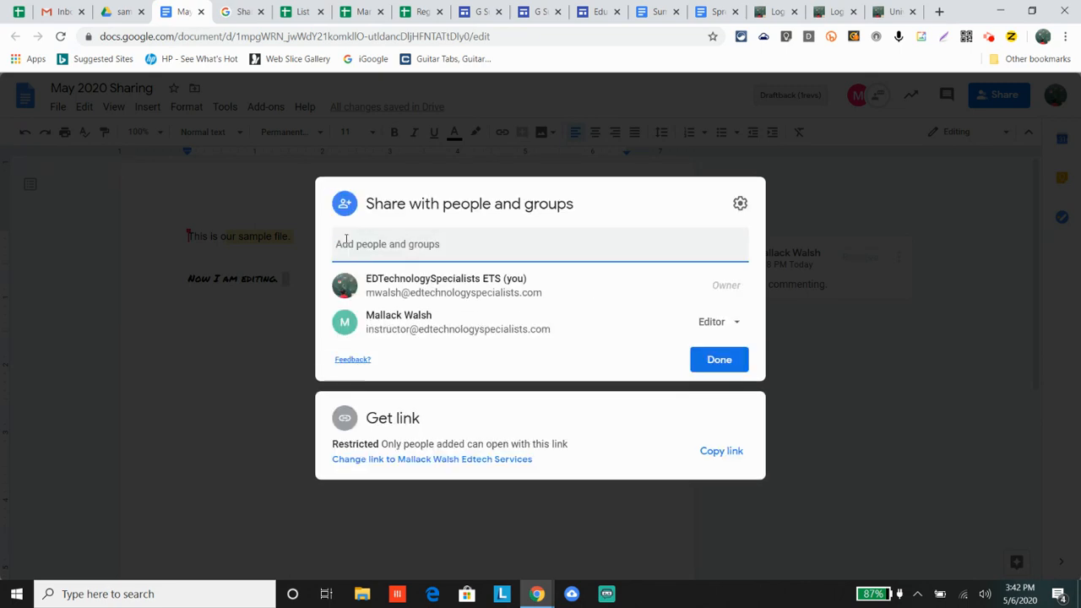
Check the collaborator's sharing settings showing the 'ask the owner' message, then close them
click(718, 359)
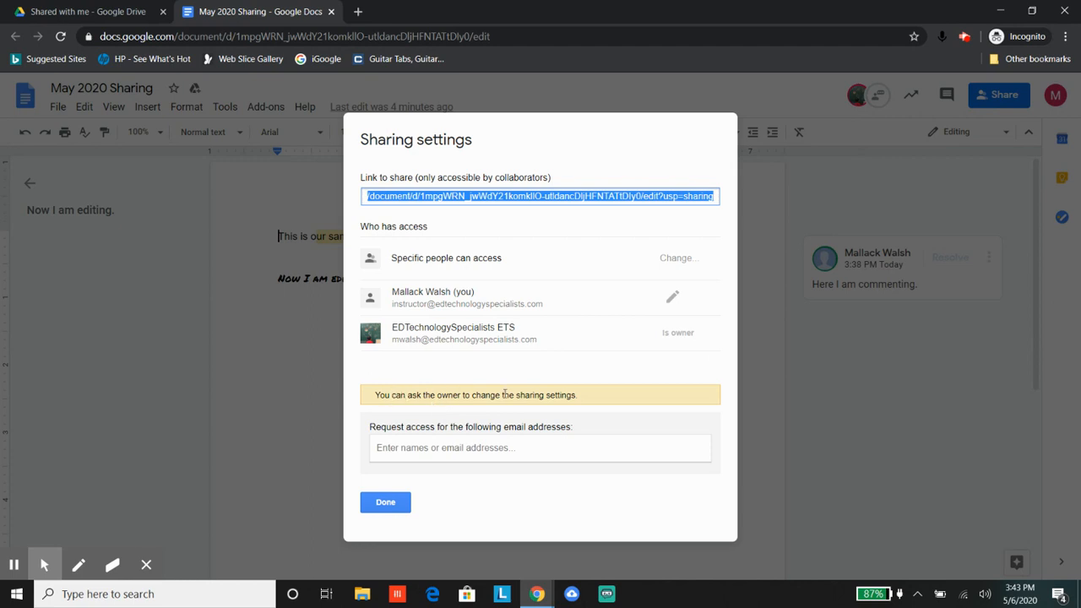
click(540, 446)
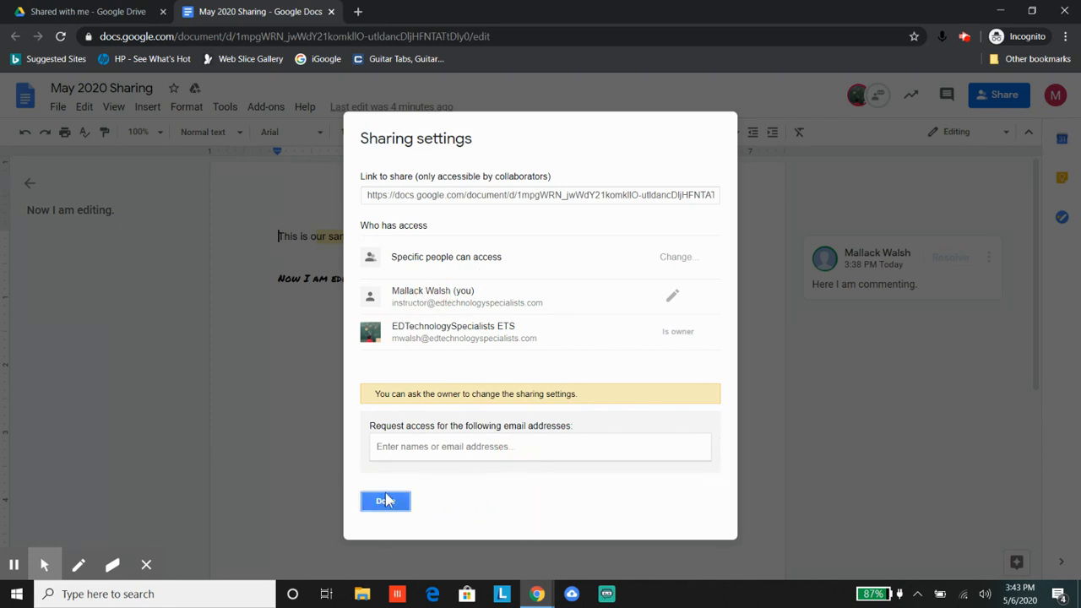
click(385, 501)
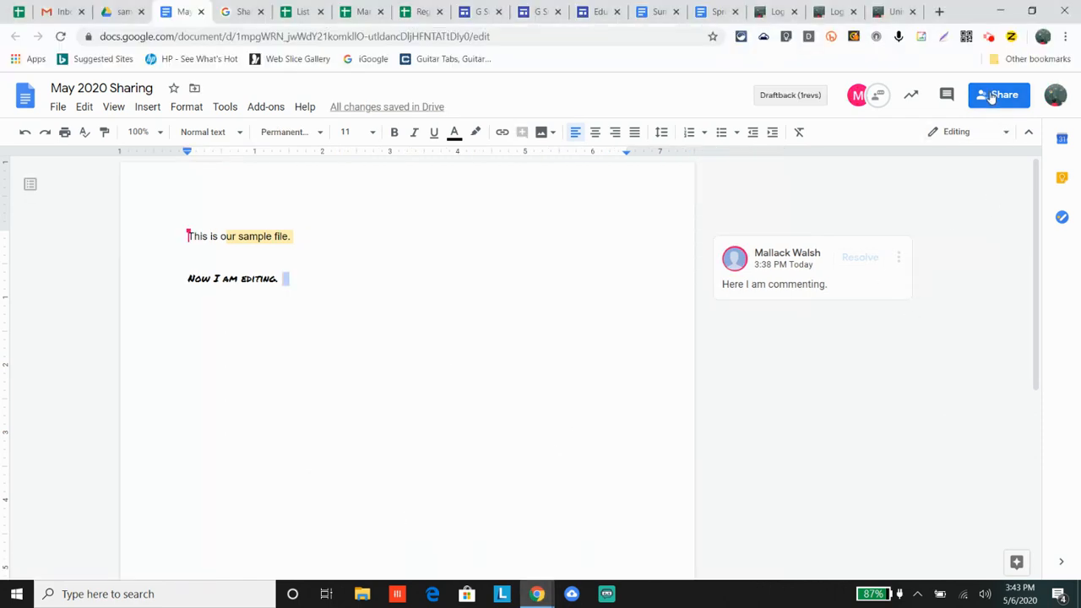
Check the editor's role choices, then reopen sharing and expand the still-restricted link settings
click(998, 95)
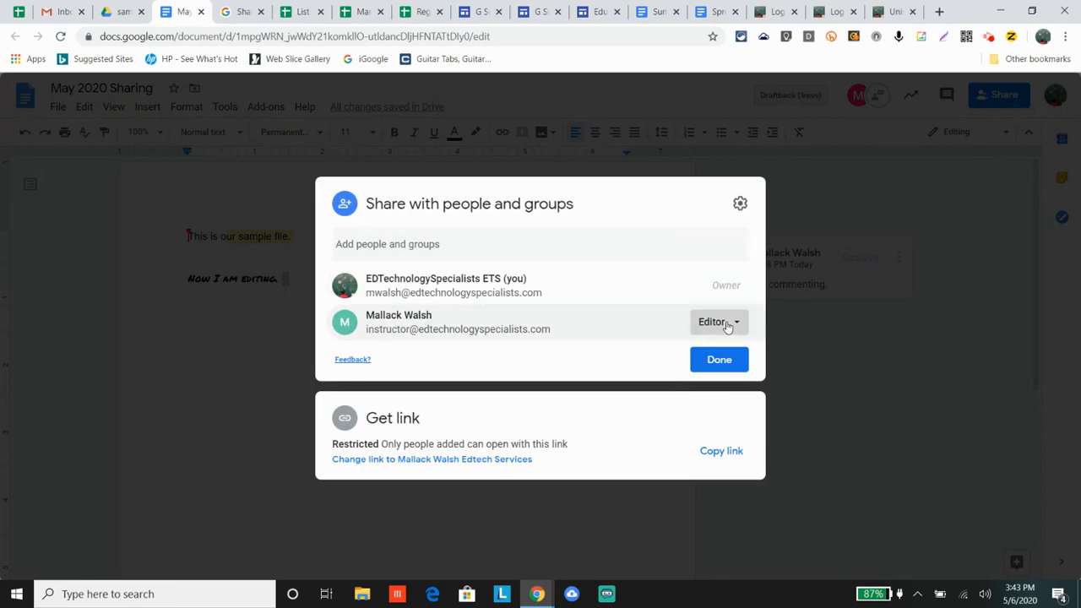
click(717, 321)
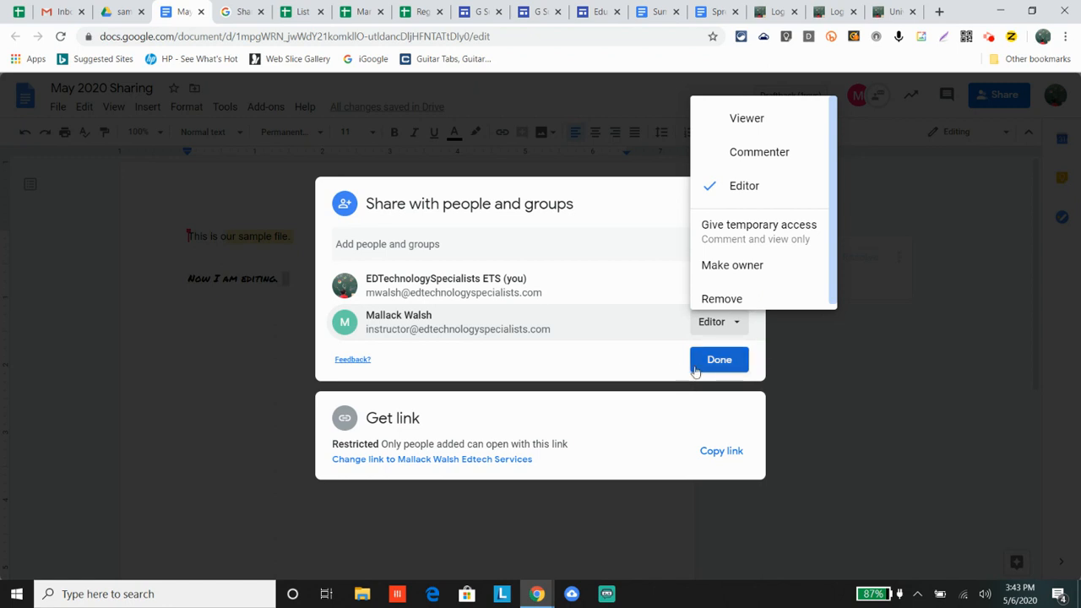
click(719, 359)
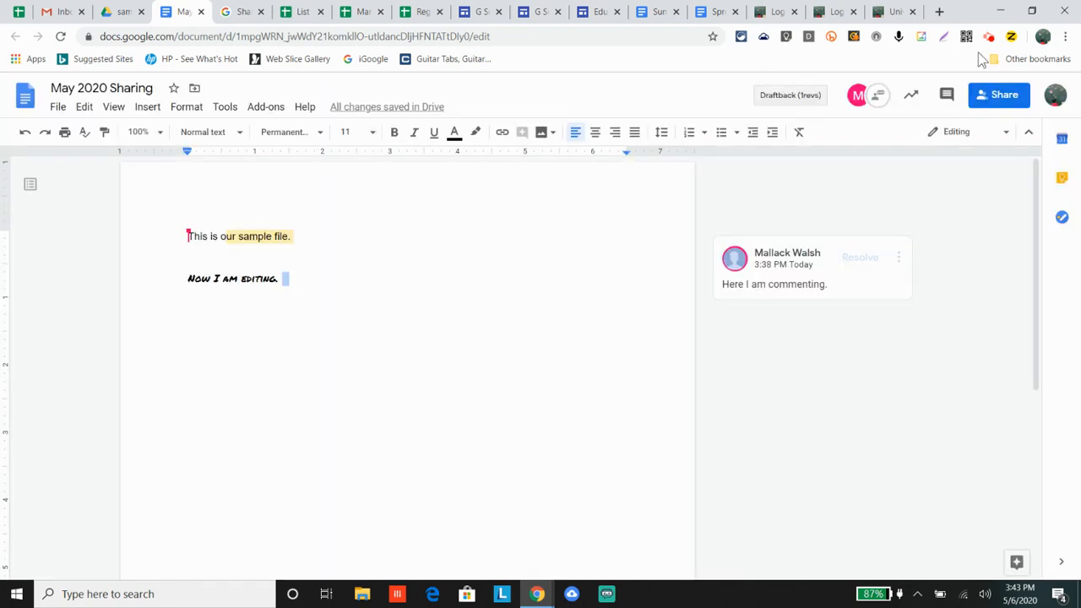
click(999, 94)
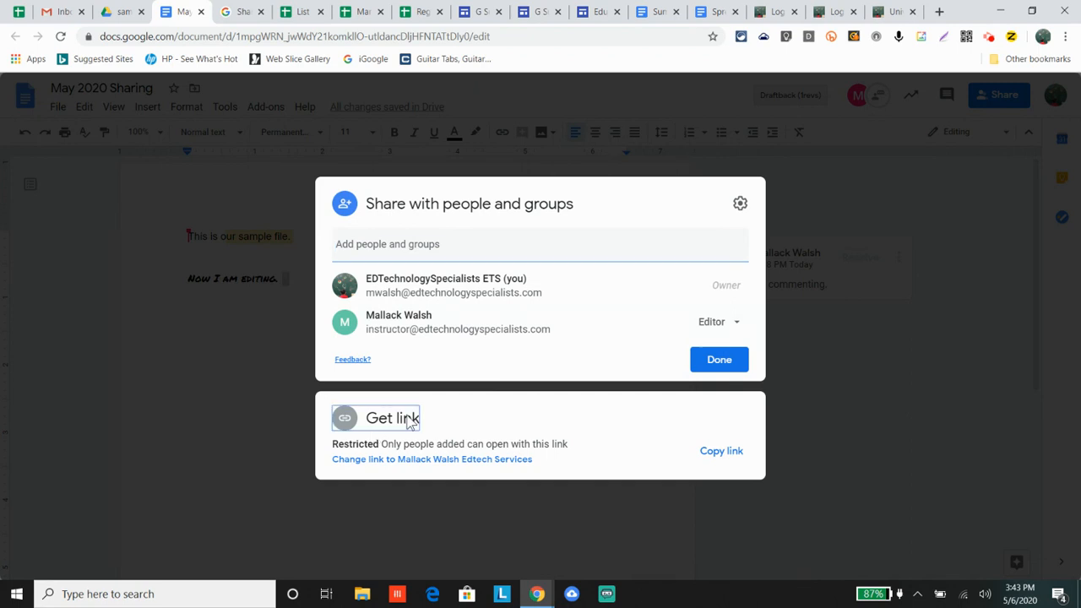
click(392, 418)
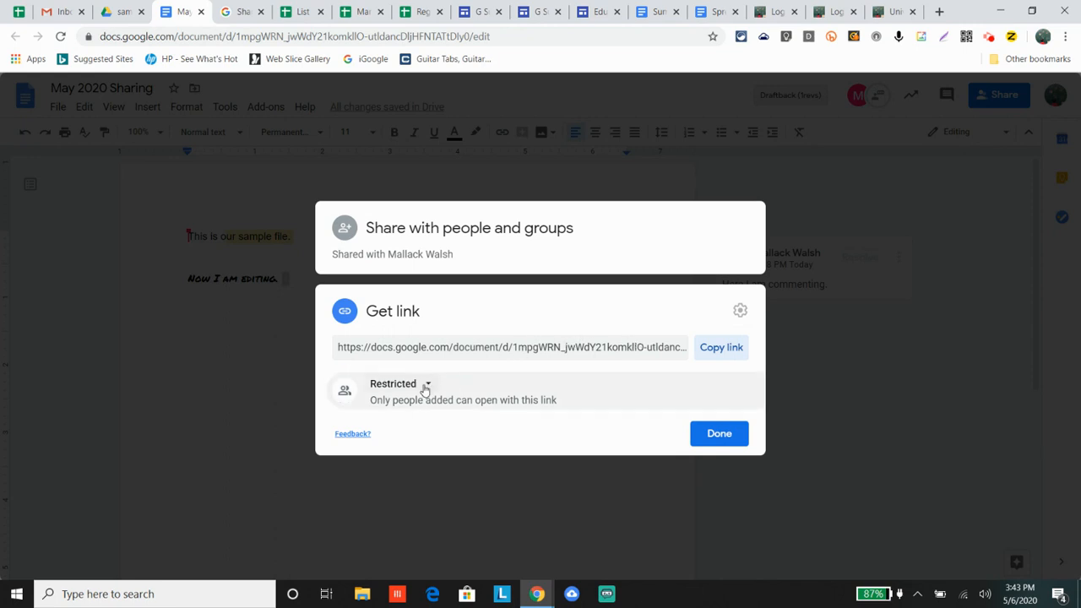
mouse_move(420, 385)
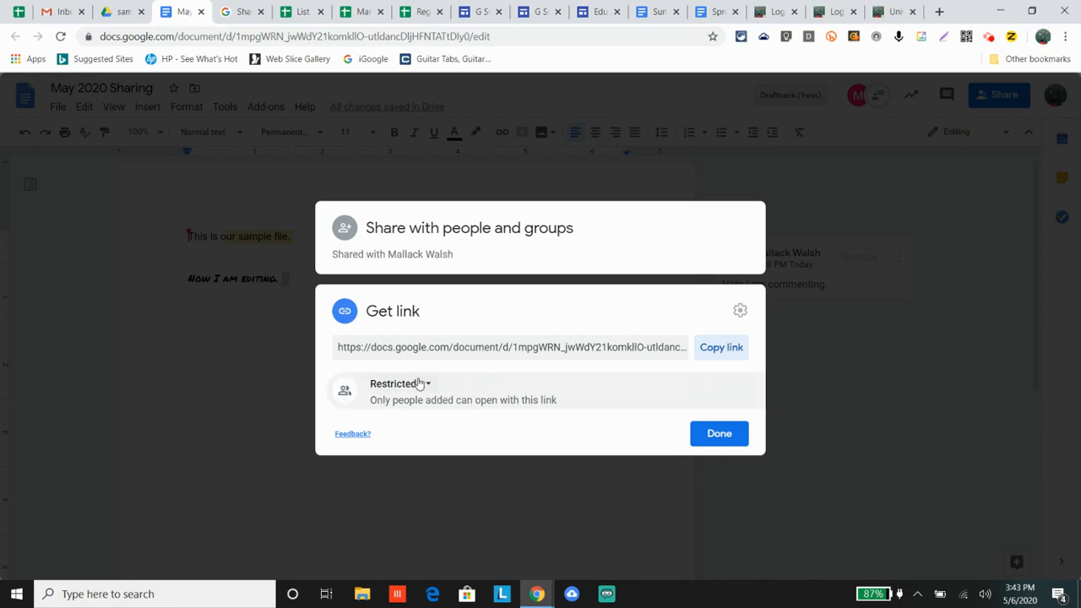
mouse_move(428, 386)
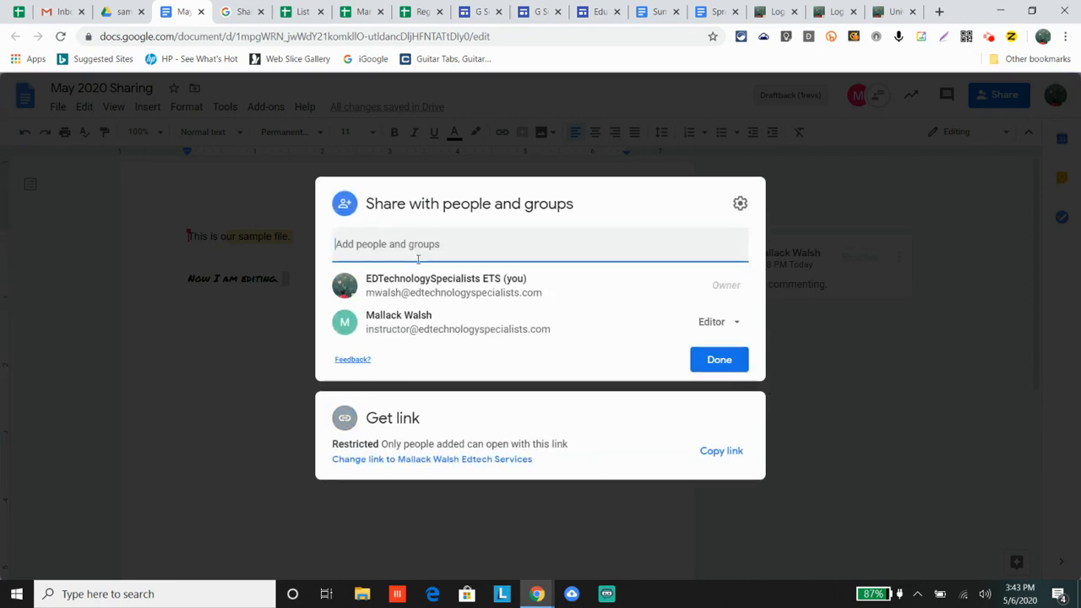
mouse_move(396, 410)
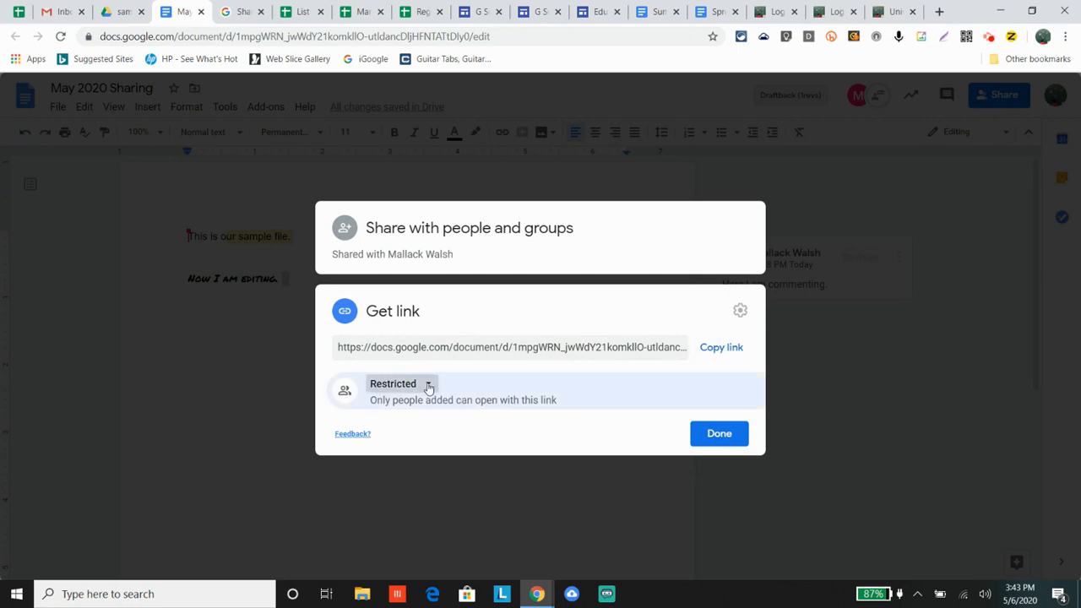
Set link access to 'Anyone with the link' as Viewer, copy the link, and close
click(401, 384)
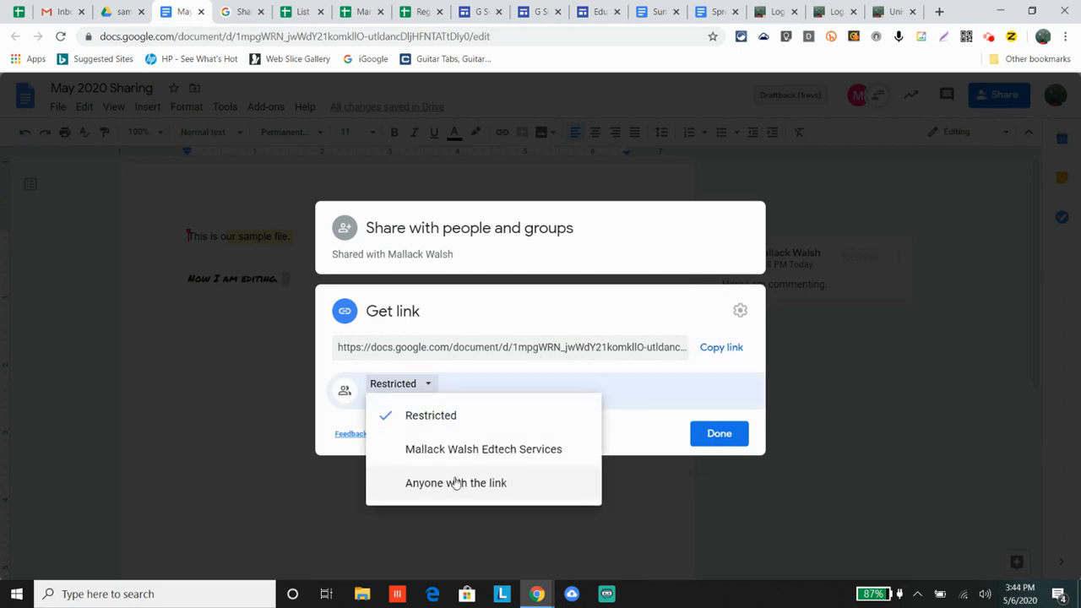
click(455, 482)
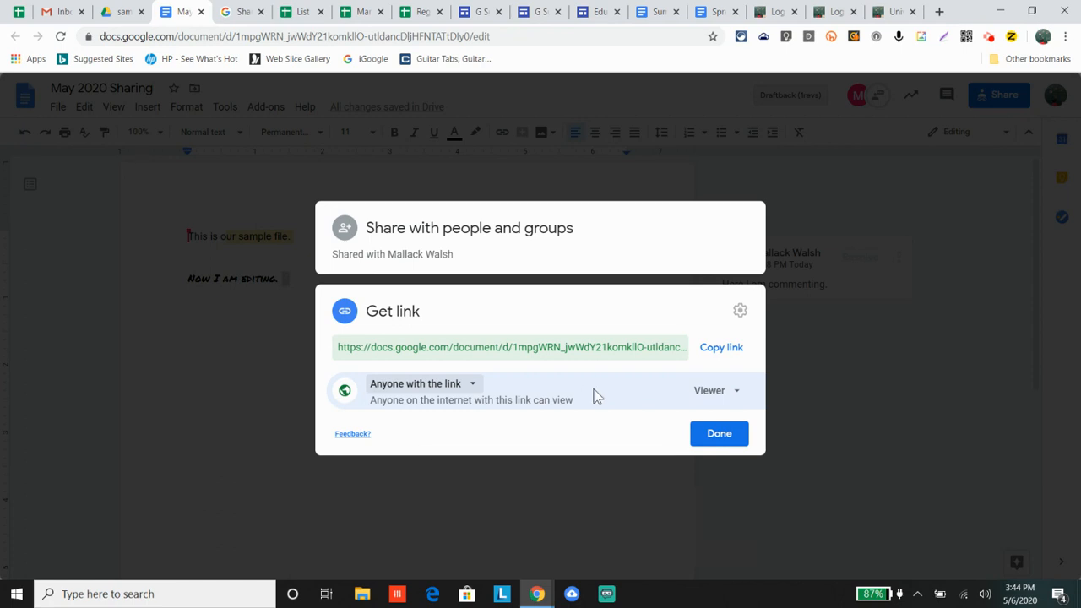
mouse_move(445, 370)
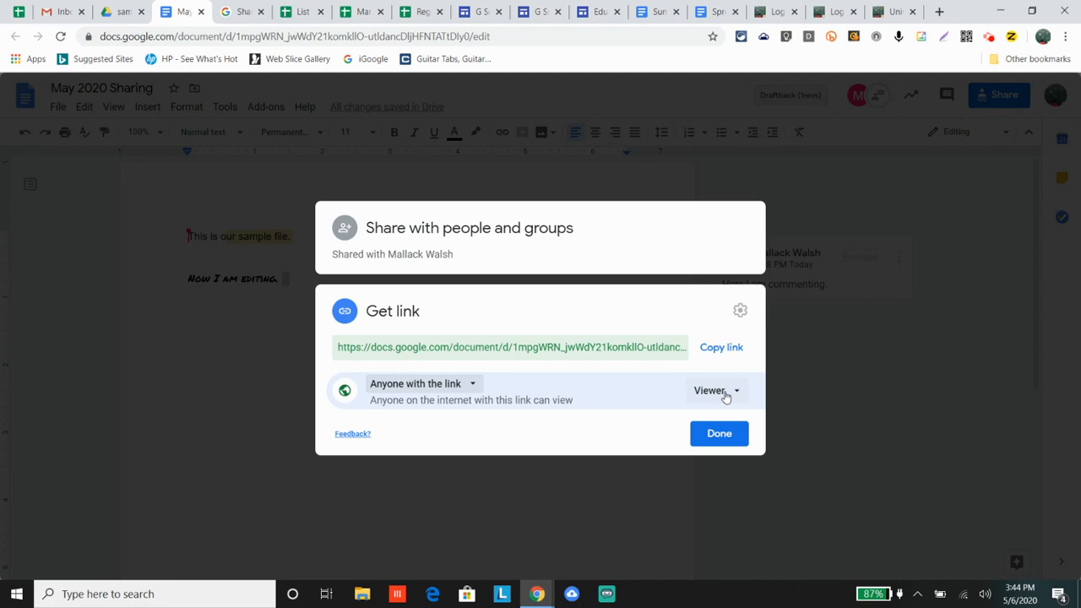
click(716, 390)
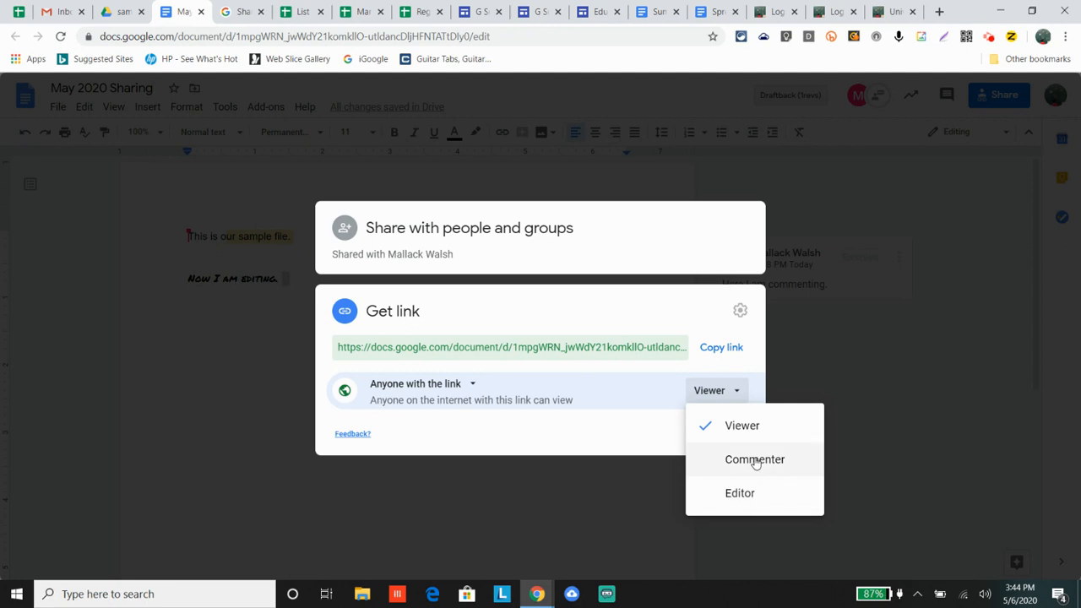
click(741, 425)
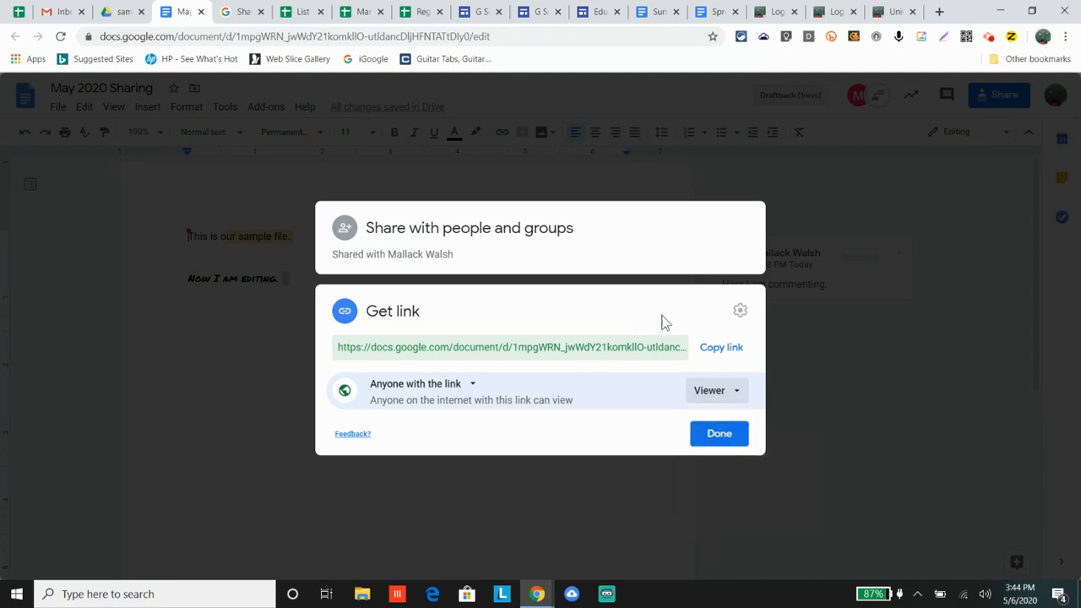
click(721, 347)
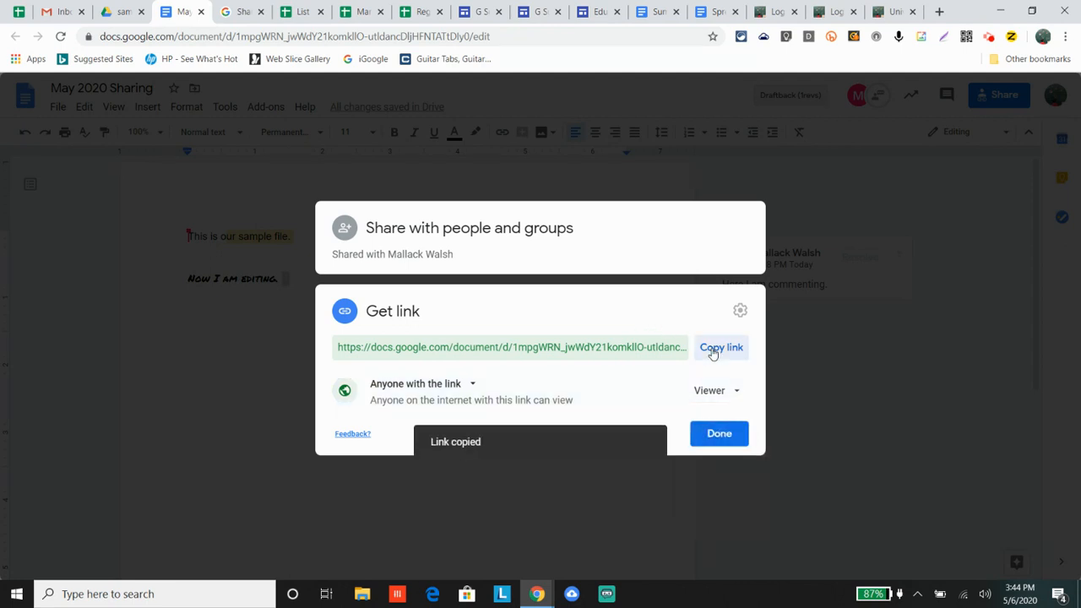
click(719, 433)
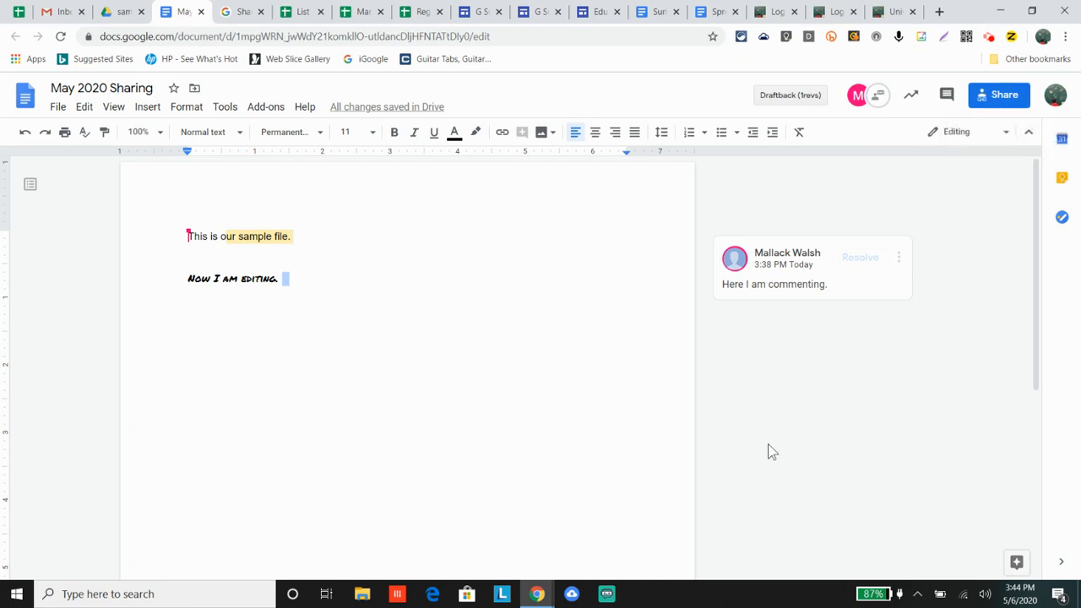
mouse_move(781, 377)
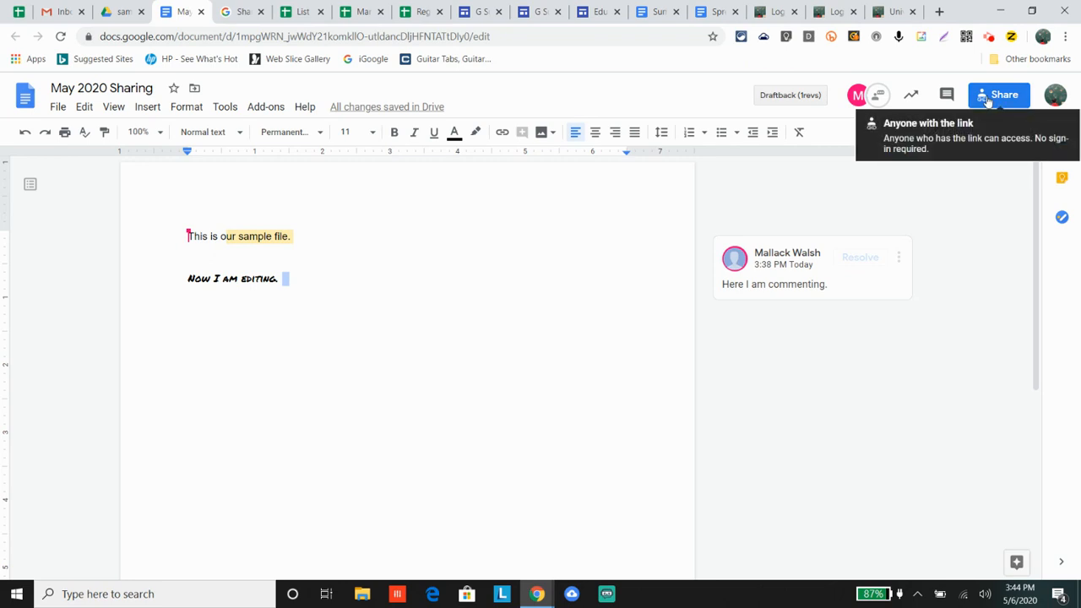
Reopen the link settings, keep Viewer access, and show the link audience choices
click(998, 94)
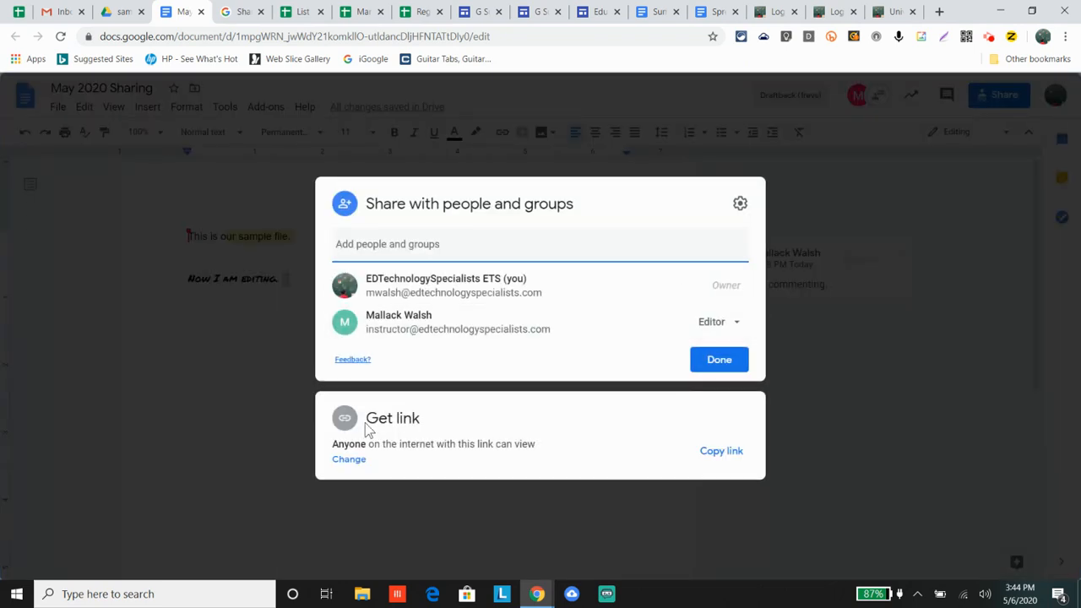
mouse_move(596, 458)
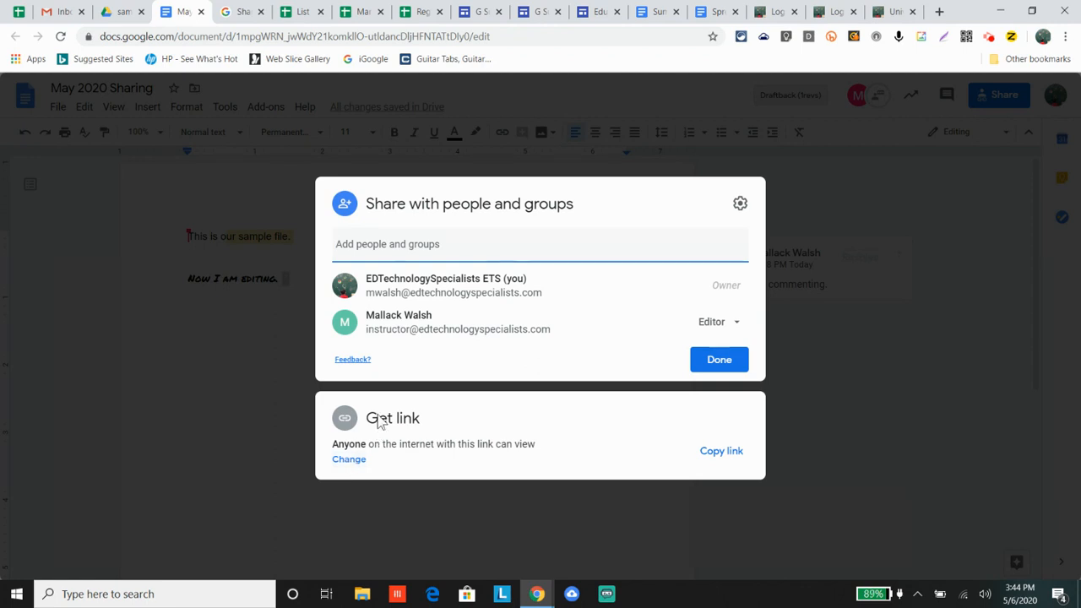
click(393, 418)
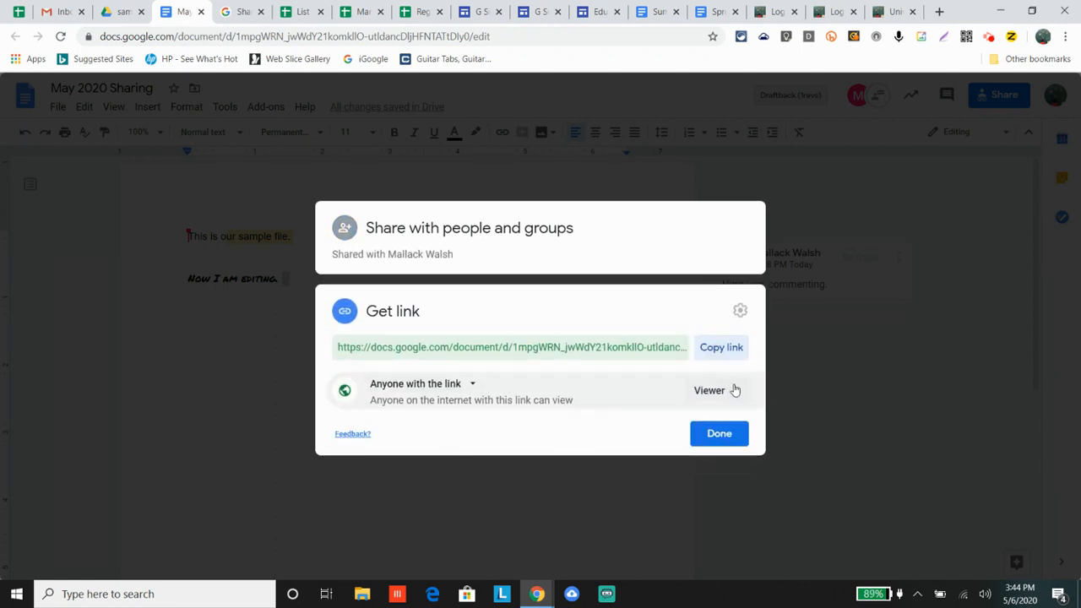
click(716, 390)
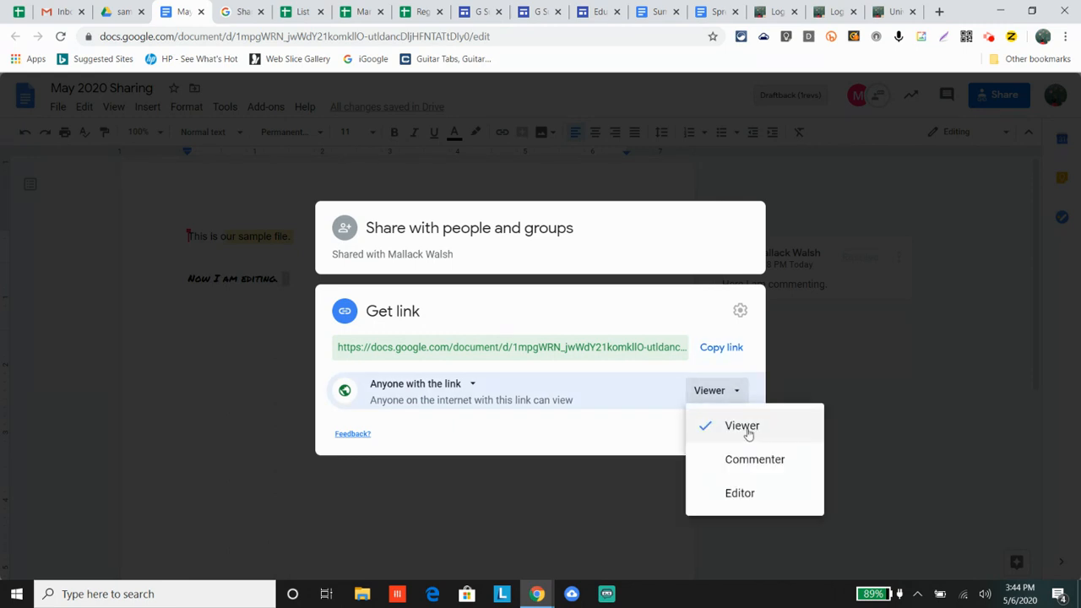
mouse_move(740, 493)
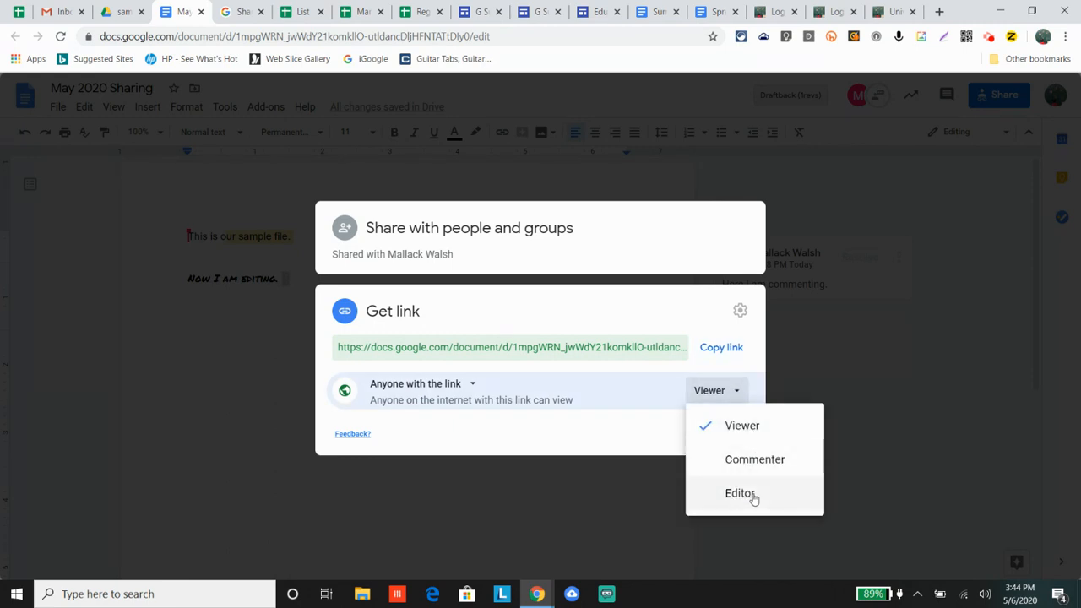
click(741, 425)
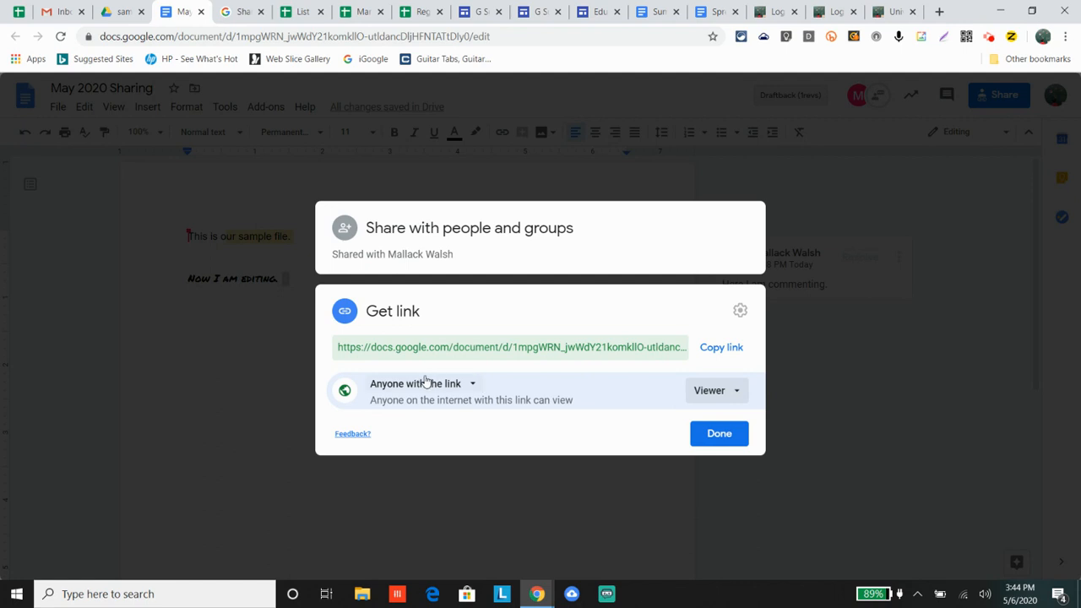
click(422, 383)
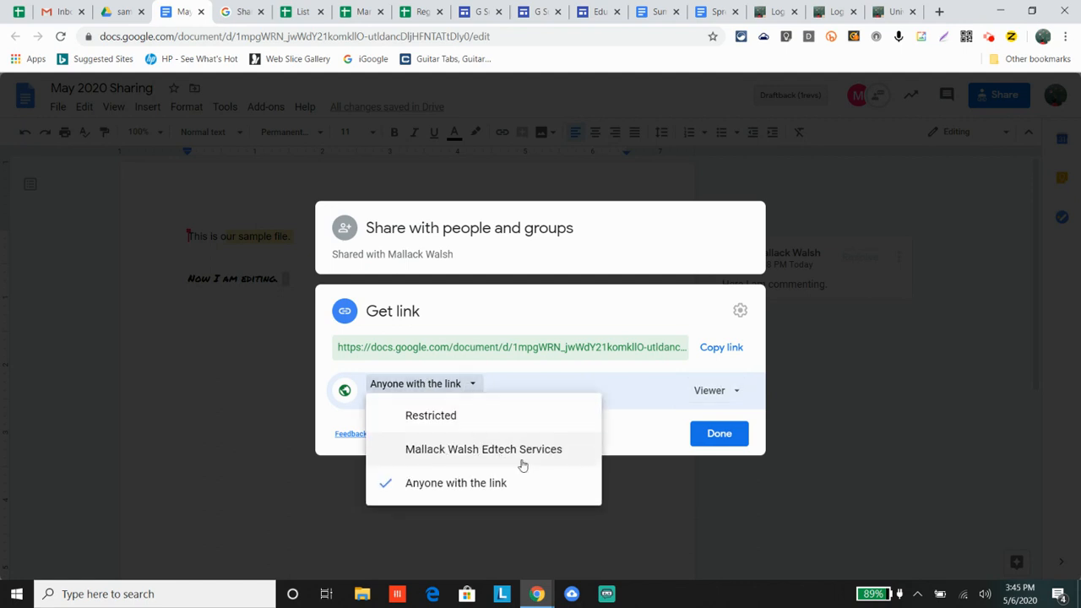
mouse_move(484, 452)
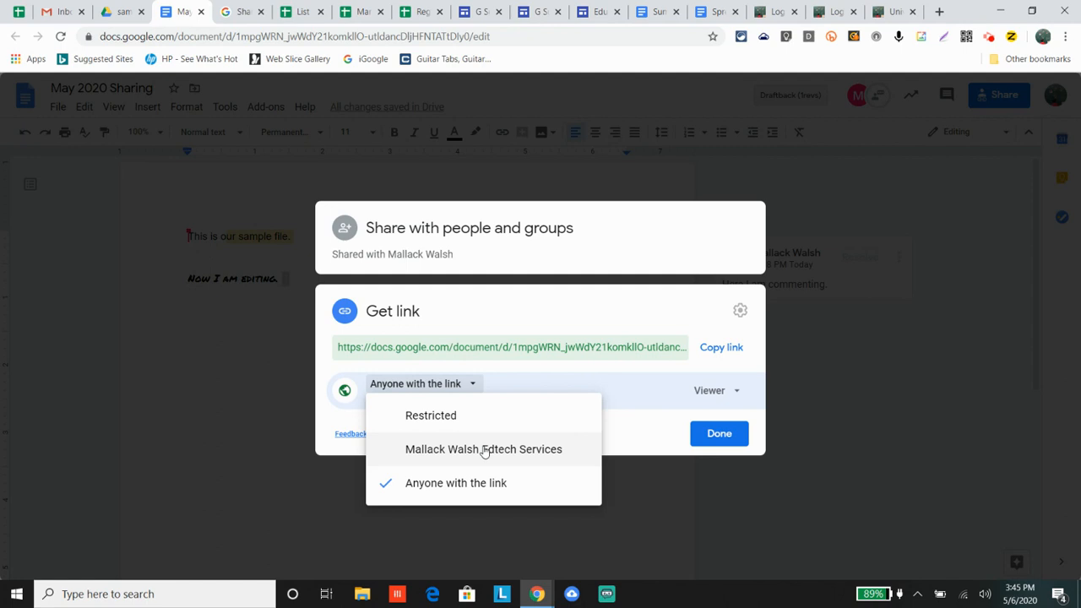
mouse_move(466, 429)
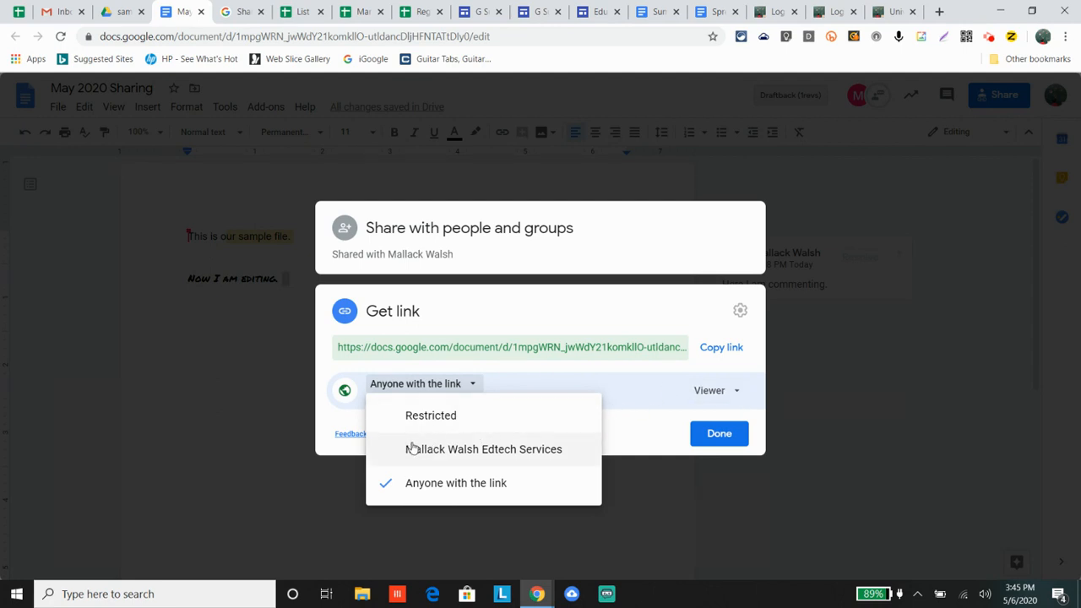
Limit the link to the organisation and toggle its file-search setting on and off
click(484, 448)
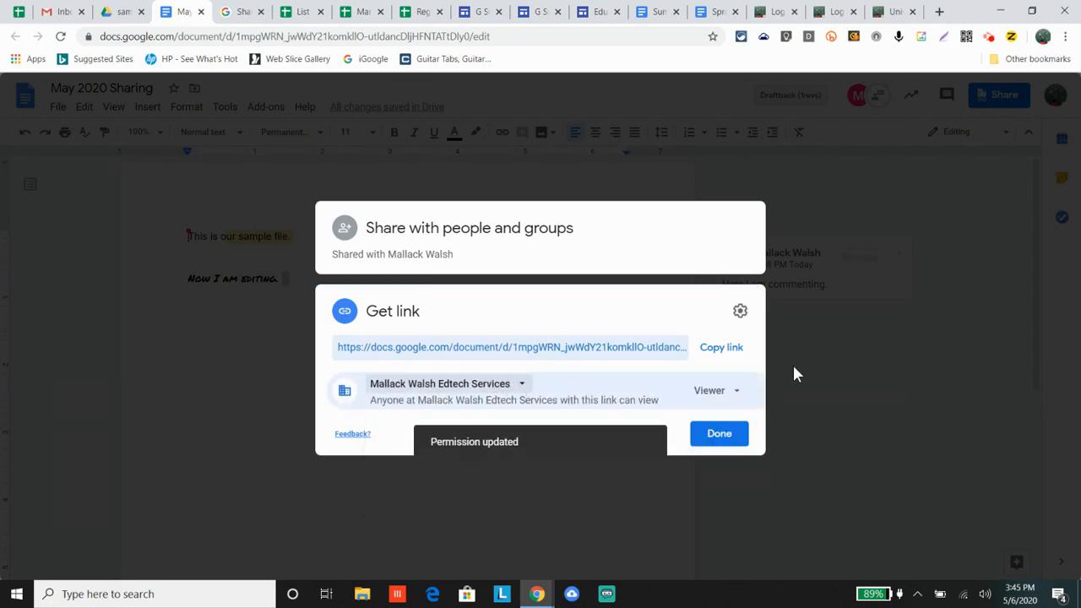
click(715, 390)
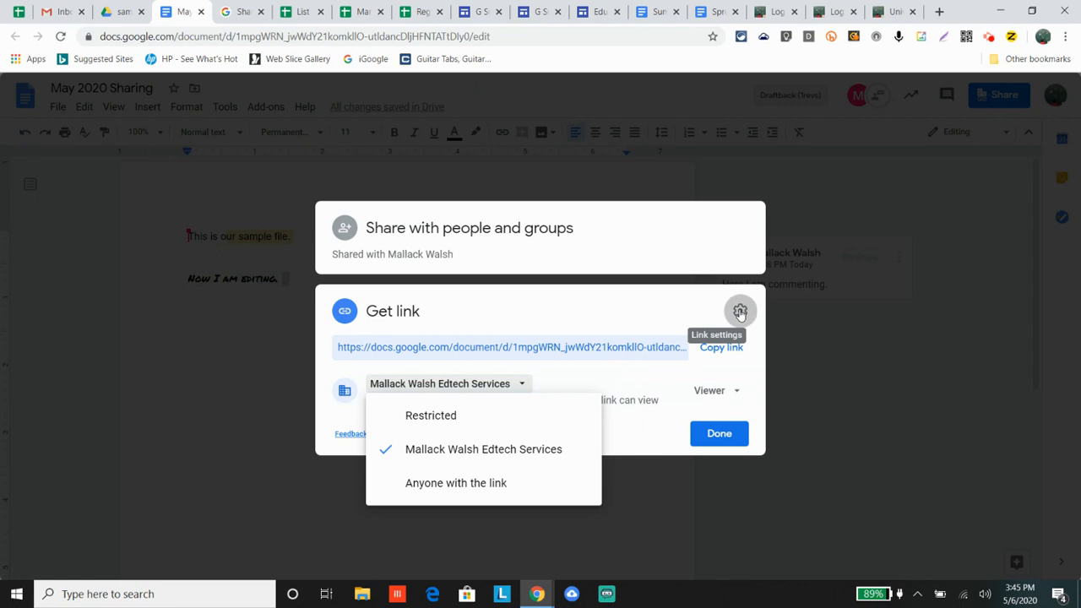
click(740, 311)
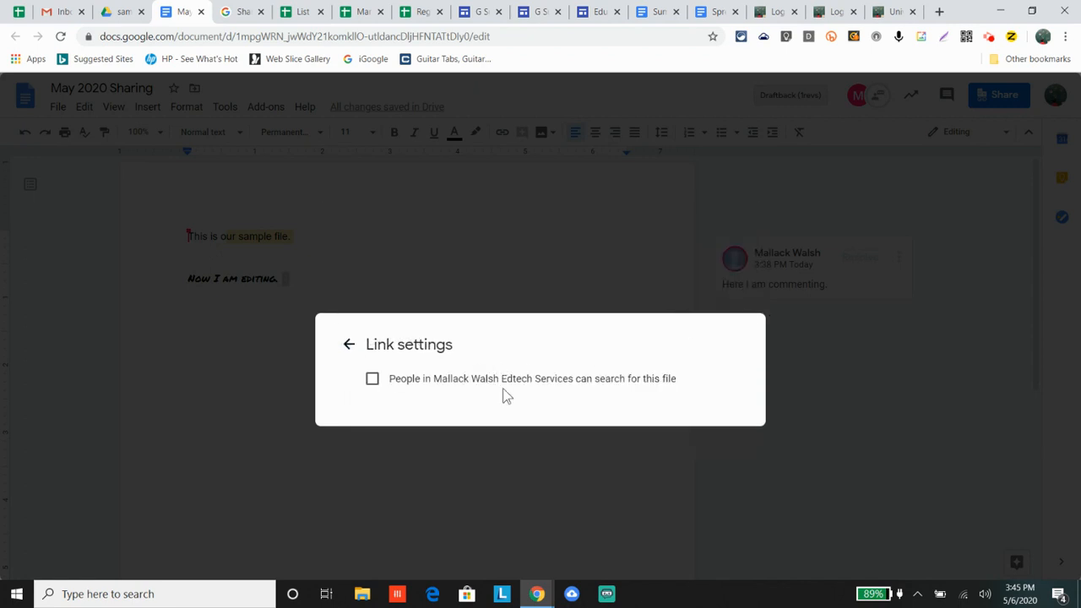
click(372, 379)
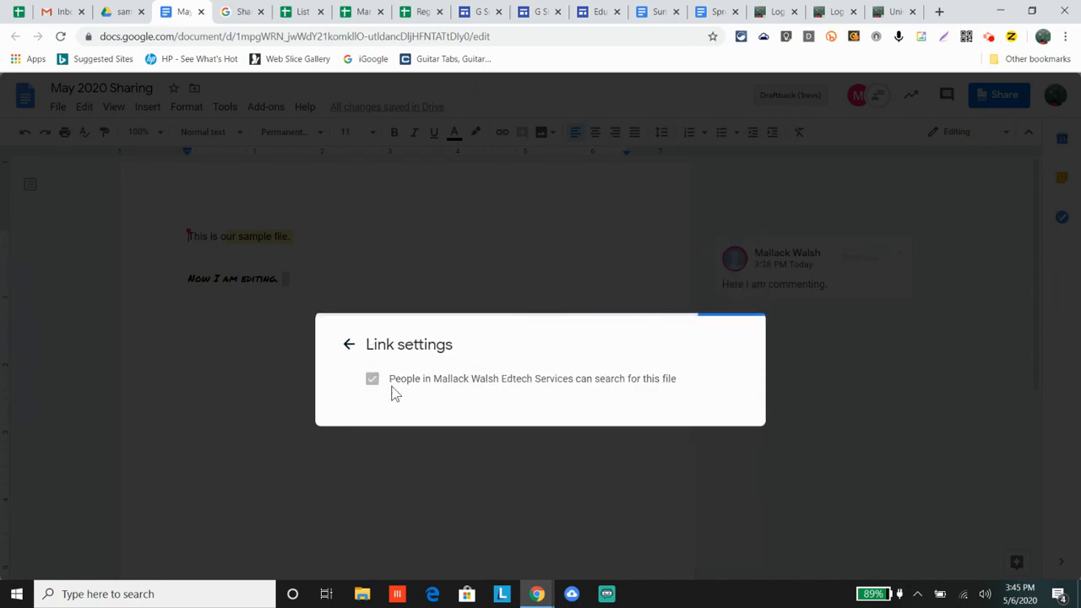
click(371, 378)
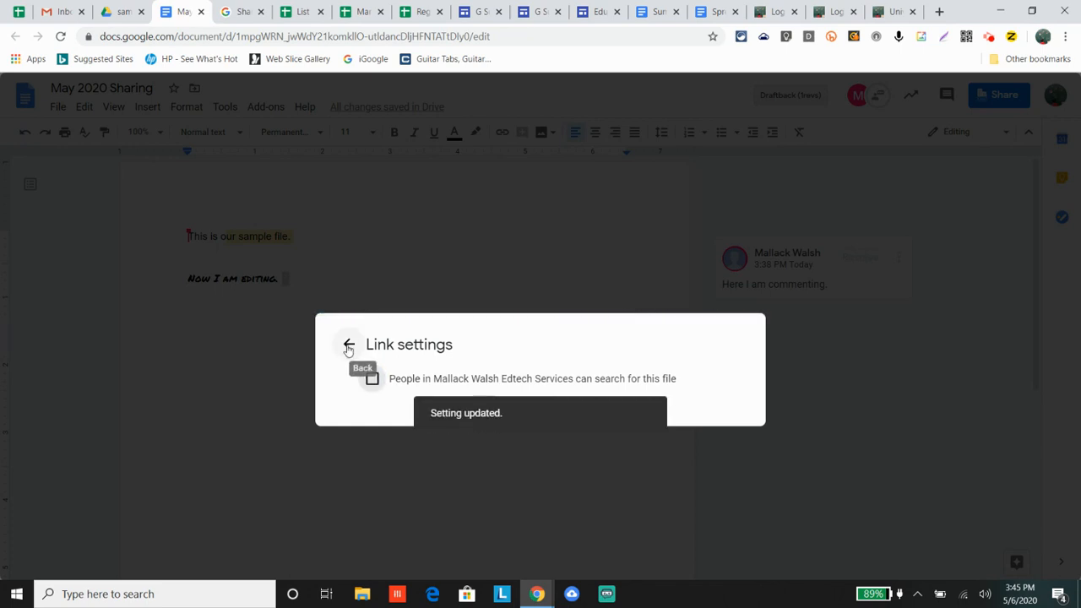
click(347, 347)
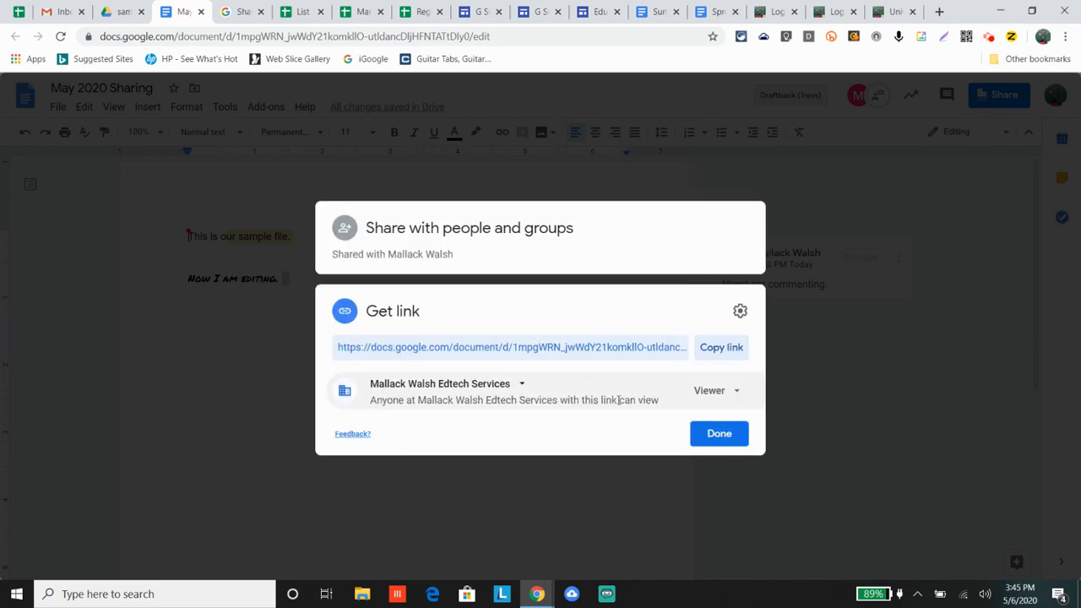
Switch the link back to 'Anyone with the link' and reopen the audience choices
click(447, 390)
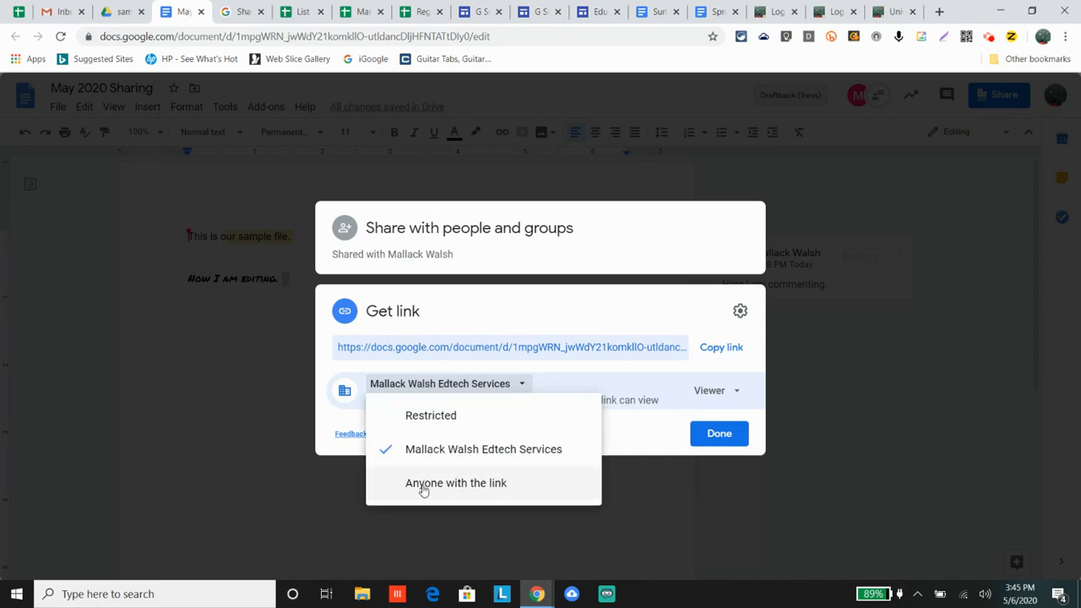
click(456, 482)
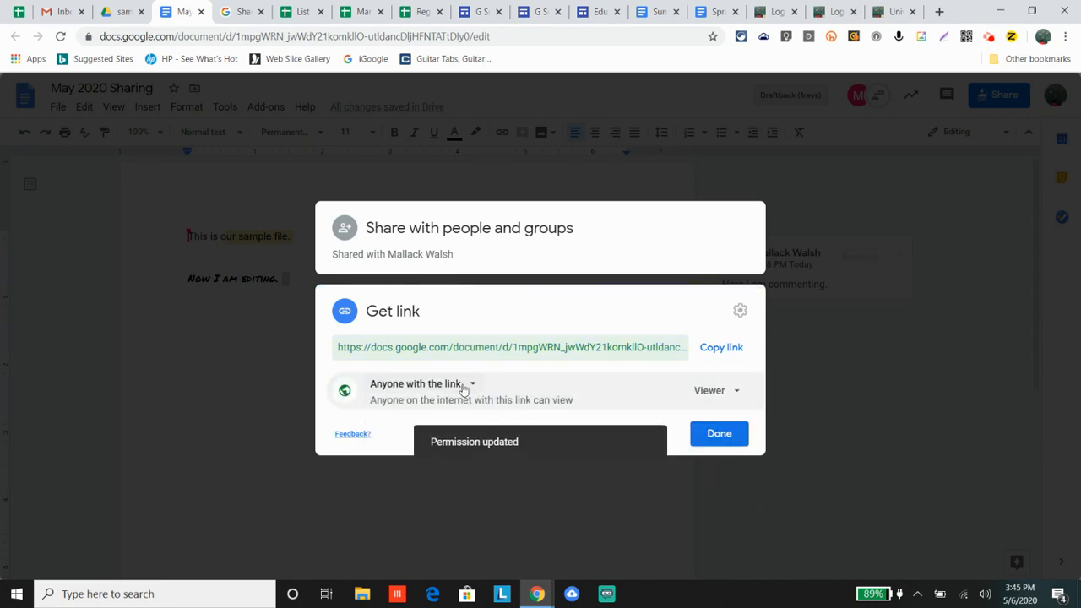
click(420, 383)
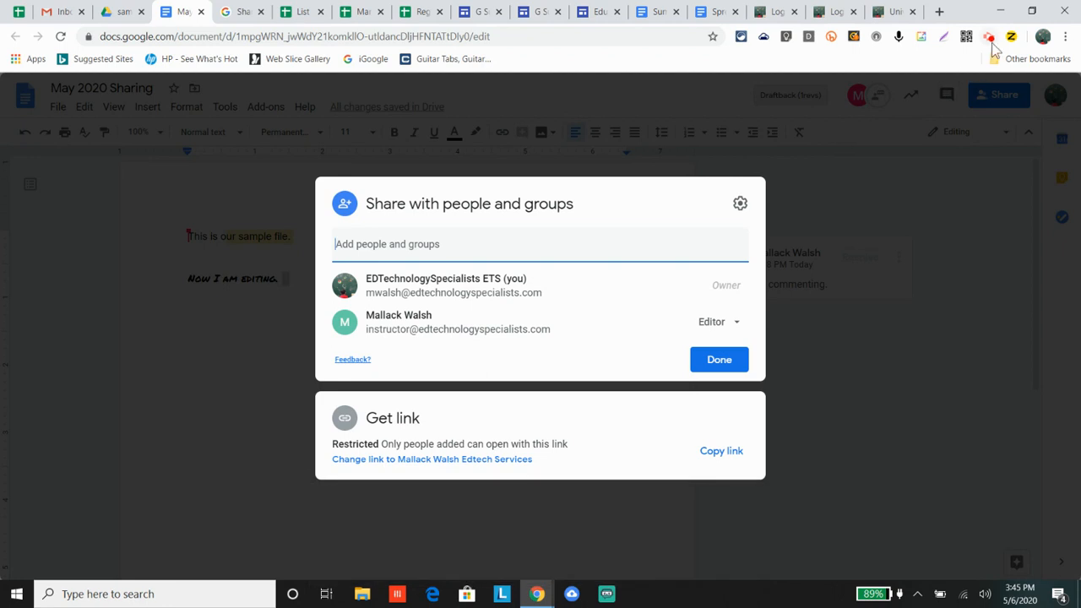
Check the older Advanced sharing settings showing editors can't change access, then close them
click(988, 37)
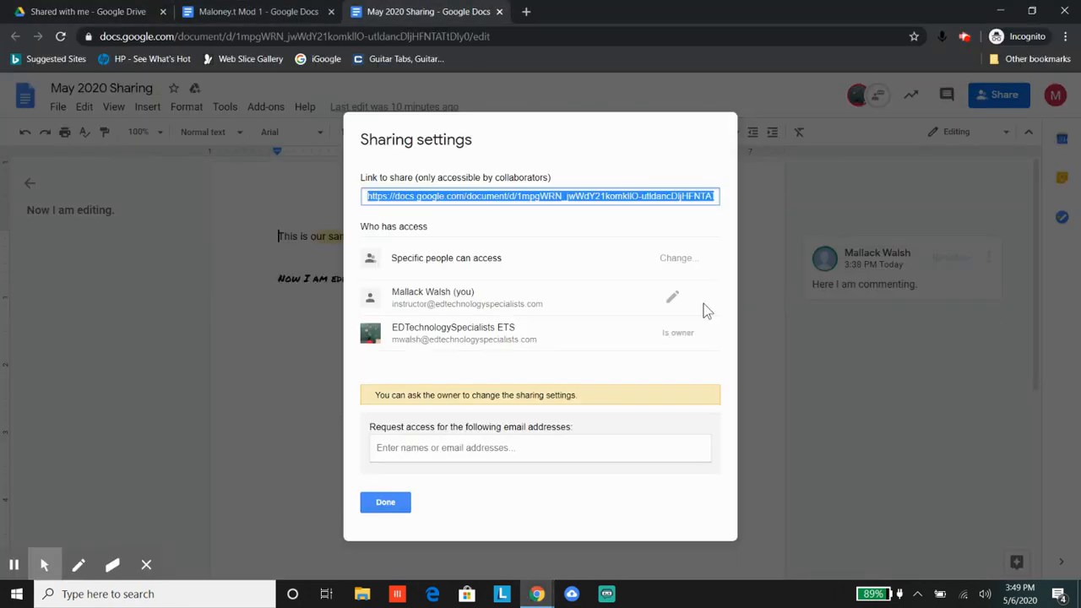
click(385, 502)
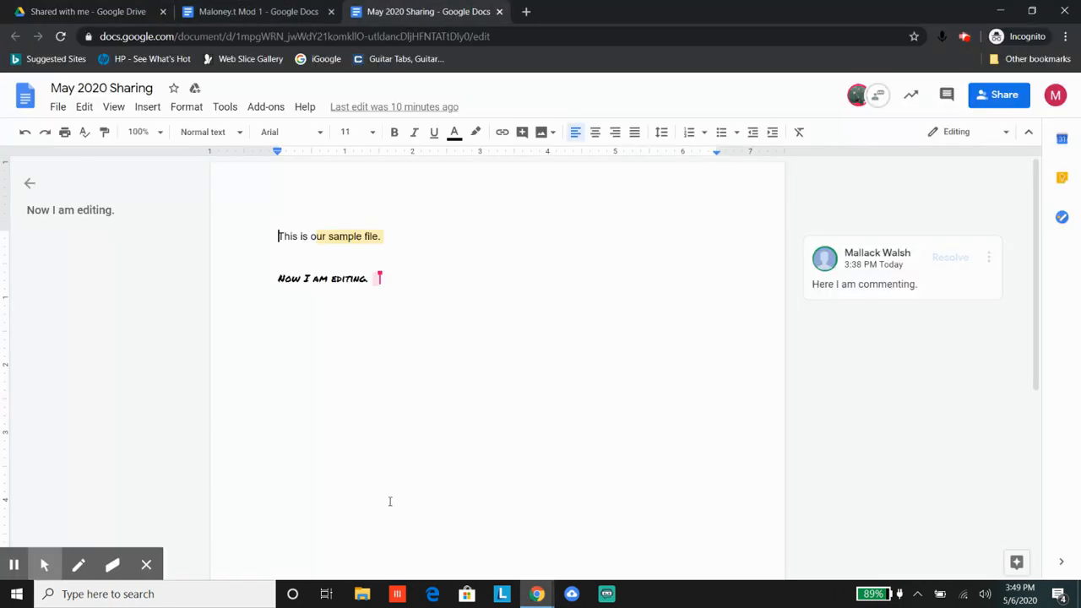
click(998, 95)
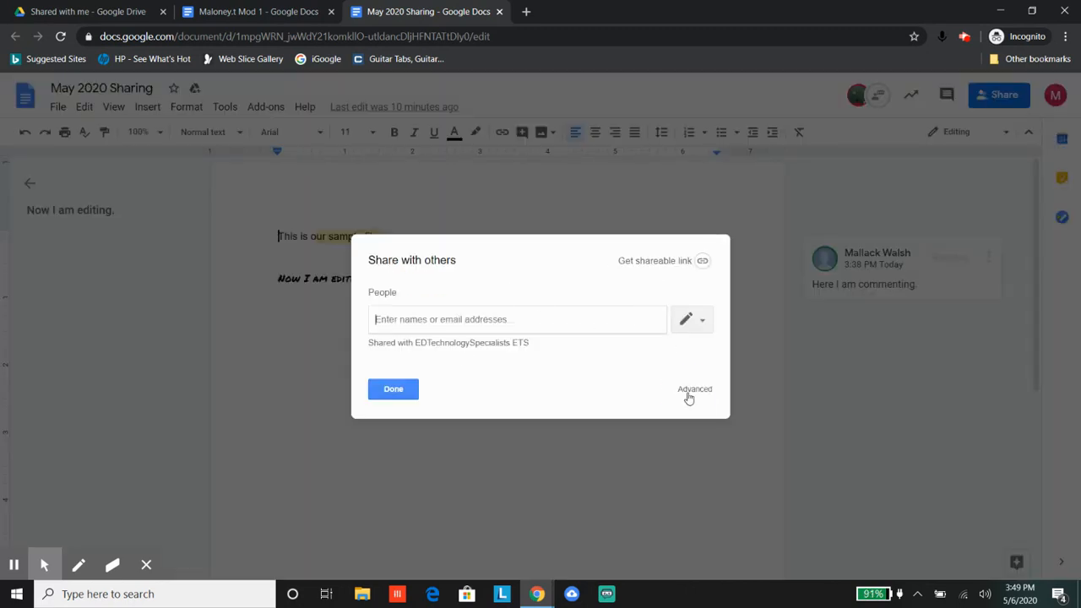
click(694, 388)
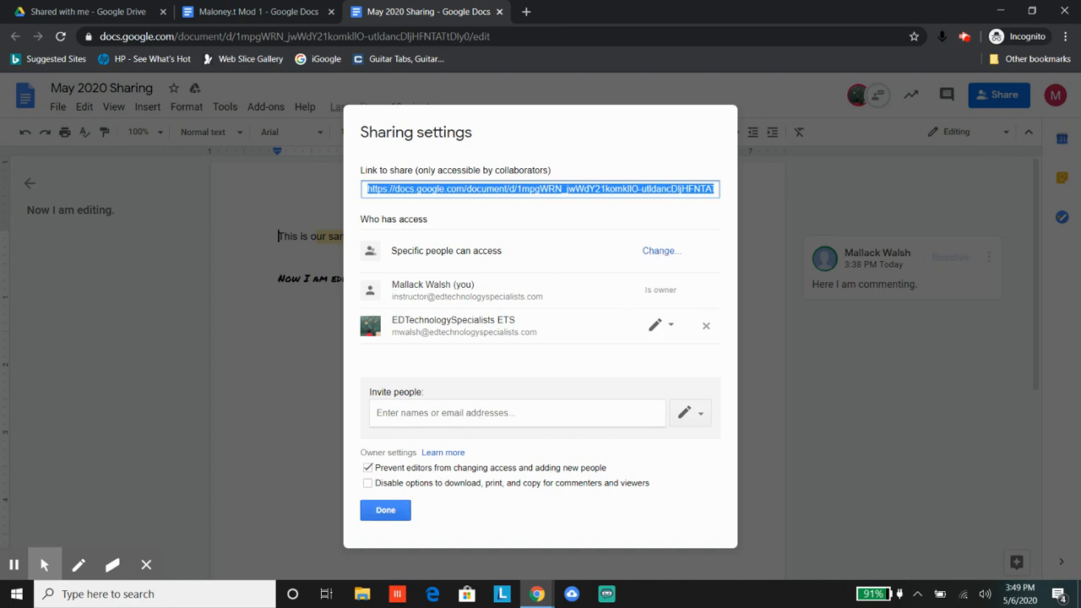
click(384, 509)
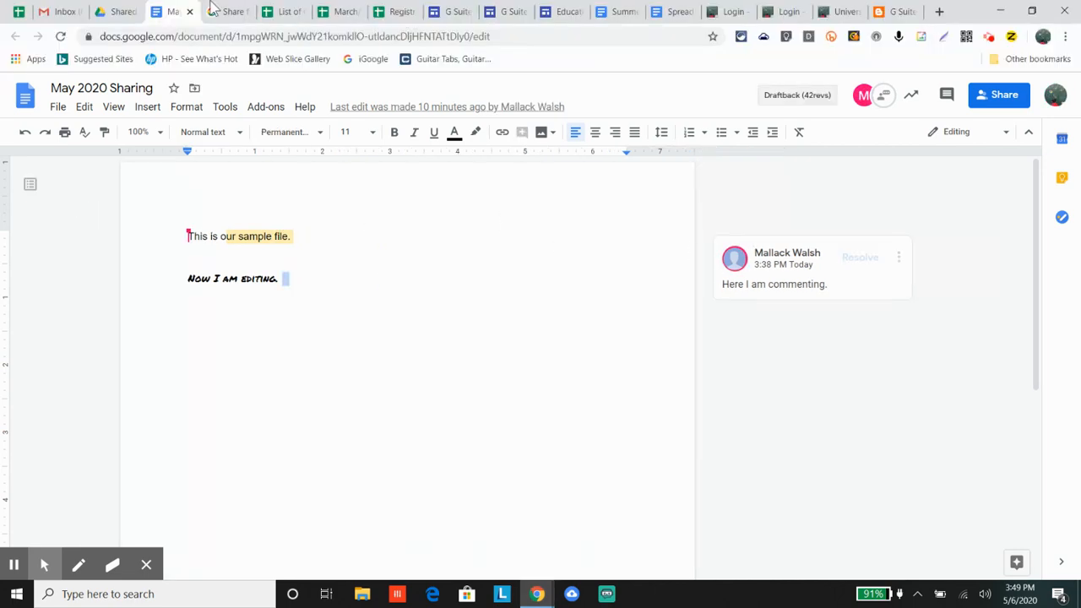
Scroll the Google Drive Help article to the steps for sharing with specific people
click(230, 11)
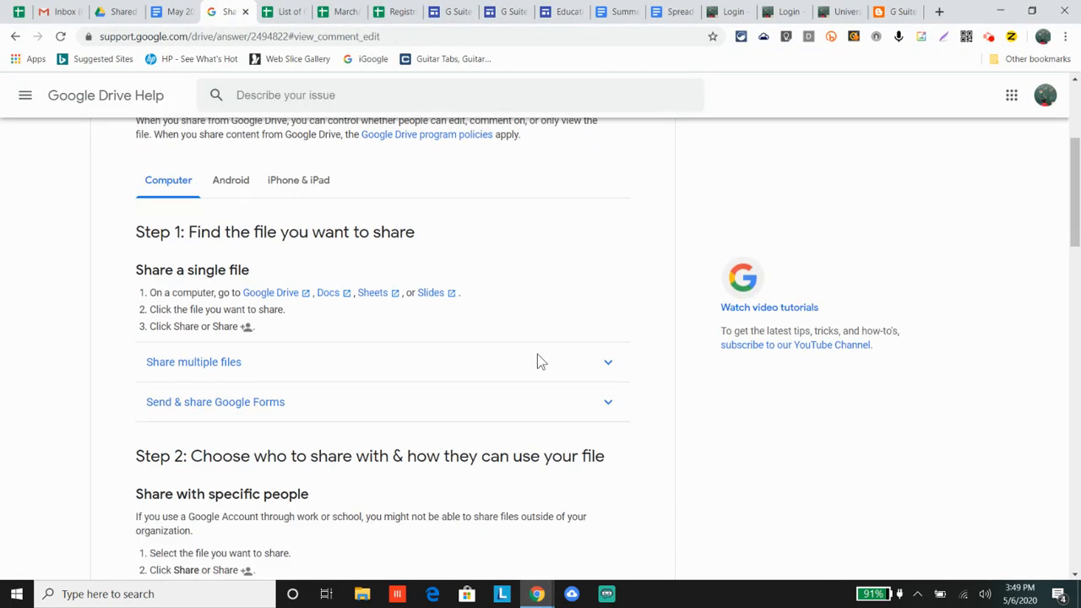
scroll(down, 3)
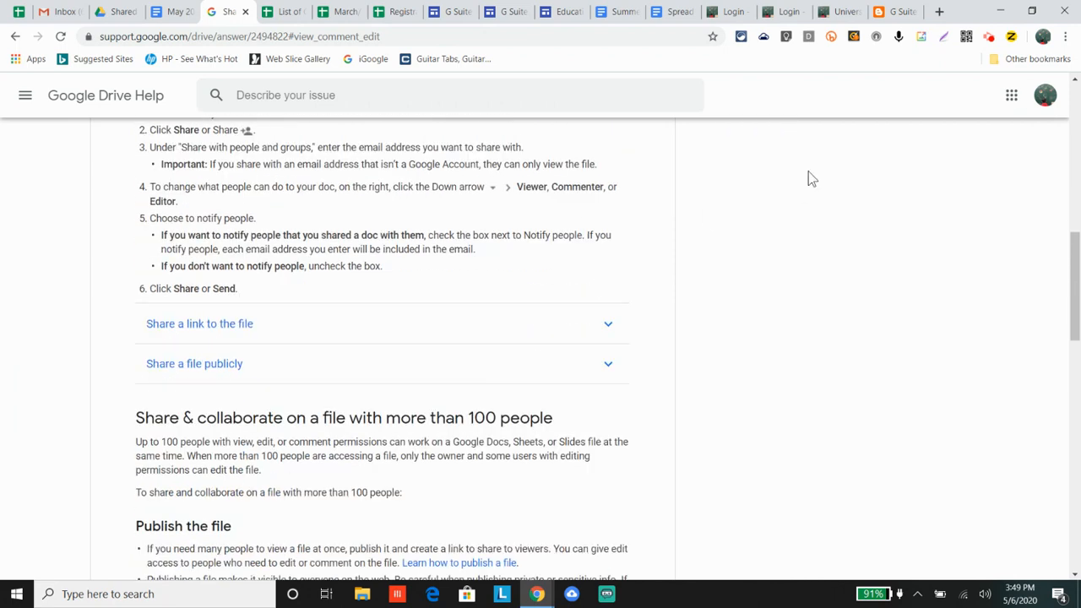